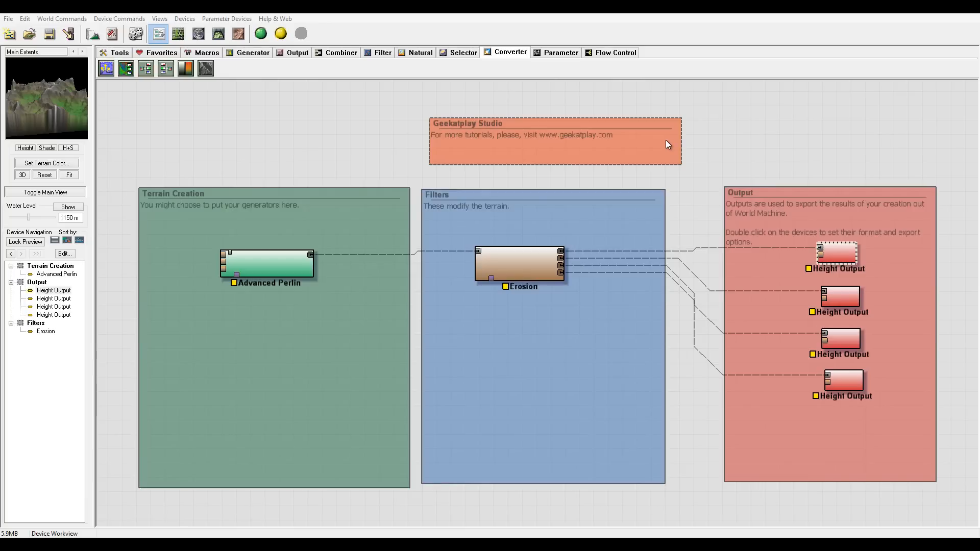
{"action": "mouse_move", "coordinate": [289, 143]}
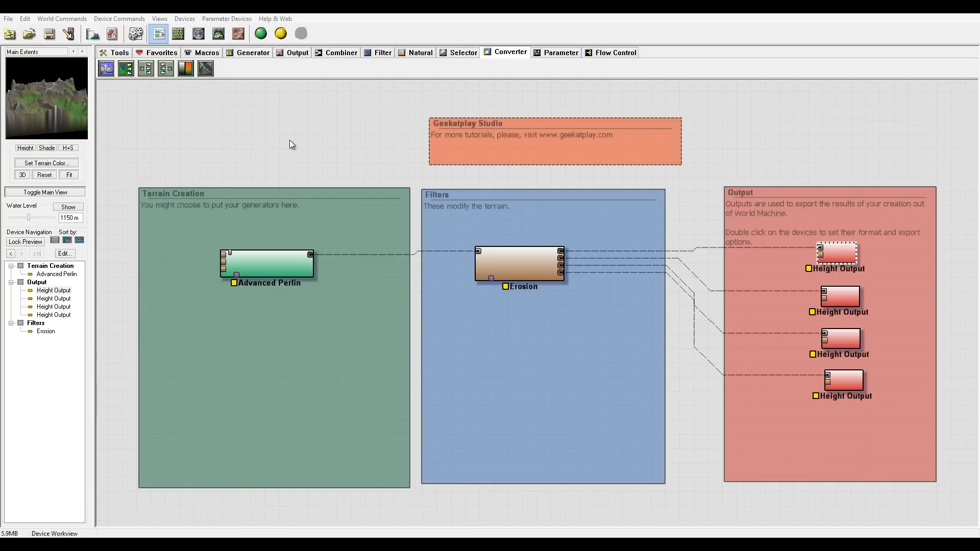
{"action": "mouse_move", "coordinate": [704, 175]}
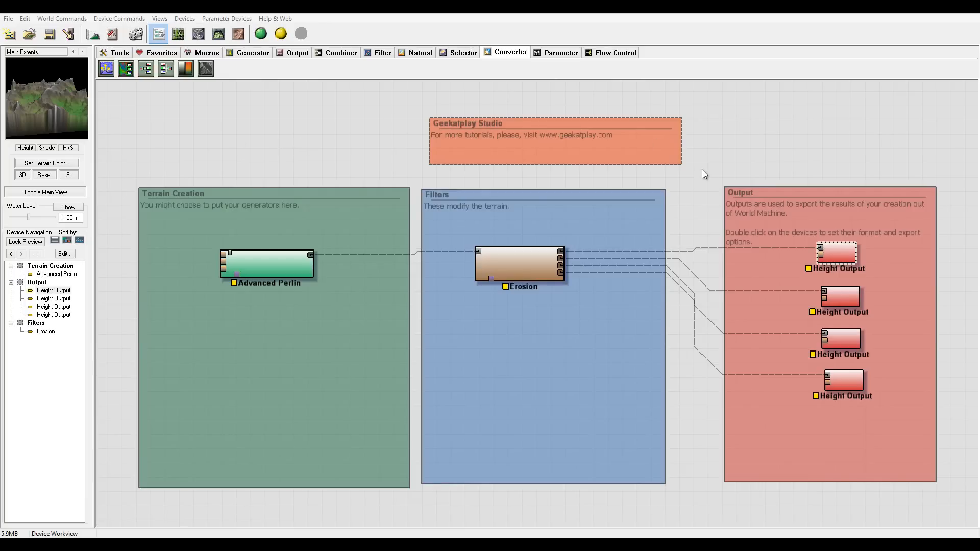
{"action": "mouse_move", "coordinate": [186, 169]}
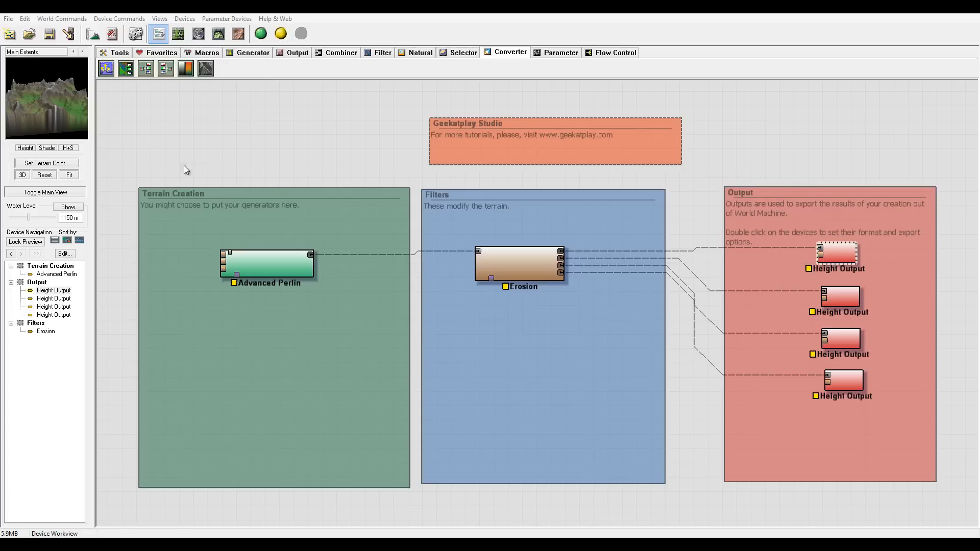
{"action": "mouse_move", "coordinate": [236, 109]}
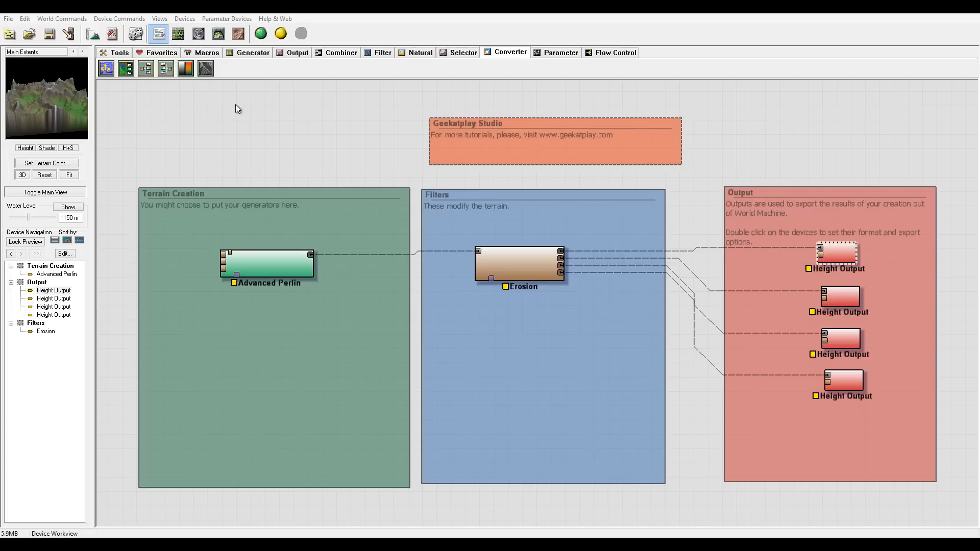
{"action": "mouse_move", "coordinate": [280, 170]}
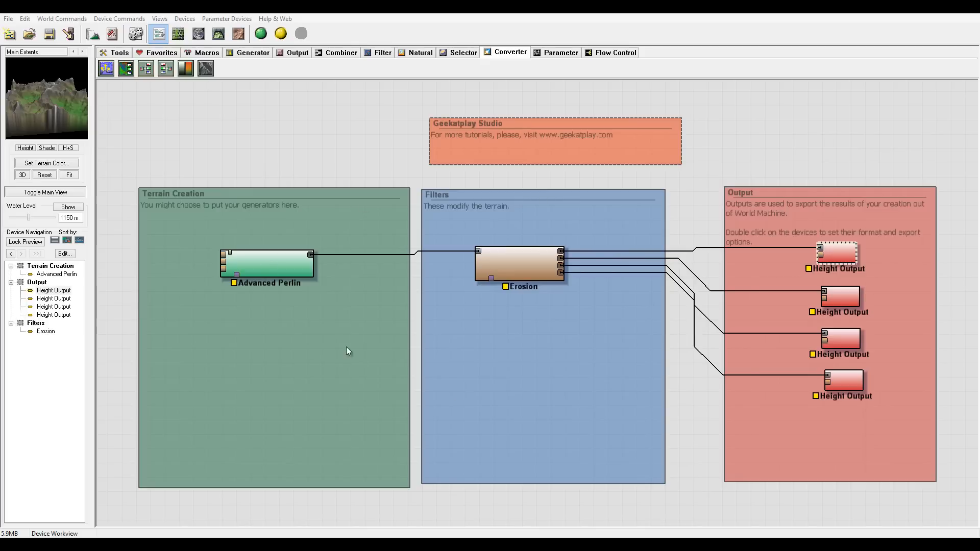
{"action": "mouse_move", "coordinate": [313, 249]}
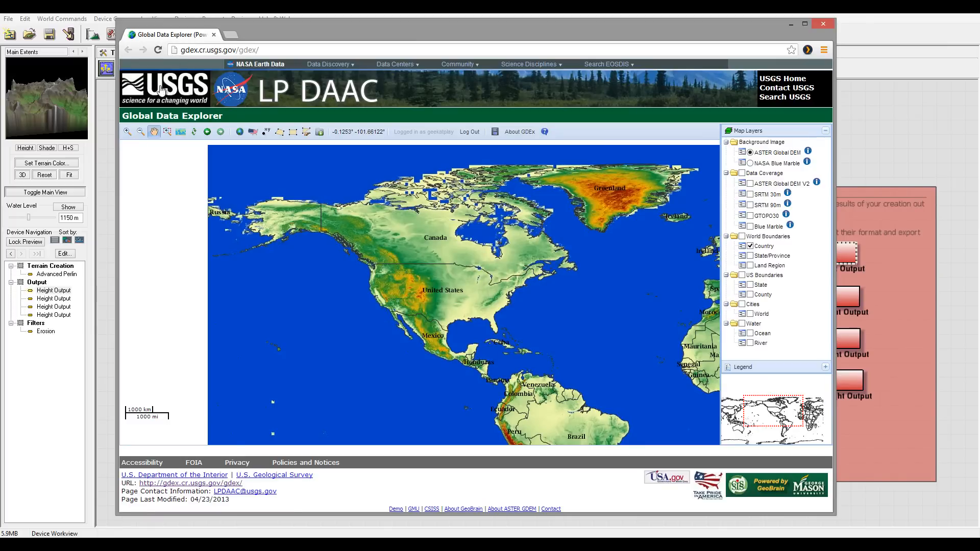
{"action": "mouse_move", "coordinate": [414, 214]}
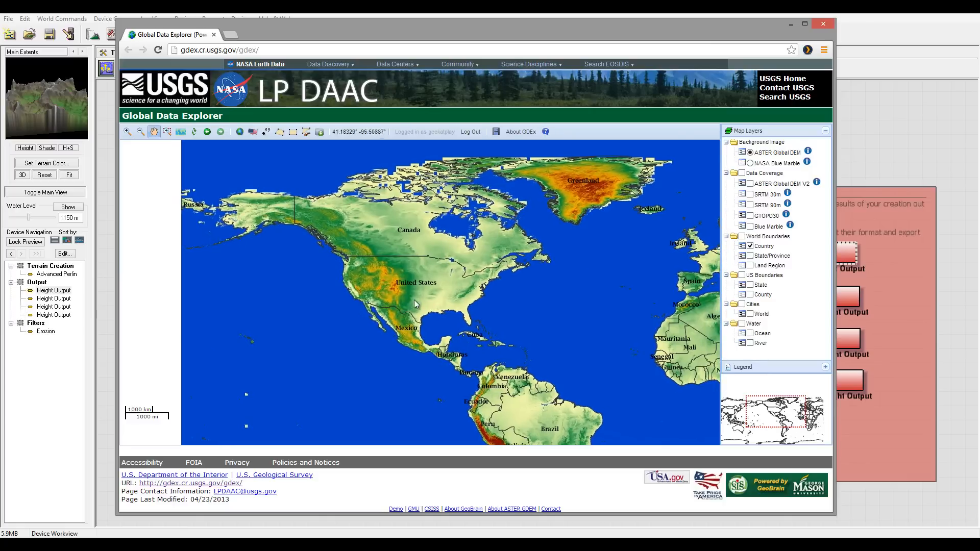
{"action": "mouse_move", "coordinate": [459, 131]}
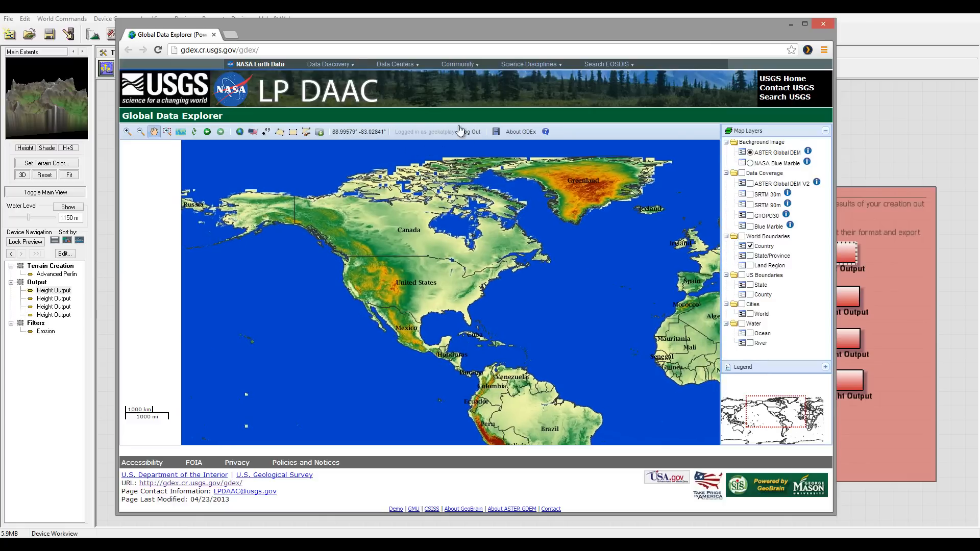
{"action": "mouse_move", "coordinate": [397, 135]}
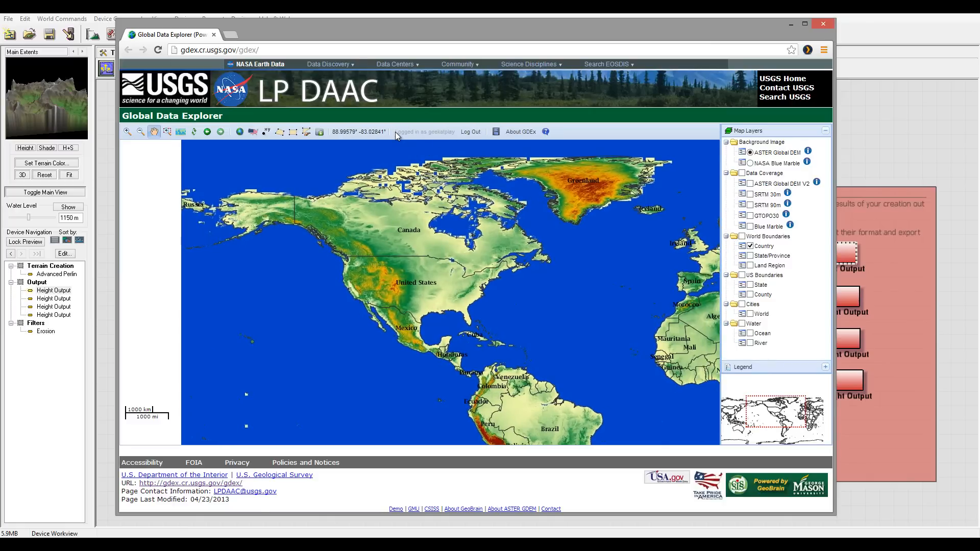
{"action": "mouse_move", "coordinate": [419, 283]}
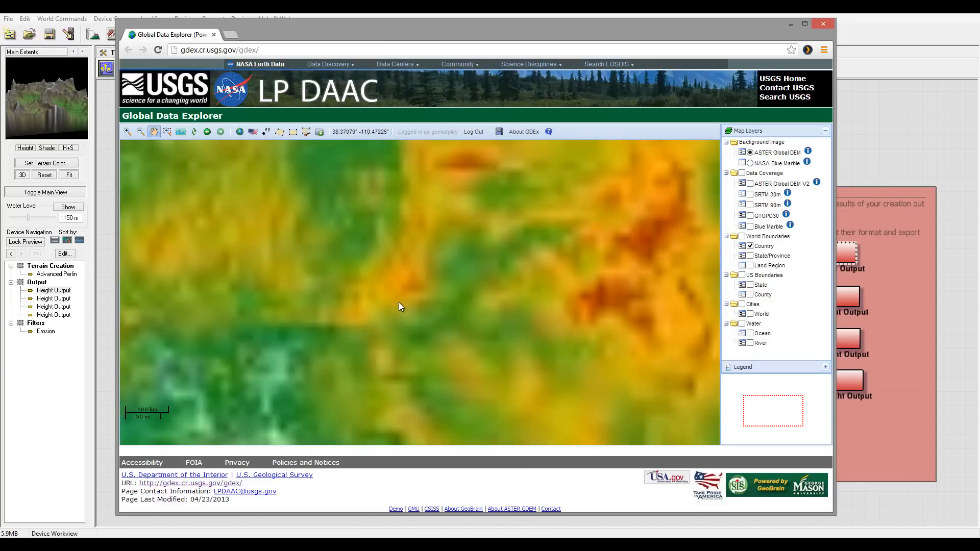
{"action": "mouse_move", "coordinate": [483, 263]}
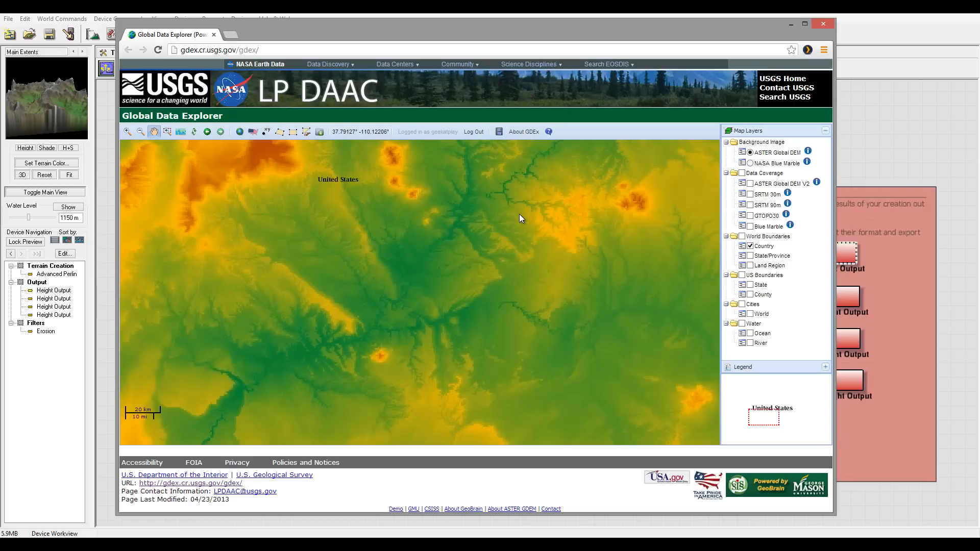
{"action": "mouse_move", "coordinate": [380, 269]}
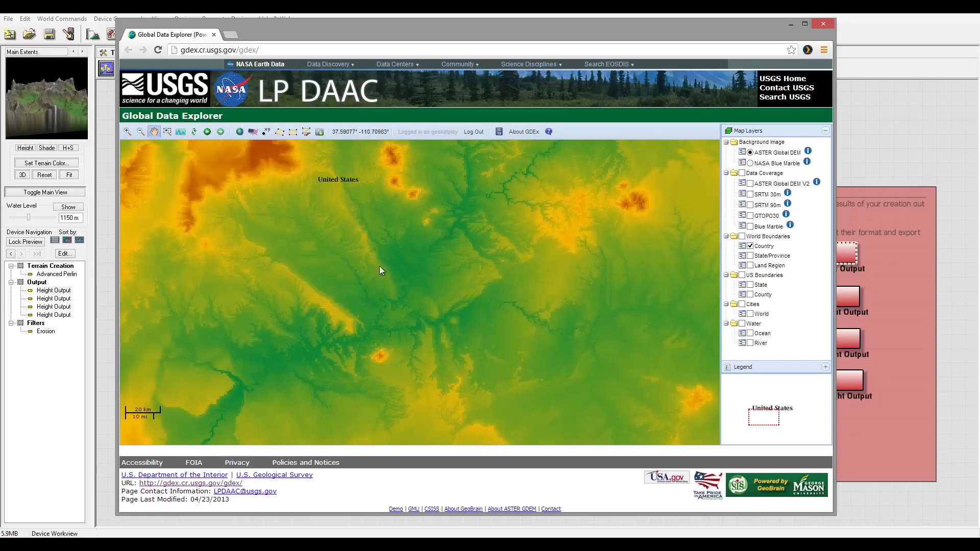
{"action": "mouse_move", "coordinate": [407, 310]}
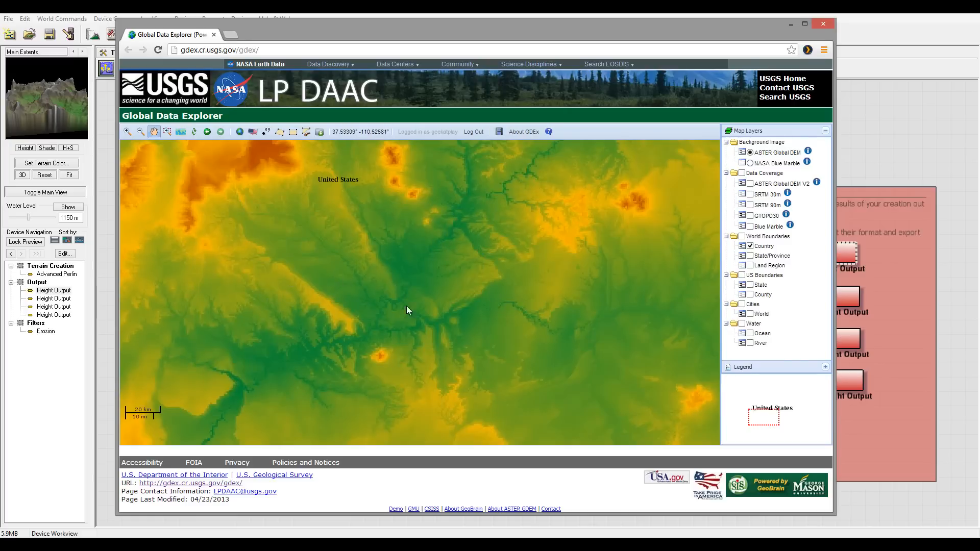
{"action": "mouse_move", "coordinate": [414, 338]}
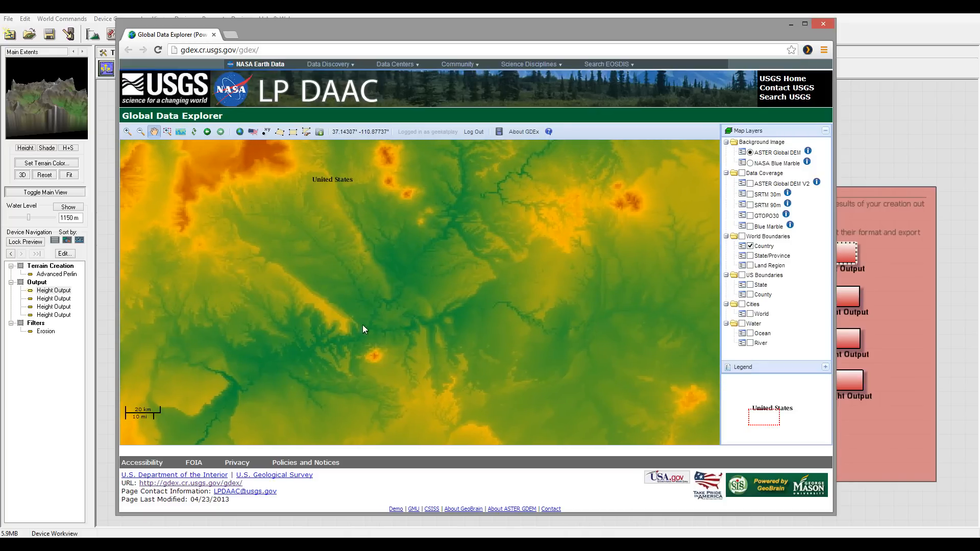
{"action": "mouse_move", "coordinate": [411, 340]}
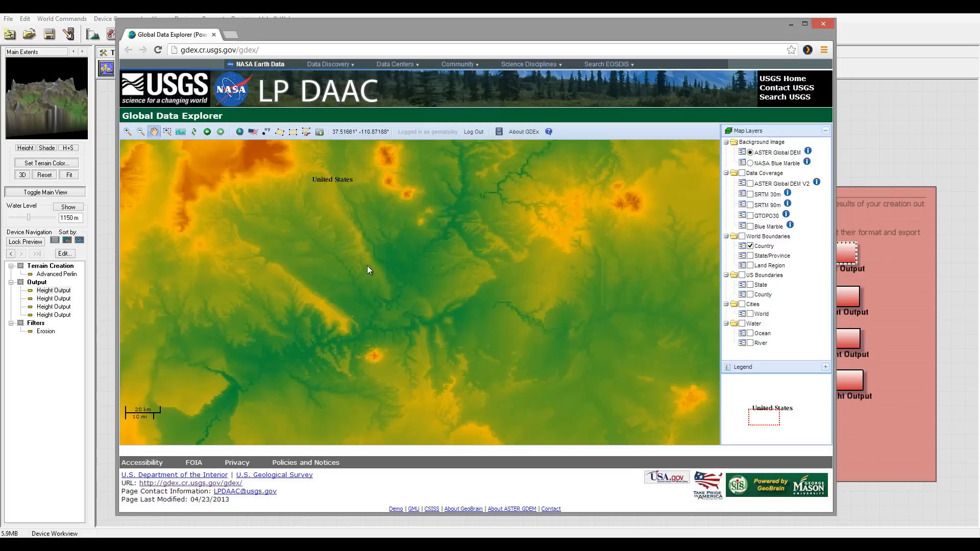
{"action": "mouse_move", "coordinate": [361, 235]}
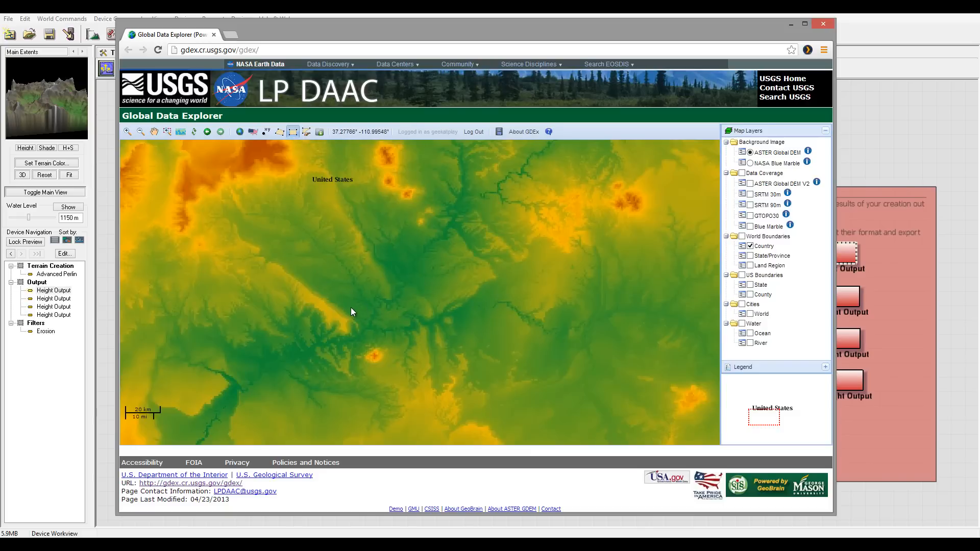
{"action": "mouse_move", "coordinate": [350, 306]}
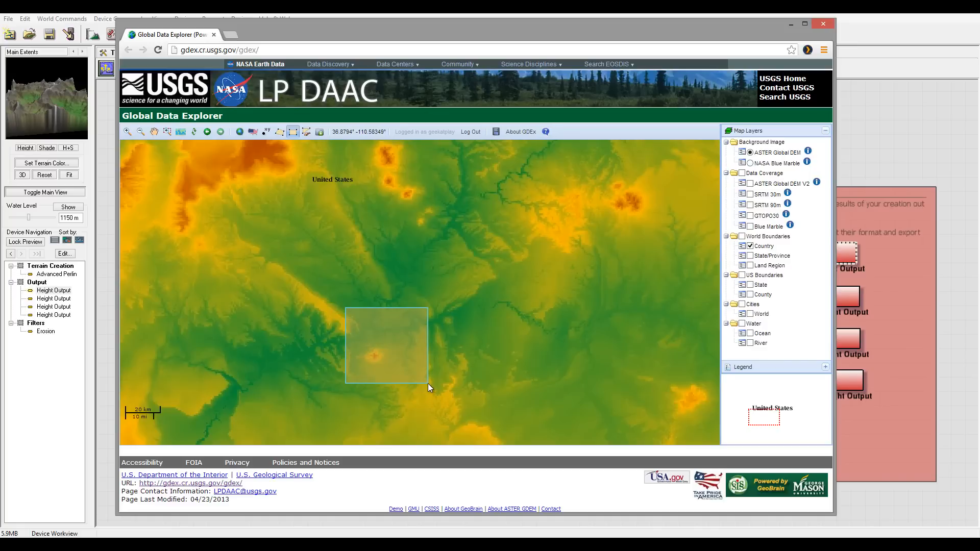
{"action": "mouse_move", "coordinate": [404, 333]}
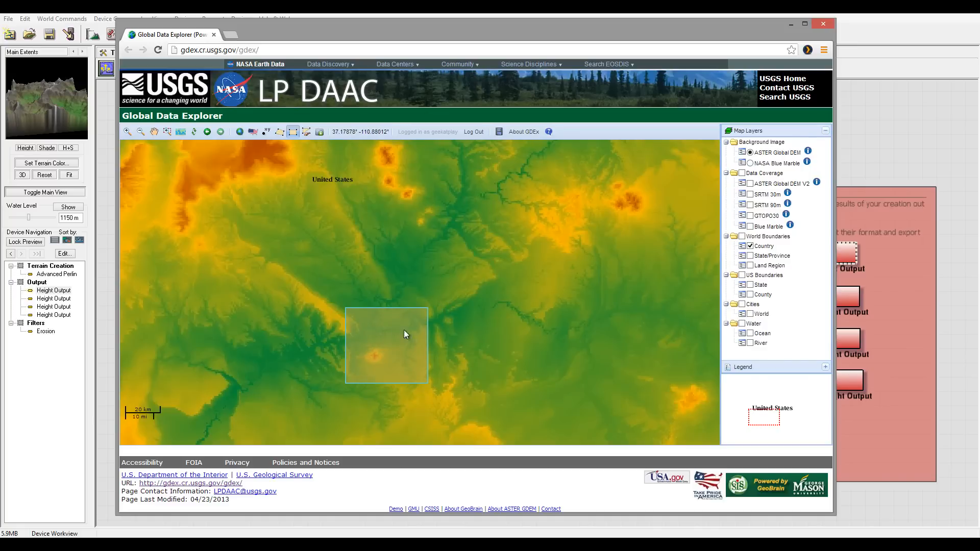
{"action": "mouse_move", "coordinate": [462, 288]}
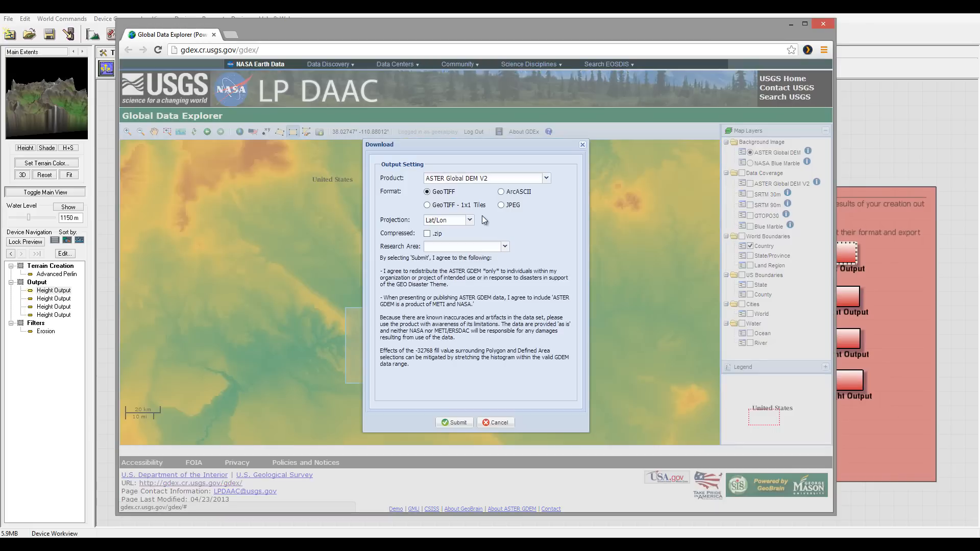
{"action": "left_click", "coordinate": [545, 178]}
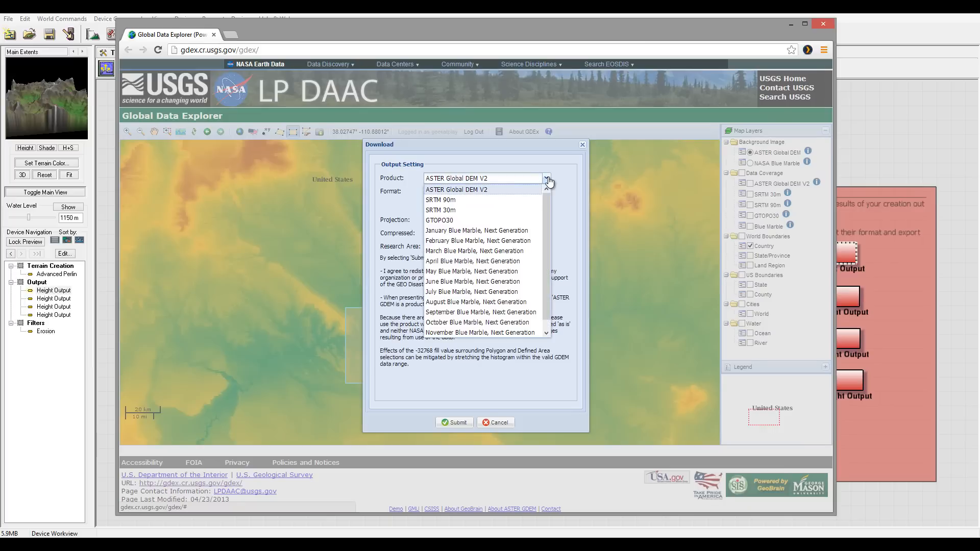
{"action": "mouse_move", "coordinate": [474, 195]}
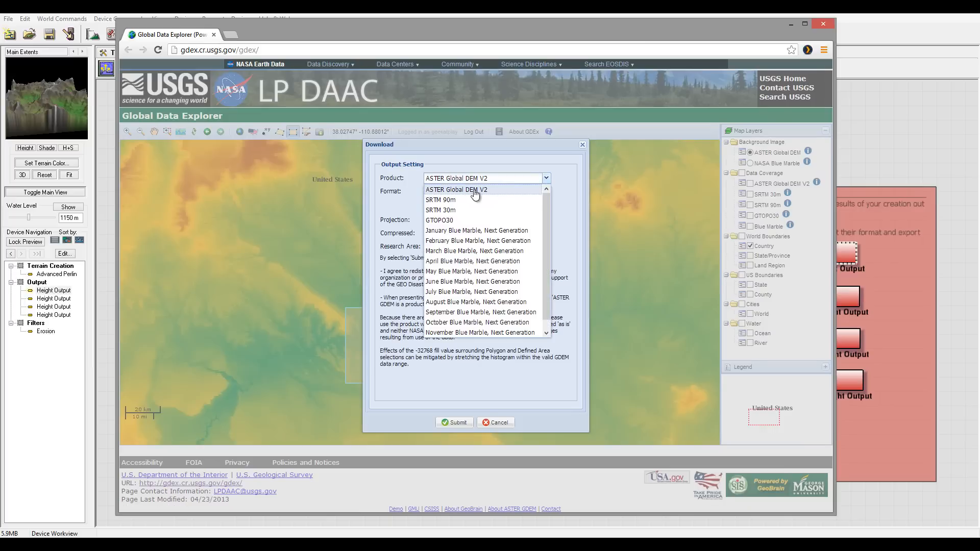
{"action": "left_click", "coordinate": [455, 190]}
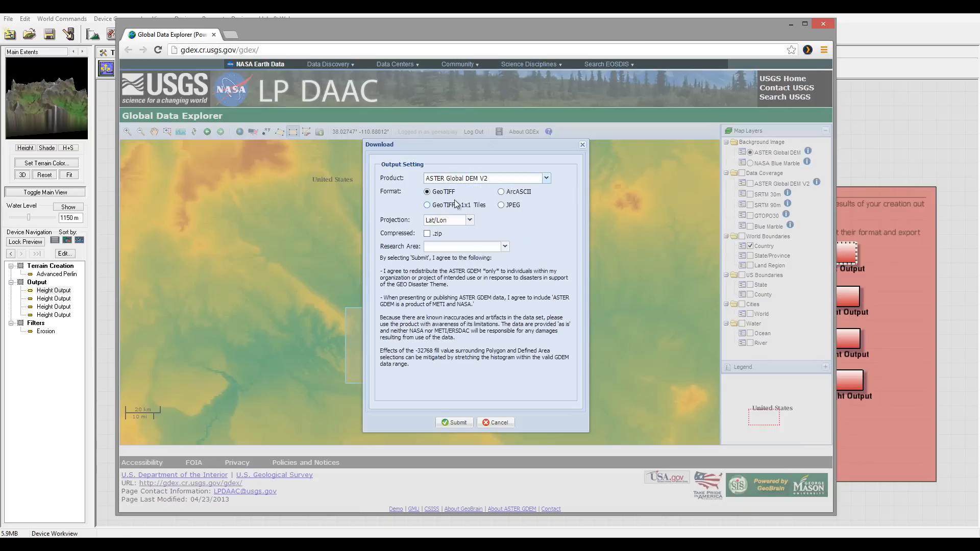
{"action": "mouse_move", "coordinate": [456, 196]}
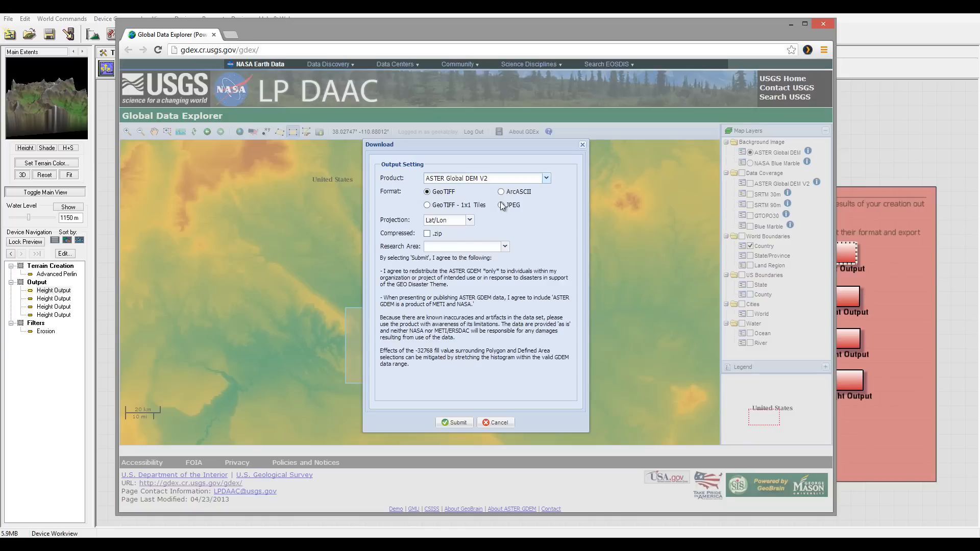
{"action": "mouse_move", "coordinate": [495, 210]}
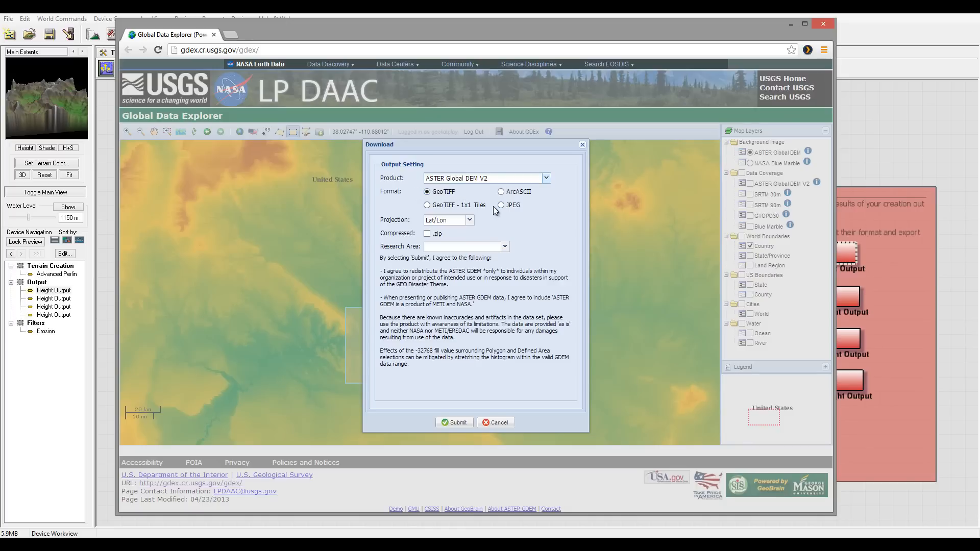
{"action": "mouse_move", "coordinate": [439, 204]}
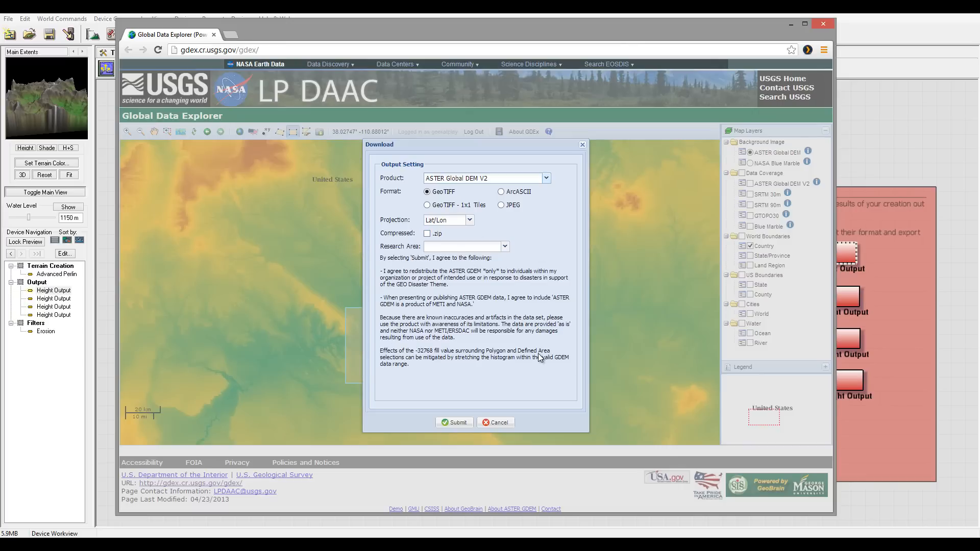
{"action": "mouse_move", "coordinate": [465, 309]}
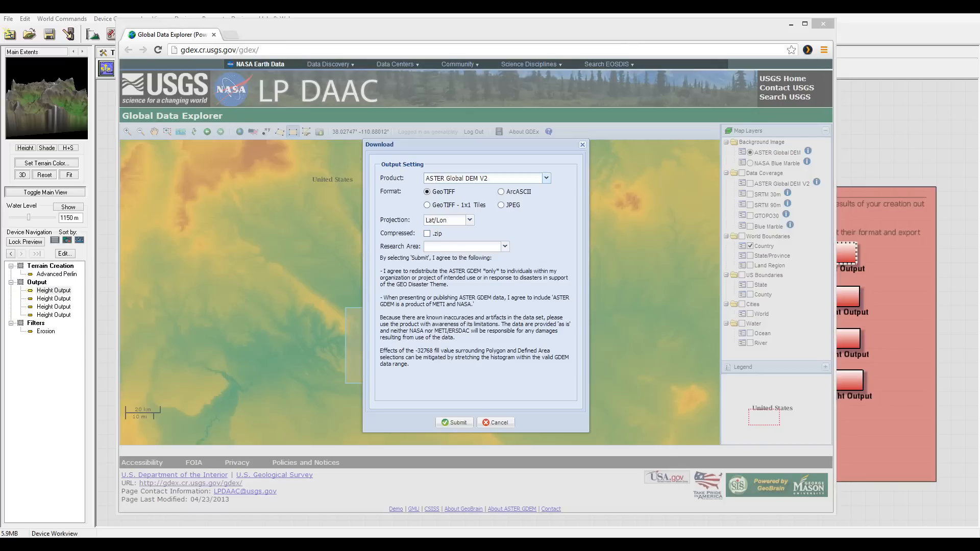
Review the ASTER dataset's columns, rows and 1048–3160 elevation range, then download the GeoTIFF.
{"action": "left_click", "coordinate": [454, 423]}
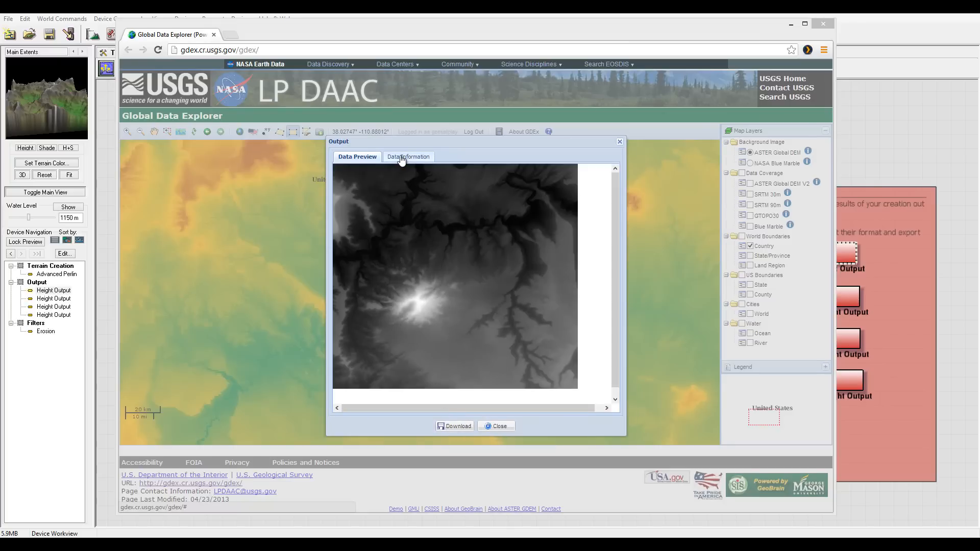
{"action": "left_click", "coordinate": [407, 156]}
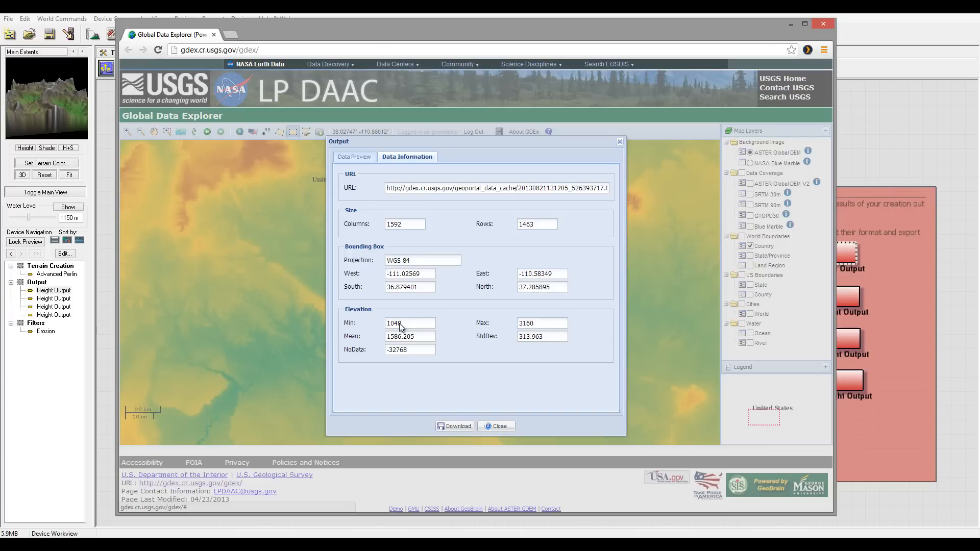
{"action": "mouse_move", "coordinate": [561, 328]}
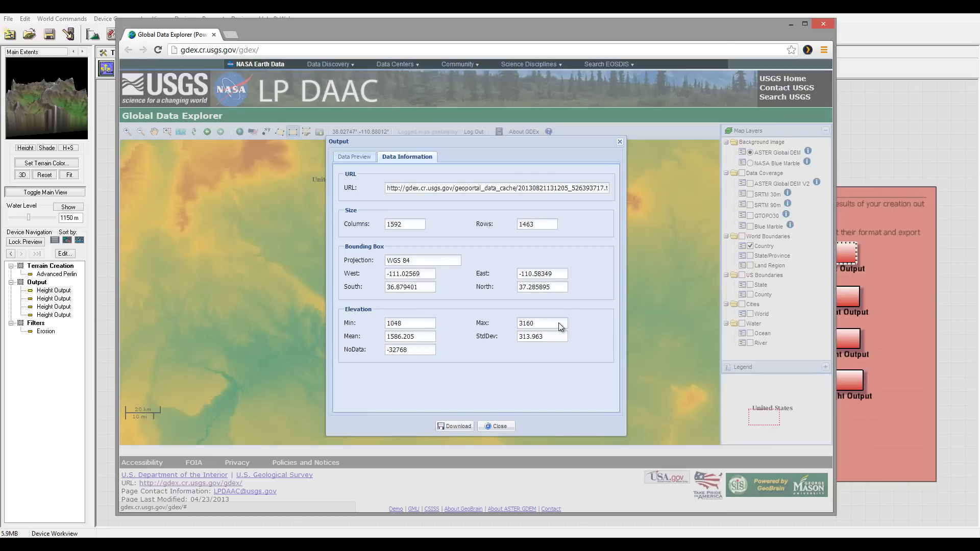
{"action": "mouse_move", "coordinate": [496, 275]}
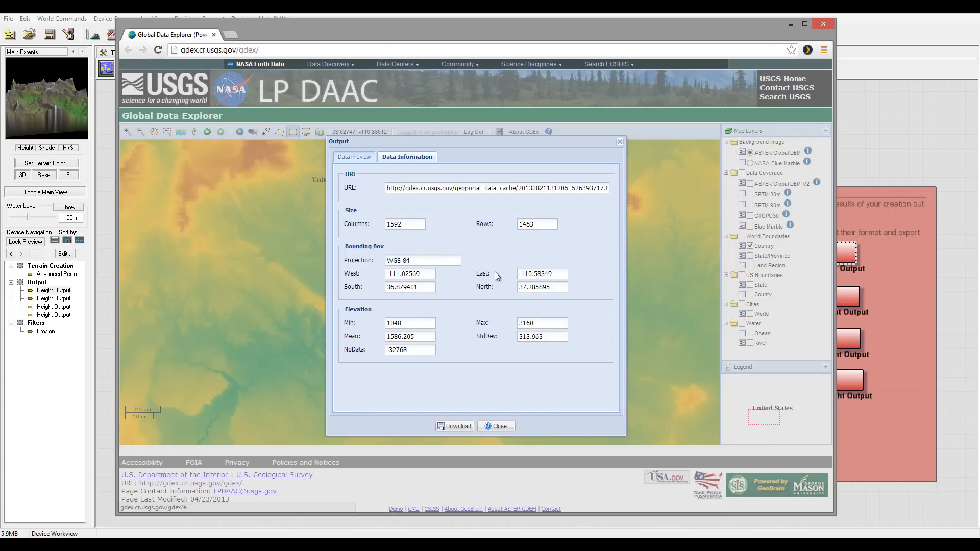
{"action": "mouse_move", "coordinate": [435, 216]}
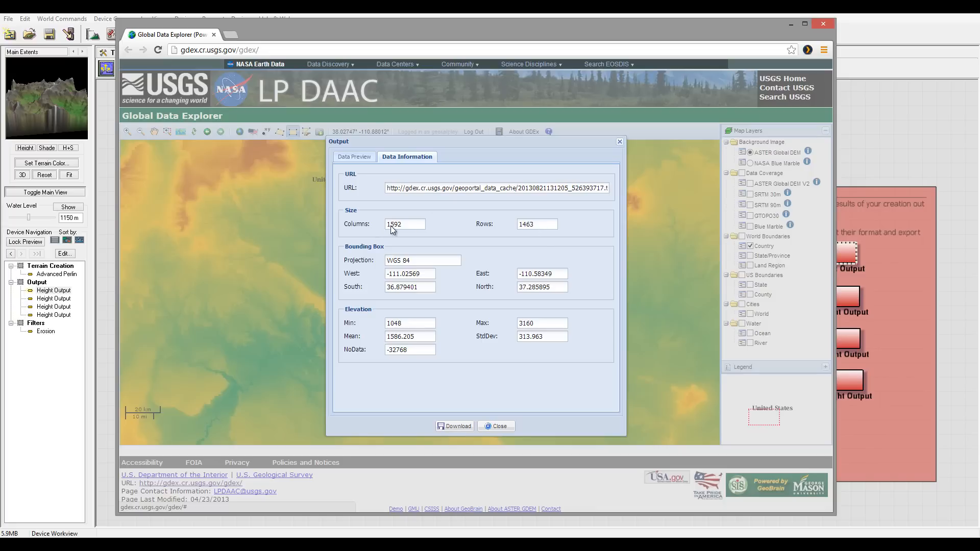
{"action": "mouse_move", "coordinate": [503, 320]}
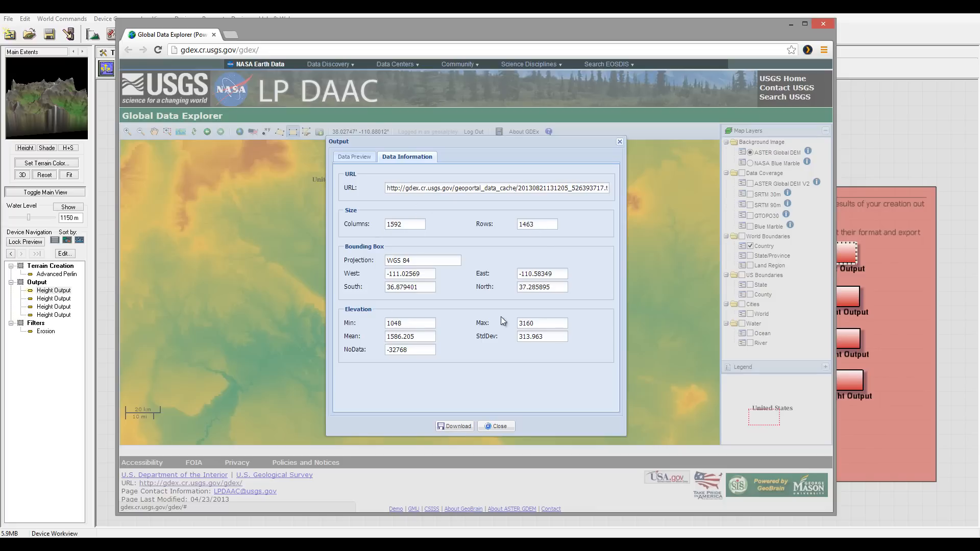
{"action": "mouse_move", "coordinate": [592, 304]}
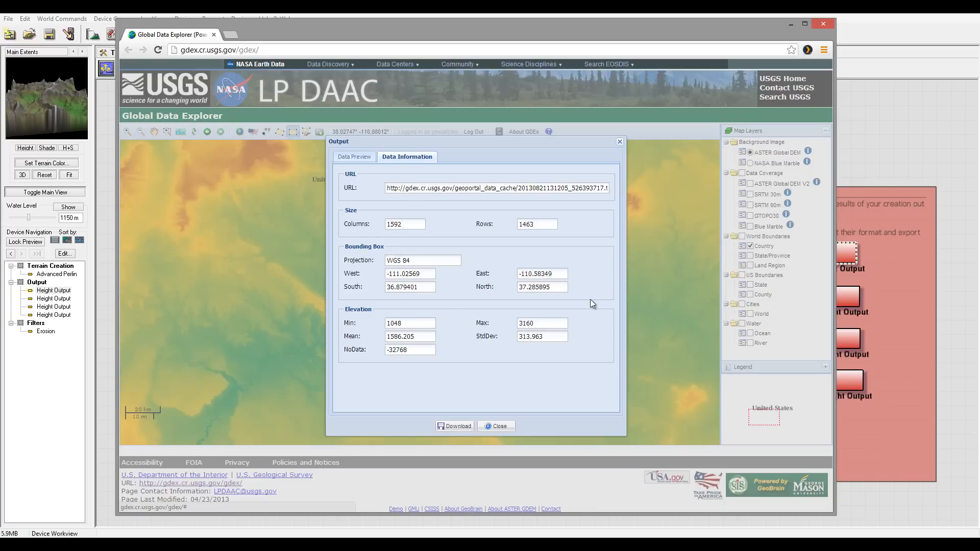
{"action": "mouse_move", "coordinate": [519, 246]}
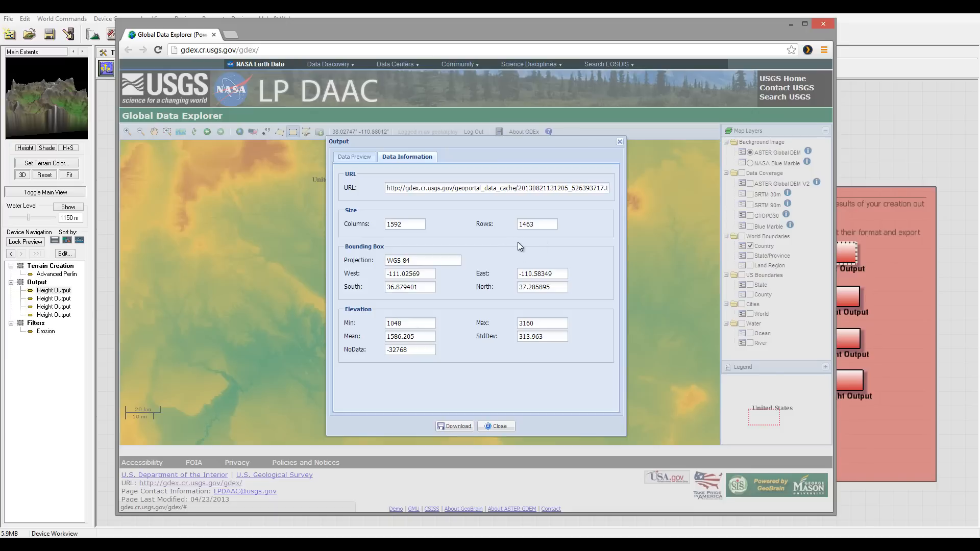
{"action": "mouse_move", "coordinate": [406, 307]}
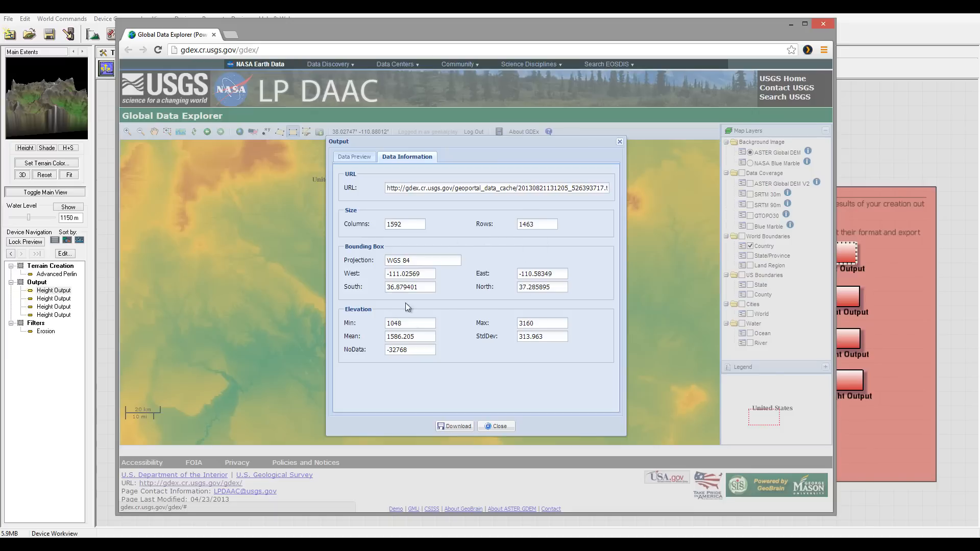
{"action": "mouse_move", "coordinate": [494, 233]}
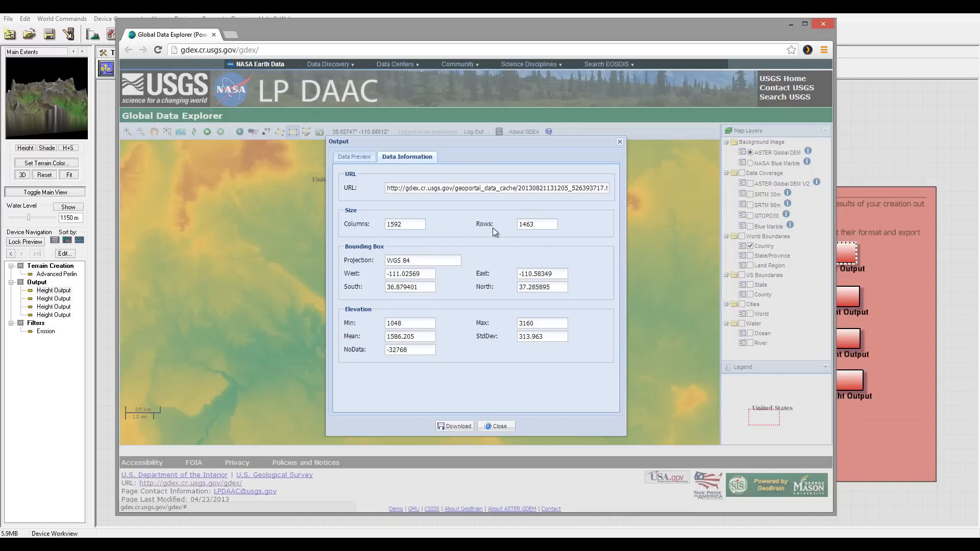
{"action": "mouse_move", "coordinate": [415, 232]}
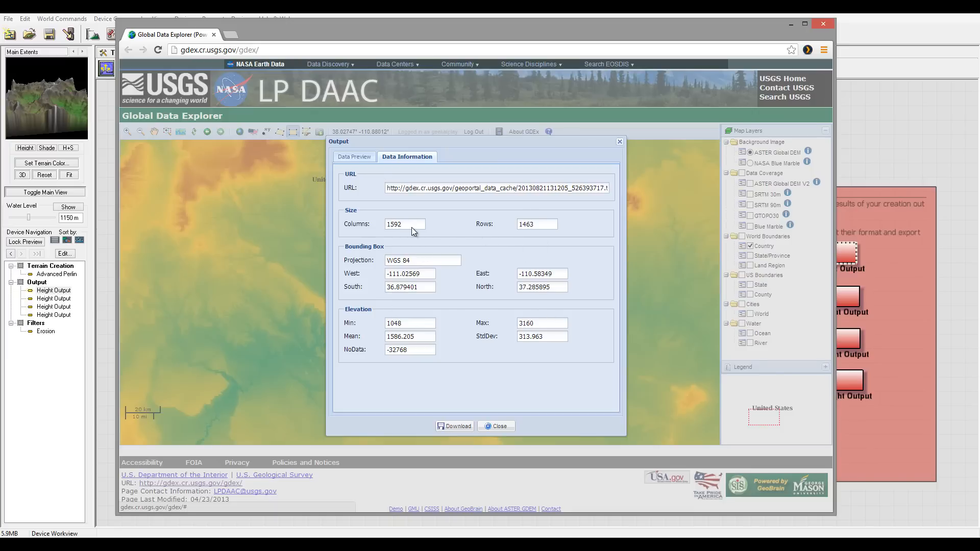
{"action": "mouse_move", "coordinate": [539, 225]}
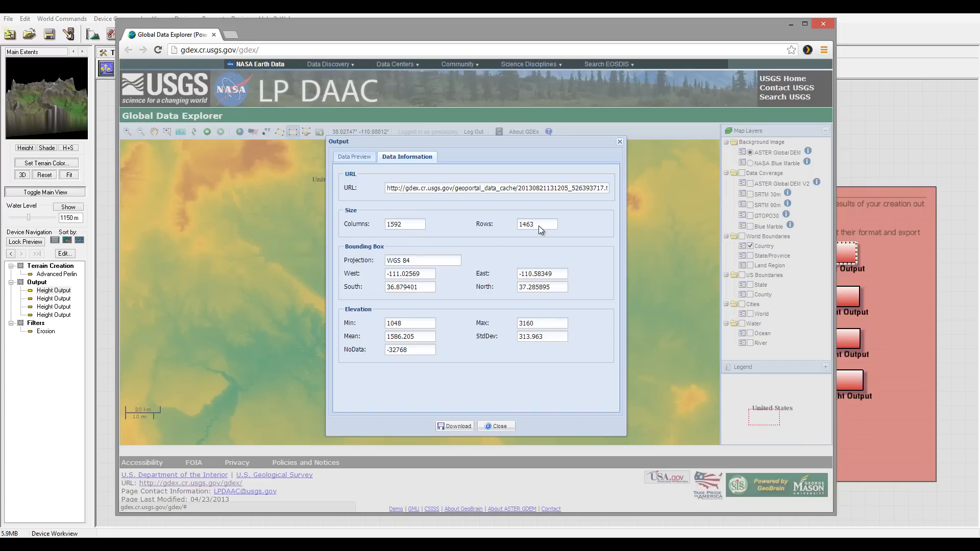
{"action": "mouse_move", "coordinate": [497, 242]}
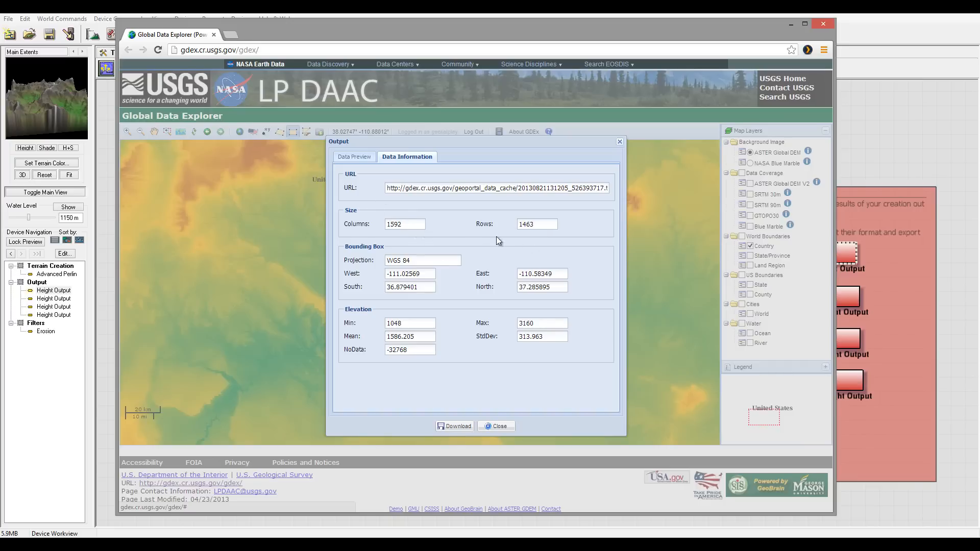
{"action": "mouse_move", "coordinate": [569, 223]}
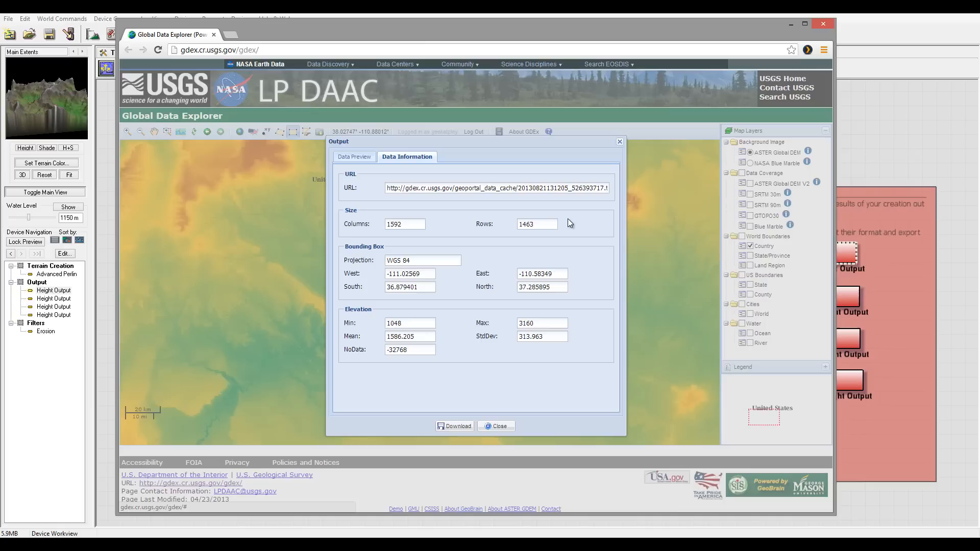
{"action": "mouse_move", "coordinate": [377, 306]}
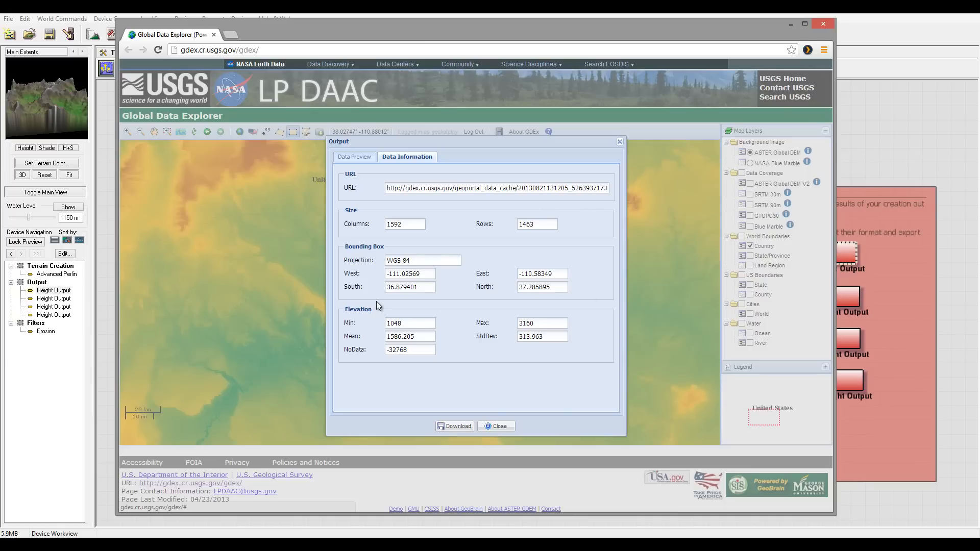
{"action": "mouse_move", "coordinate": [568, 238]}
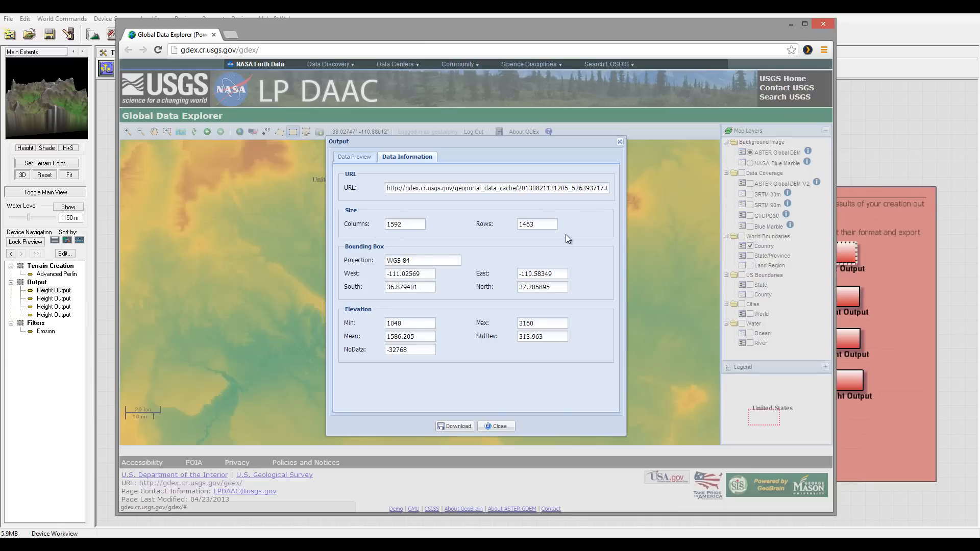
{"action": "mouse_move", "coordinate": [435, 306]}
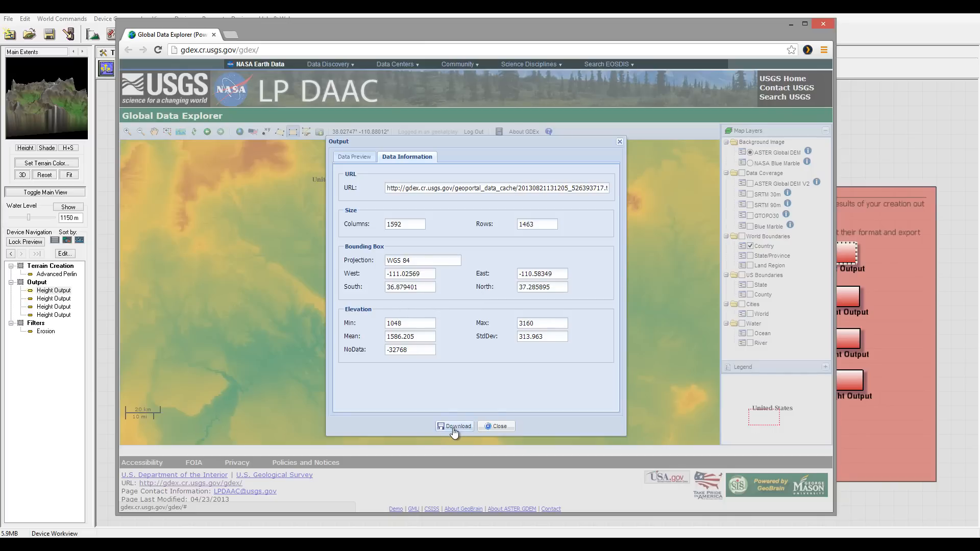
{"action": "left_click", "coordinate": [454, 426]}
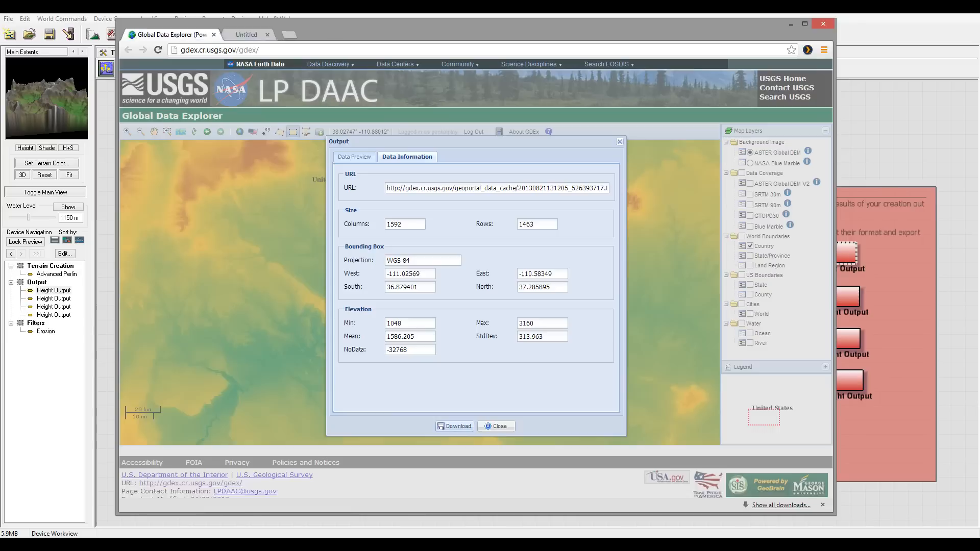
{"action": "left_click", "coordinate": [455, 425]}
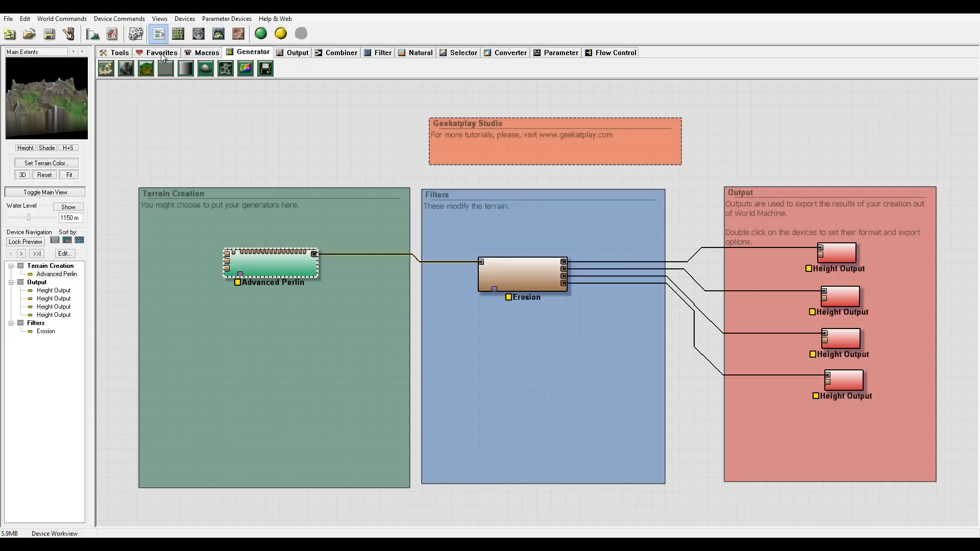
{"action": "mouse_move", "coordinate": [266, 68]}
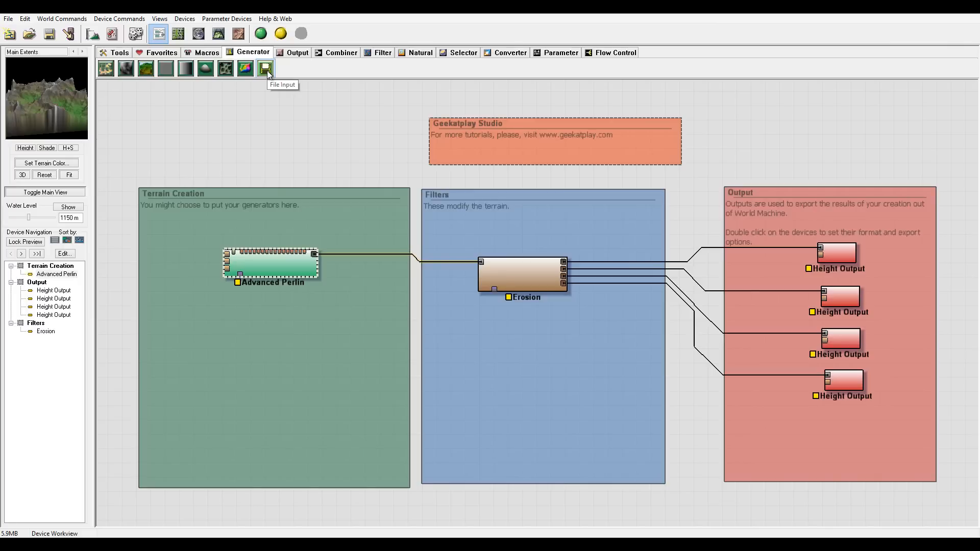
Add a File Input generator device into the Terrain Creation group.
{"action": "left_click", "coordinate": [265, 67]}
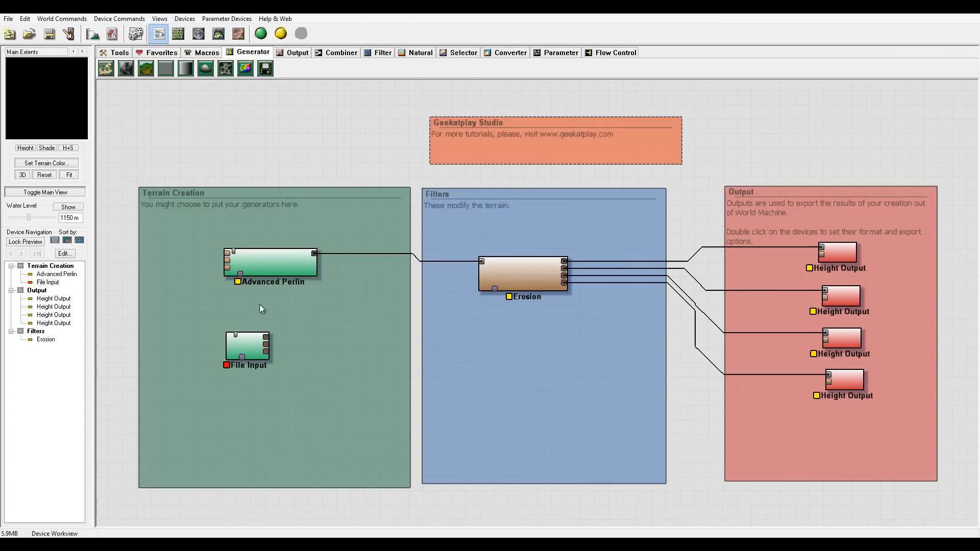
Load the downloaded 1592 by 1463 GeoTIFF heightfield from the WorldMachine folder into File Input.
{"action": "double_click", "coordinate": [247, 347]}
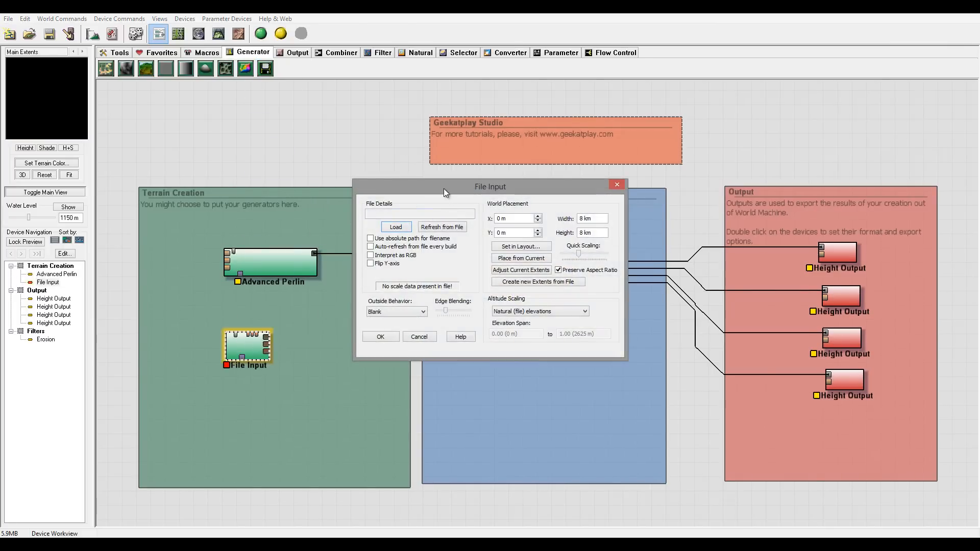
{"action": "left_click_drag", "start_coordinate": [444, 185], "coordinate": [438, 157]}
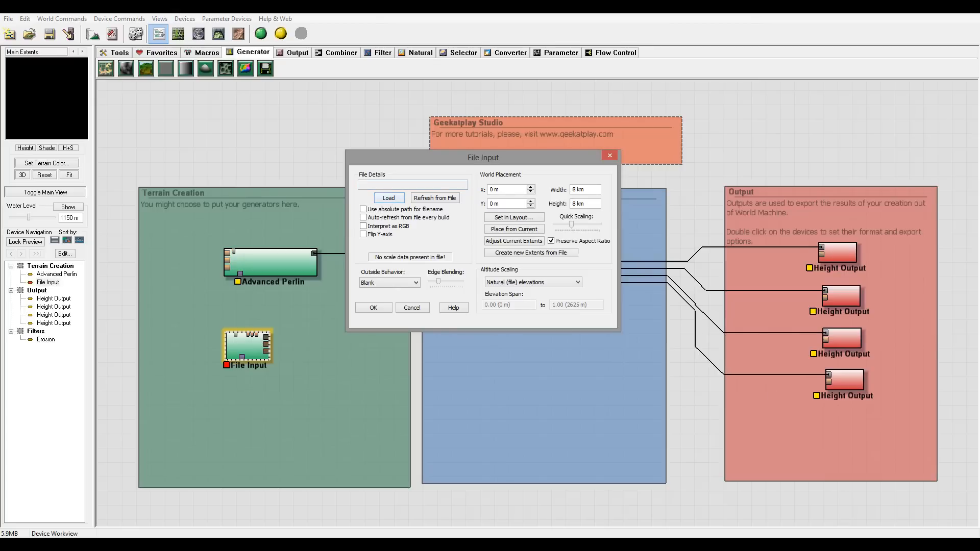
{"action": "left_click", "coordinate": [387, 197]}
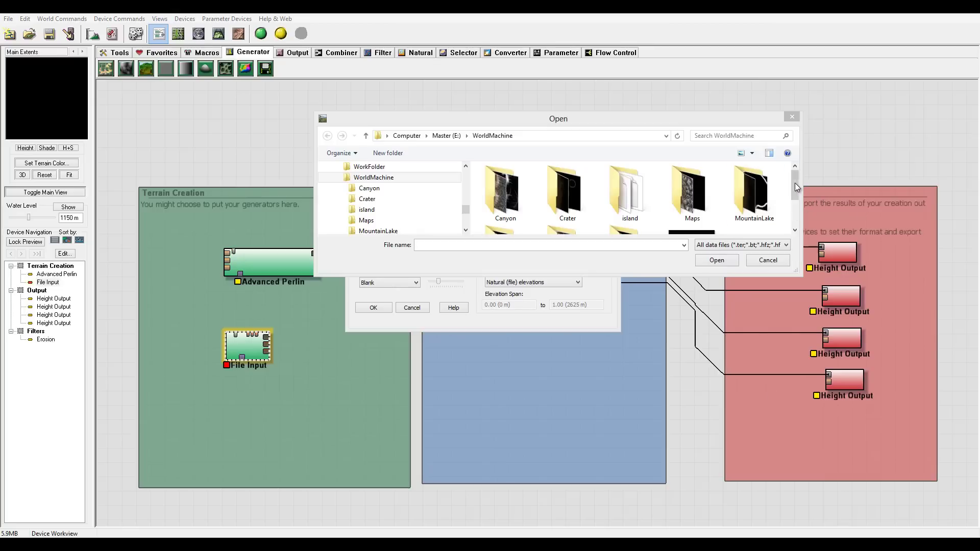
{"action": "left_click", "coordinate": [691, 197]}
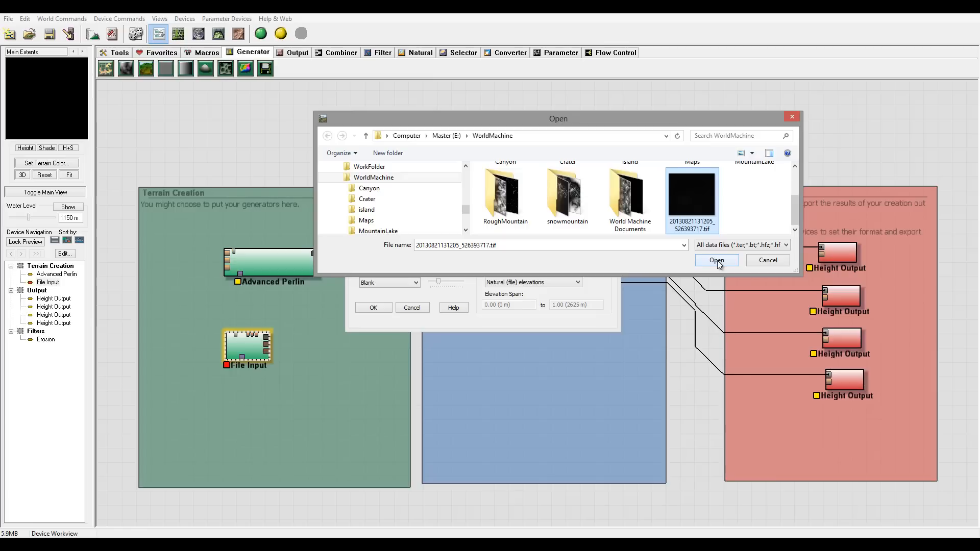
{"action": "left_click", "coordinate": [715, 260]}
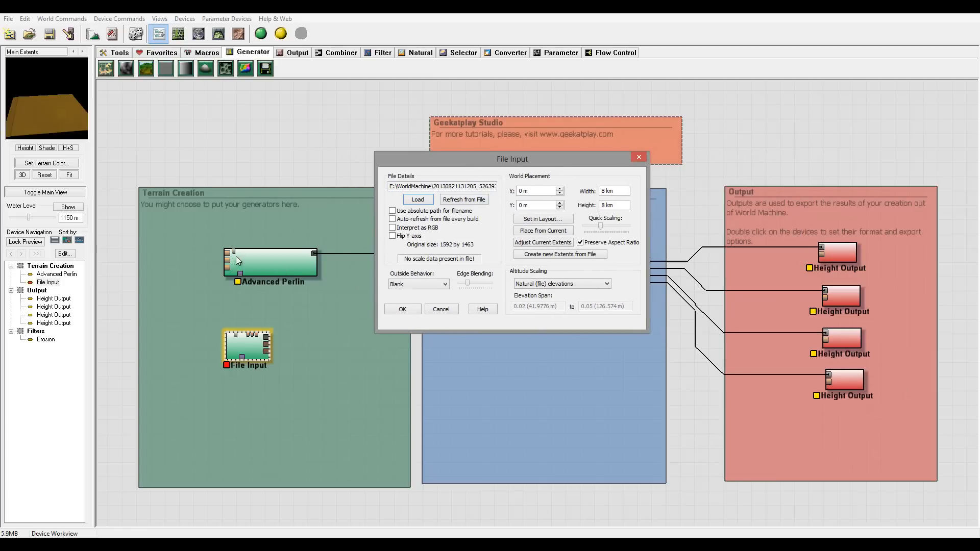
{"action": "mouse_move", "coordinate": [52, 117]}
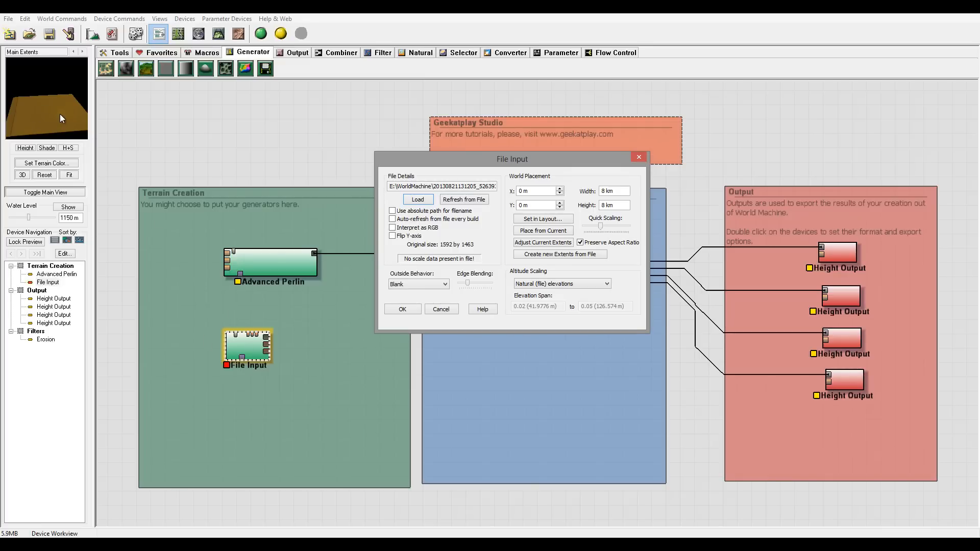
{"action": "mouse_move", "coordinate": [420, 276]}
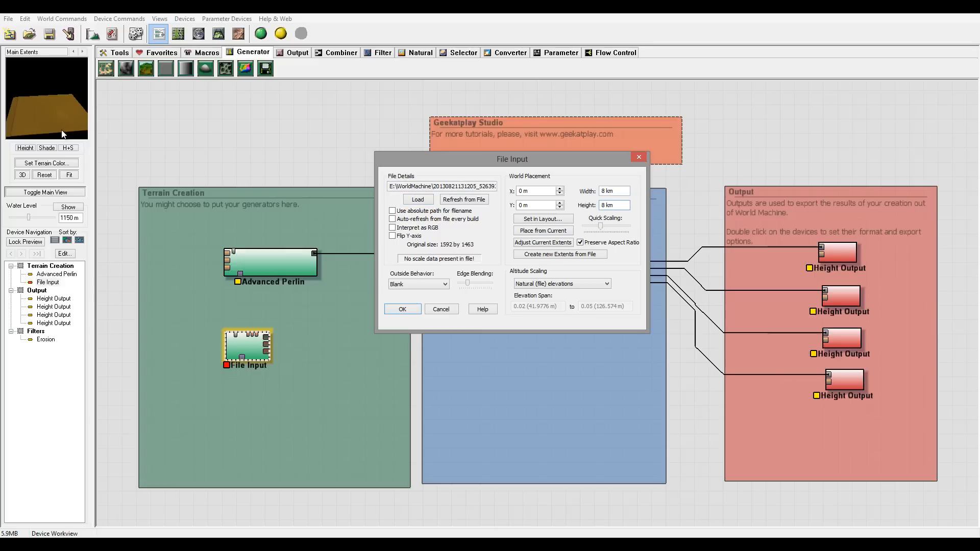
{"action": "mouse_move", "coordinate": [484, 196]}
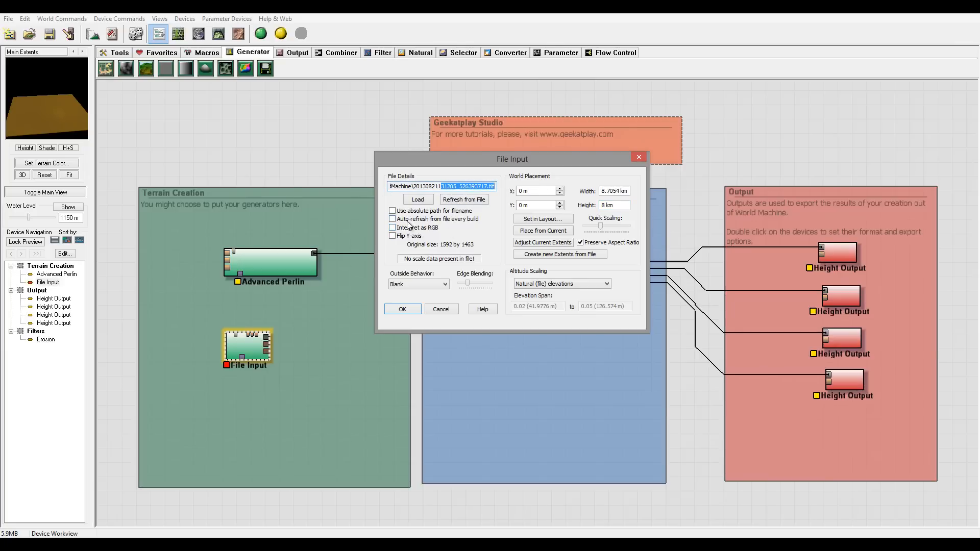
{"action": "mouse_move", "coordinate": [438, 234]}
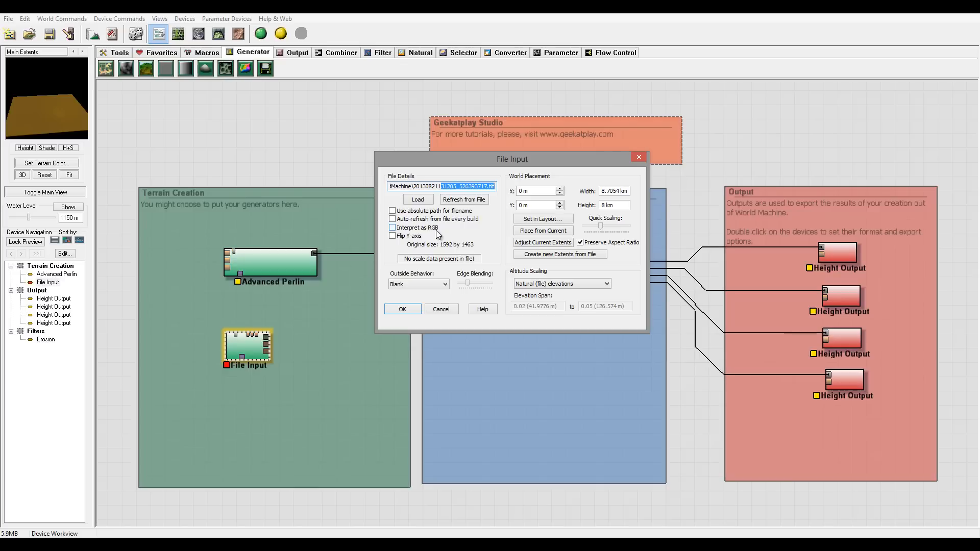
Tick and untick Flip Y-axis, keeping the heightfield's 8.7054 by 8 km world placement.
{"action": "left_click", "coordinate": [393, 236]}
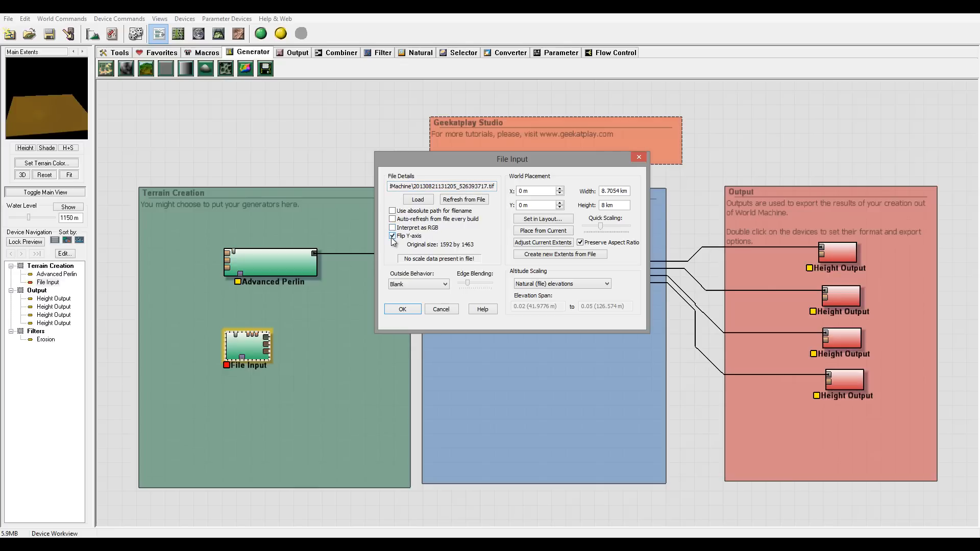
{"action": "left_click", "coordinate": [392, 236]}
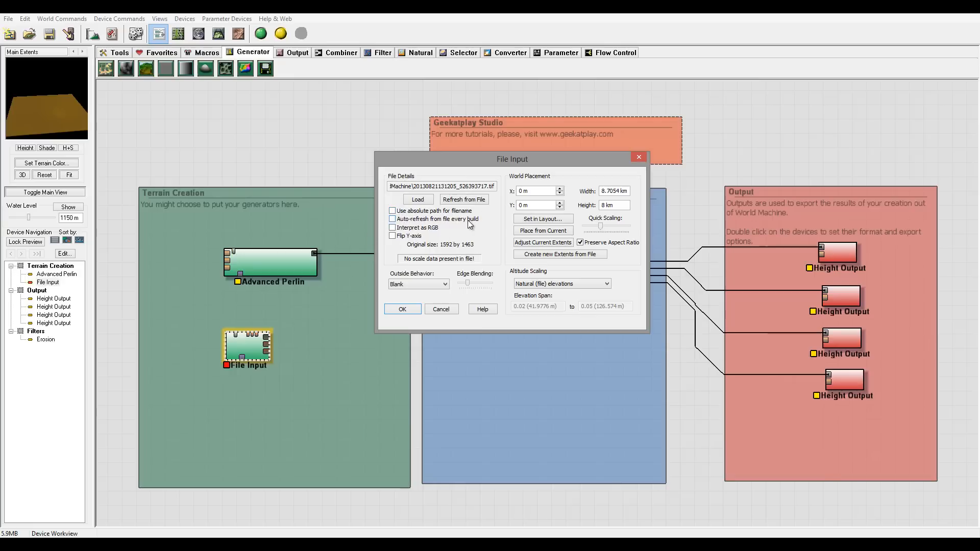
{"action": "mouse_move", "coordinate": [111, 137]}
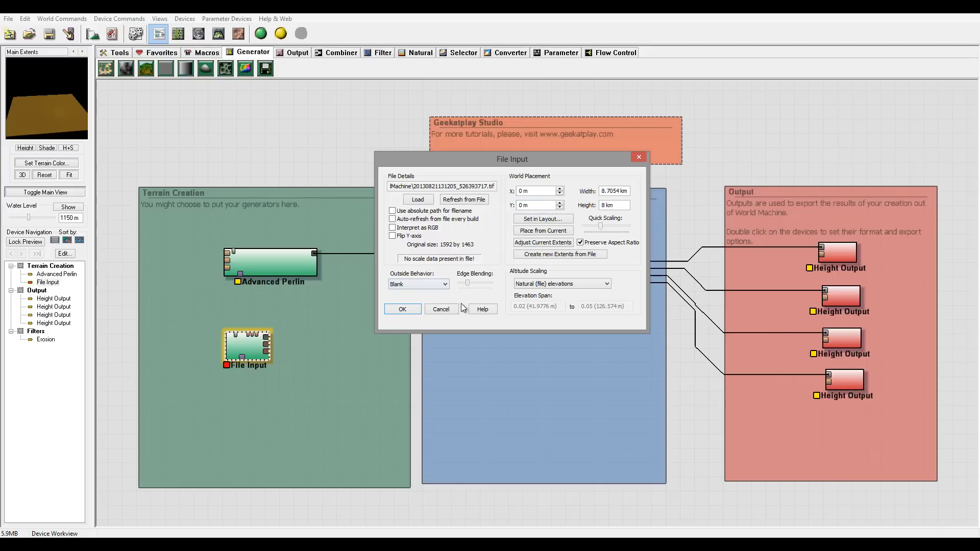
{"action": "mouse_move", "coordinate": [608, 315]}
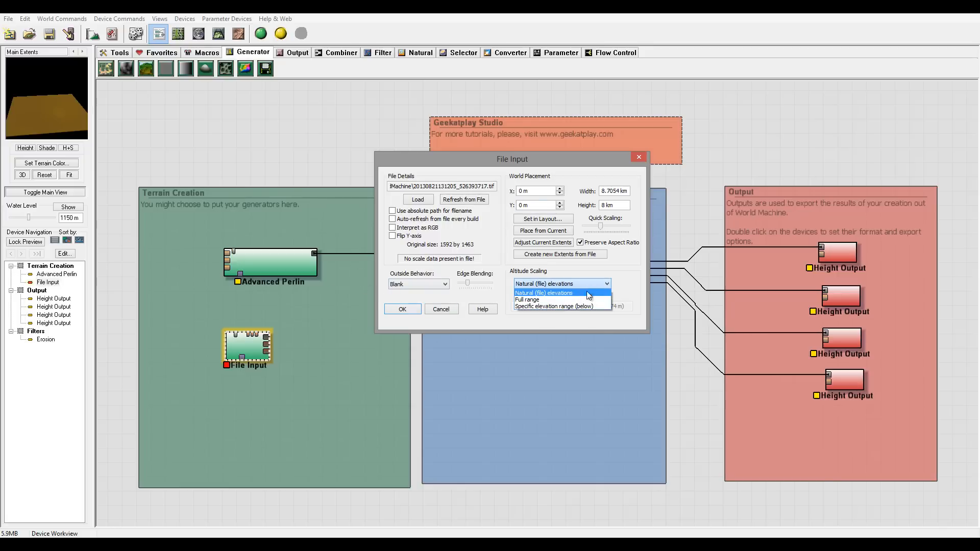
Scale altitude to a specific elevation range of 500 m to 2000 m and apply it.
{"action": "left_click", "coordinate": [552, 306]}
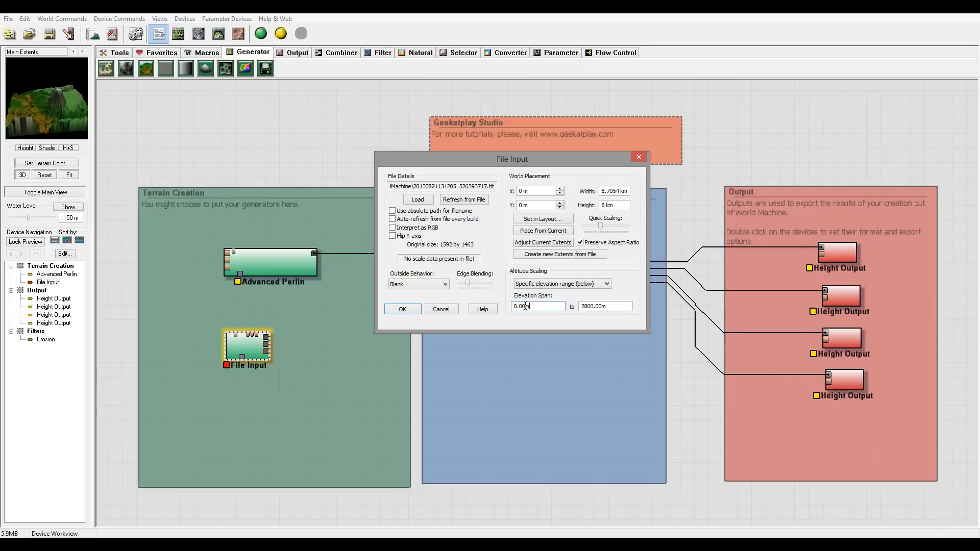
{"action": "triple_click", "coordinate": [535, 306]}
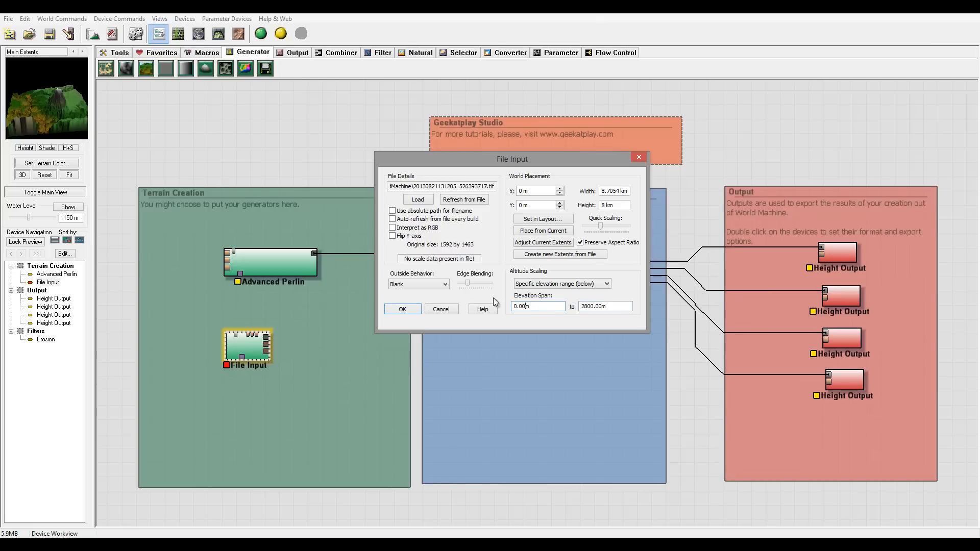
{"action": "mouse_move", "coordinate": [139, 158]}
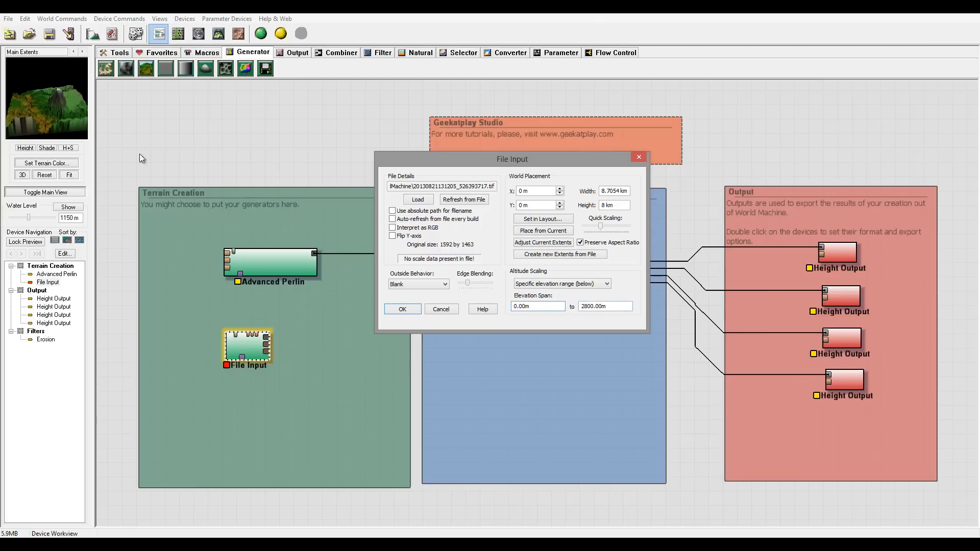
{"action": "triple_click", "coordinate": [603, 305]}
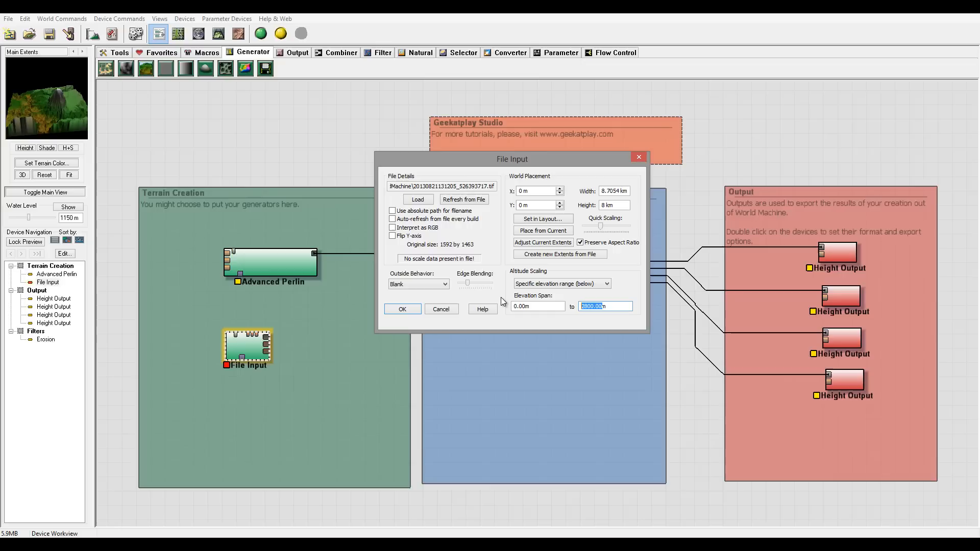
{"action": "type", "text": "2000"}
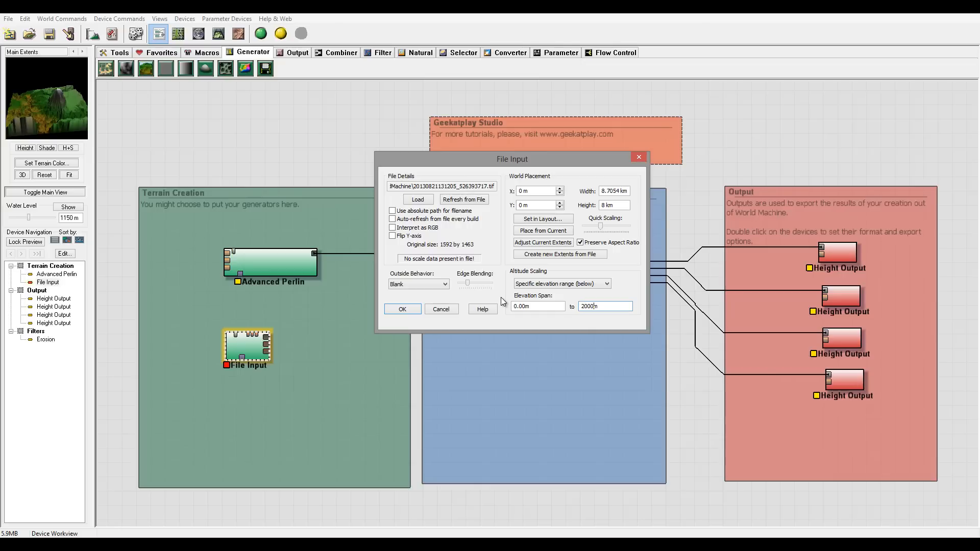
{"action": "mouse_move", "coordinate": [511, 325]}
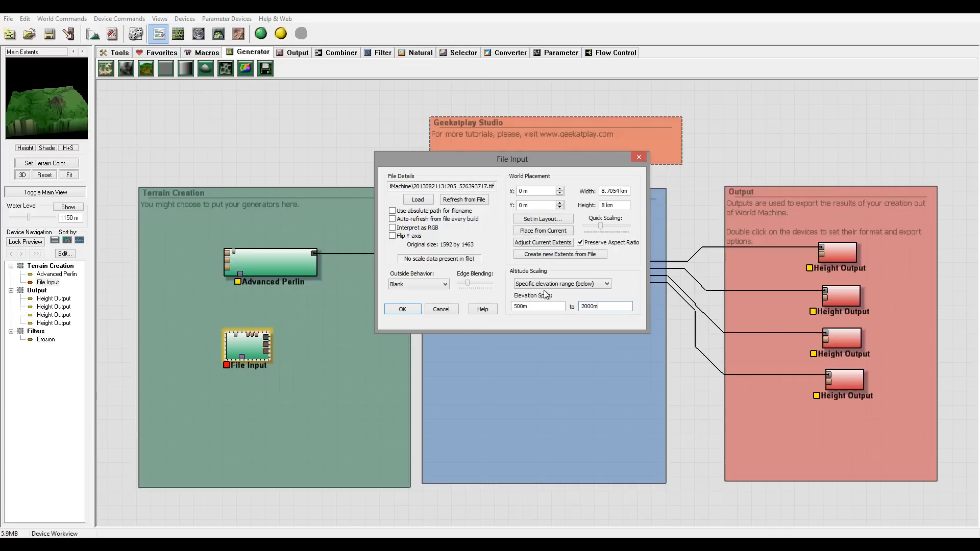
{"action": "mouse_move", "coordinate": [30, 113]}
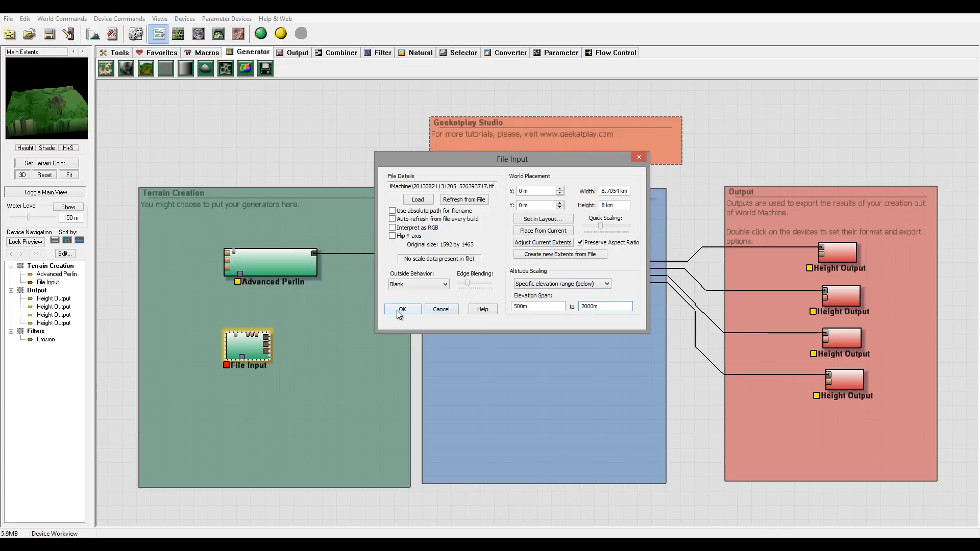
{"action": "left_click", "coordinate": [401, 309]}
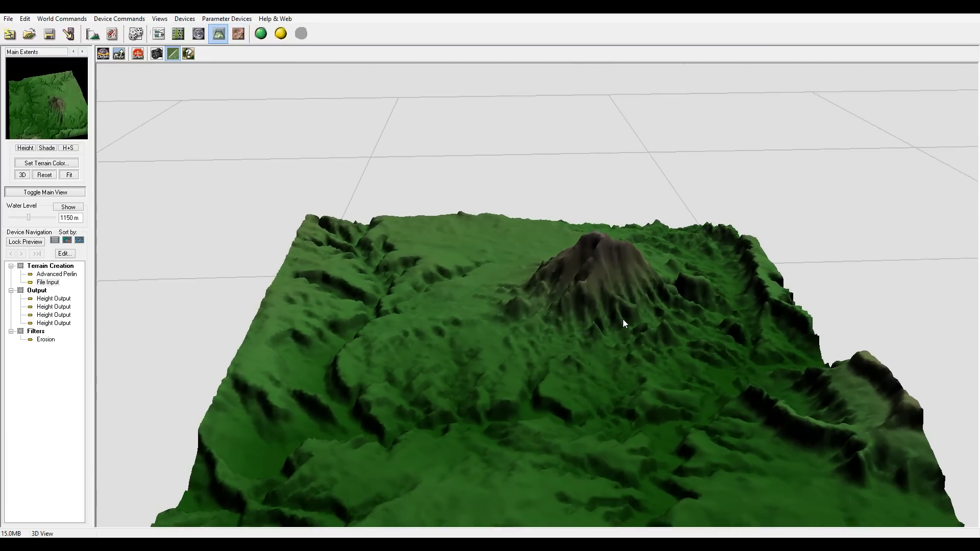
{"action": "mouse_move", "coordinate": [280, 32]}
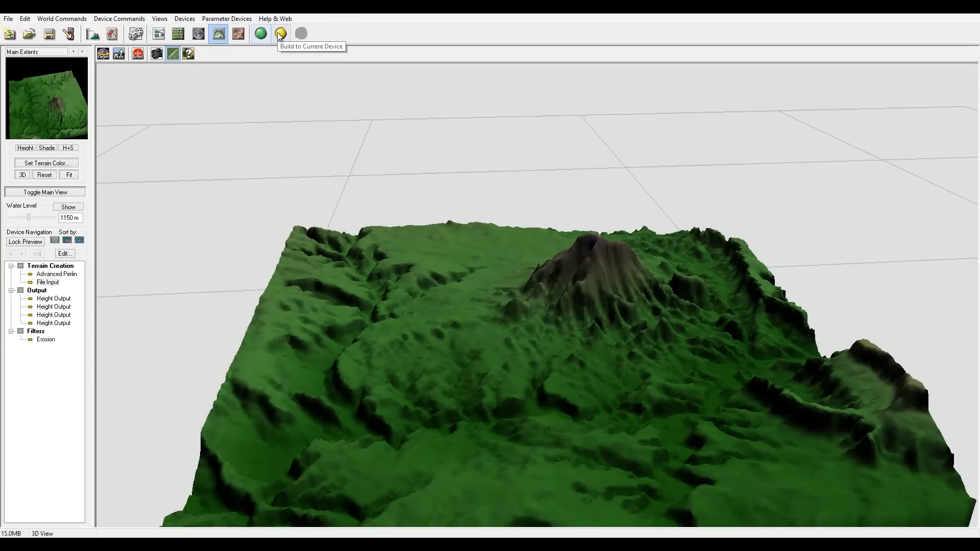
Build the imported-heightmap terrain up to the current device.
{"action": "left_click", "coordinate": [279, 32]}
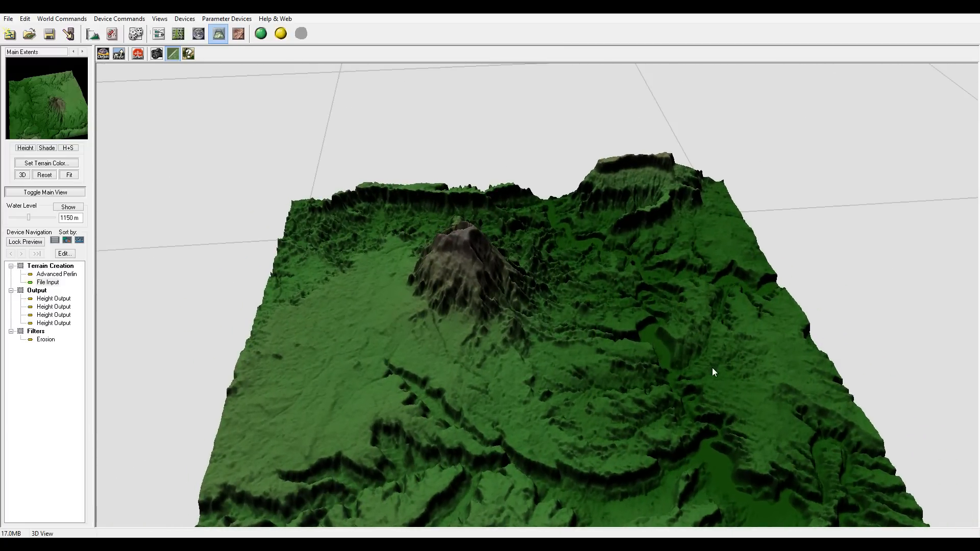
{"action": "left_click", "coordinate": [159, 32]}
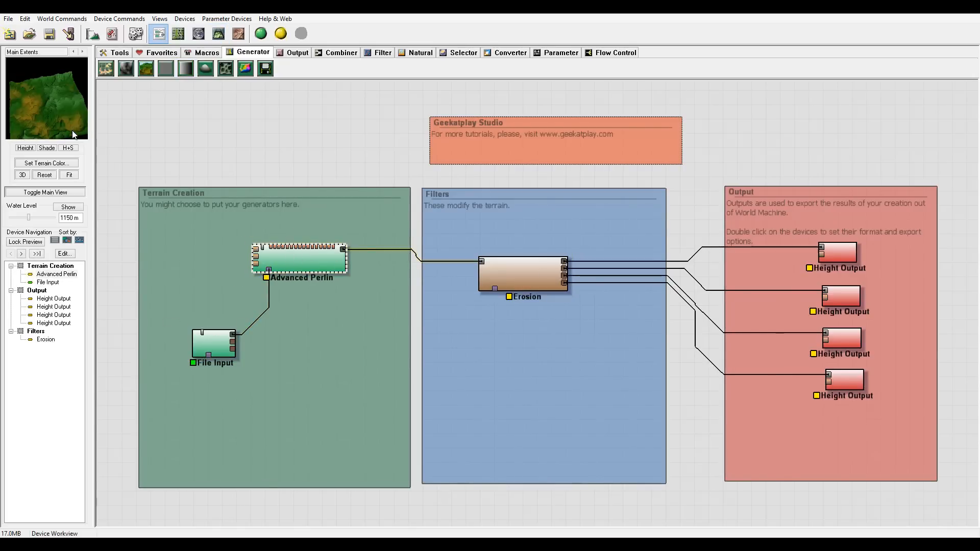
{"action": "mouse_move", "coordinate": [82, 119]}
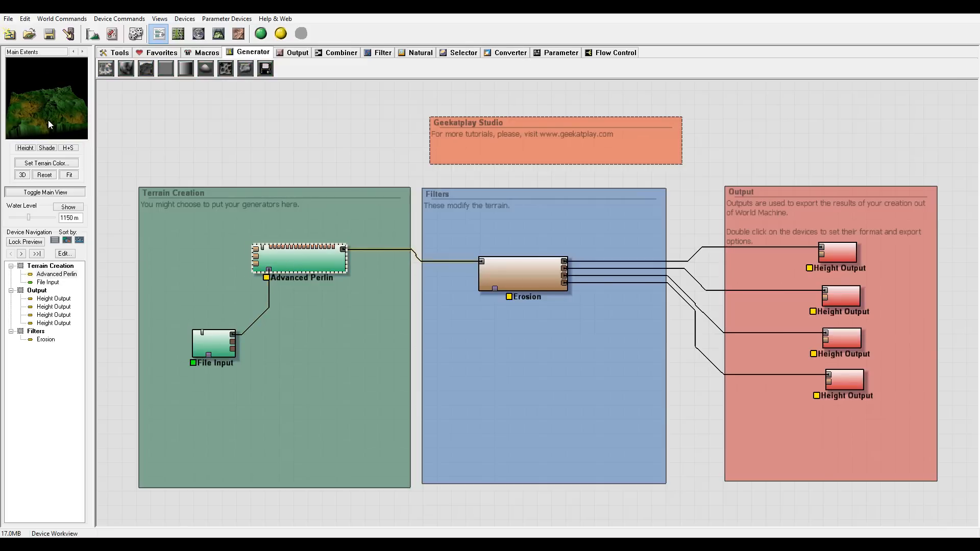
Preview the File Input and Advanced Perlin terrains alternately in the 3D view to compare them.
{"action": "left_click", "coordinate": [213, 344]}
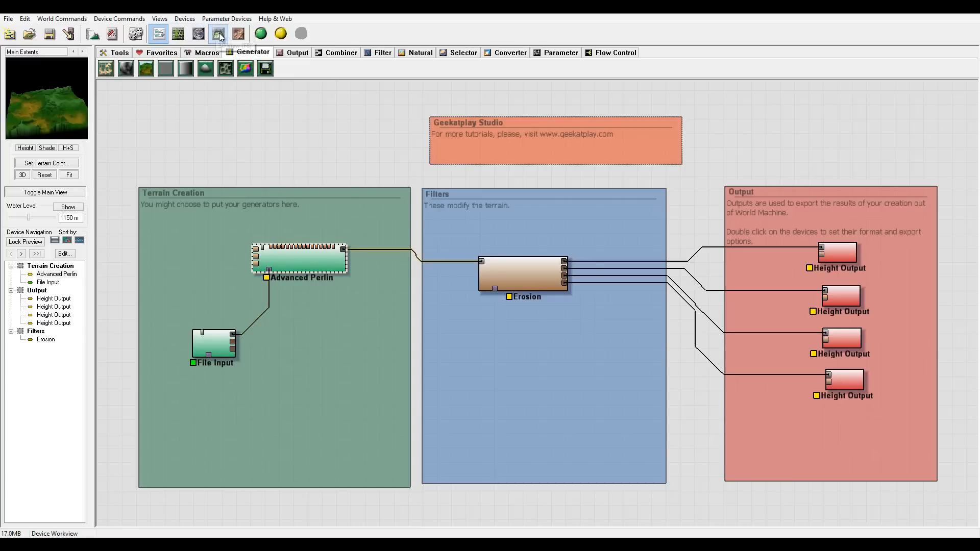
{"action": "left_click", "coordinate": [218, 33]}
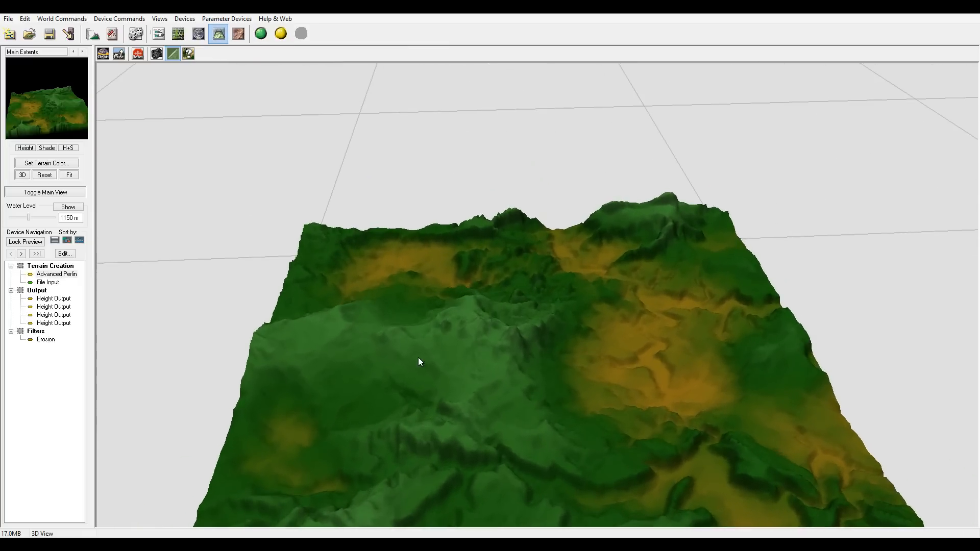
{"action": "left_click", "coordinate": [48, 282]}
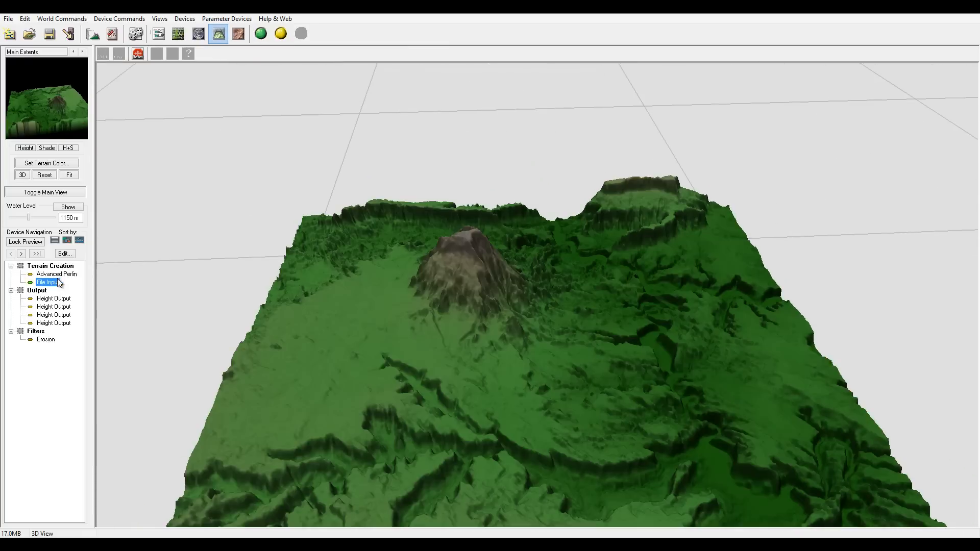
{"action": "left_click", "coordinate": [56, 274]}
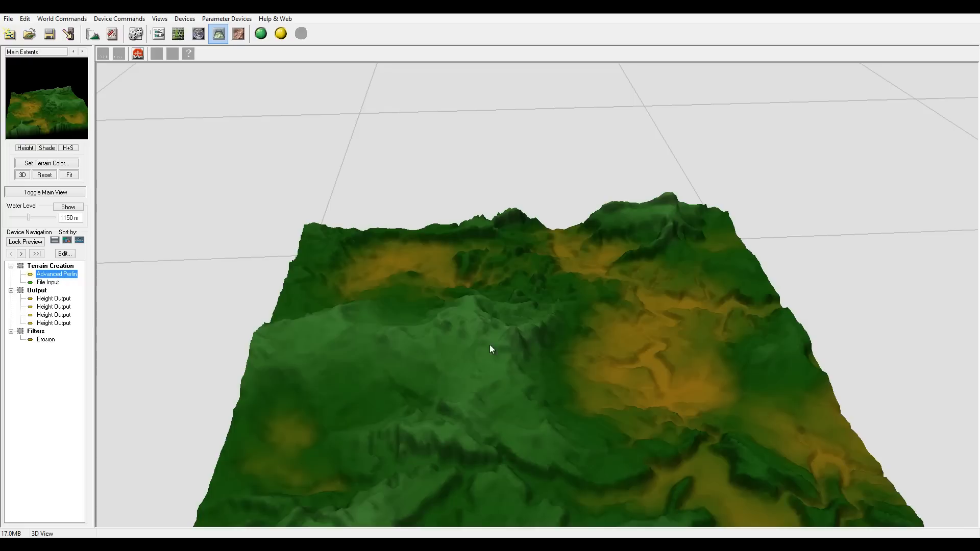
{"action": "left_click", "coordinate": [48, 281]}
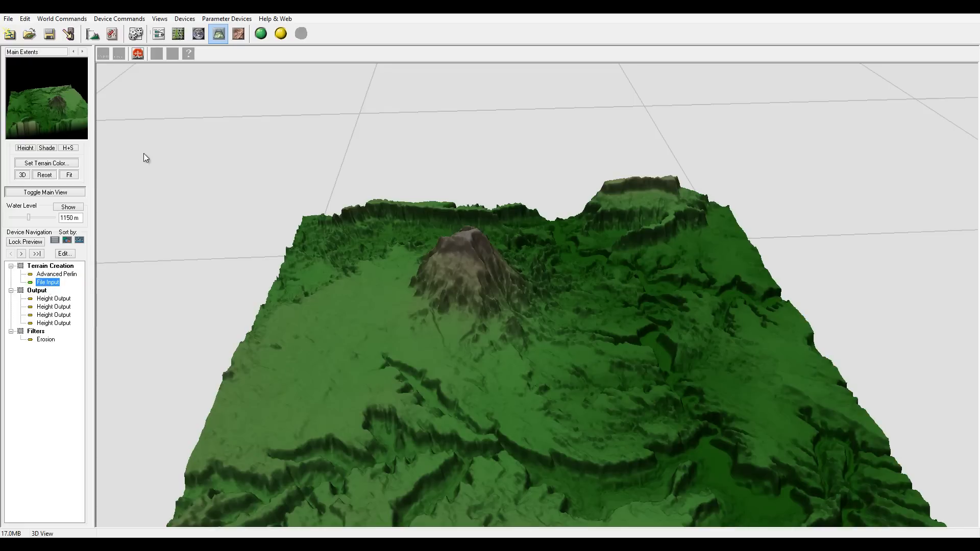
{"action": "left_click", "coordinate": [176, 33]}
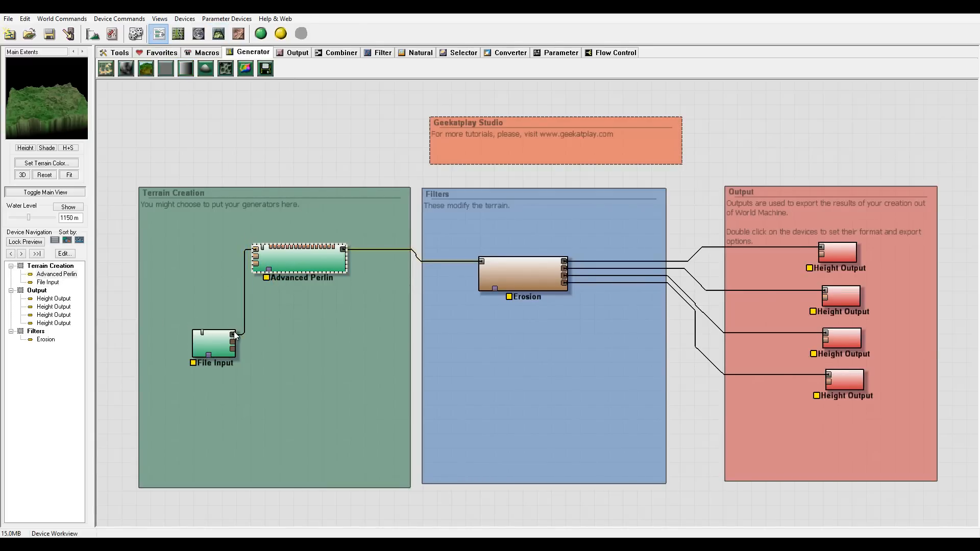
Select Advanced Perlin and File Input in the graph, then compare the file-only and blended terrain previews.
{"action": "left_click", "coordinate": [300, 260]}
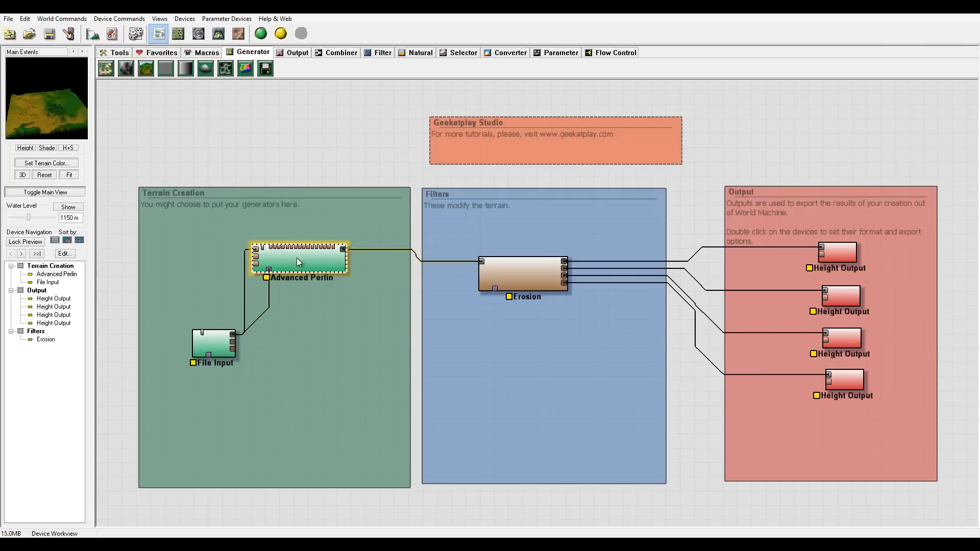
{"action": "left_click", "coordinate": [214, 347]}
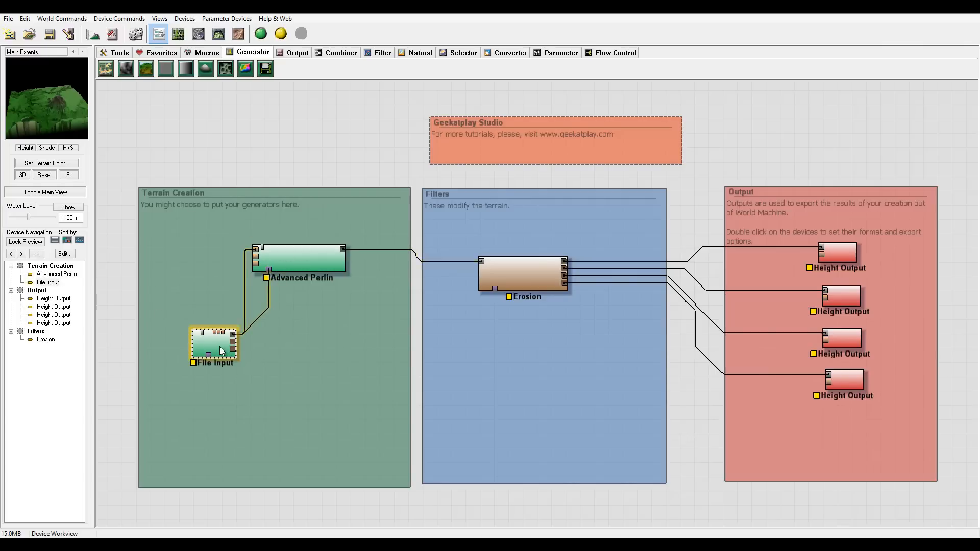
{"action": "left_click", "coordinate": [301, 257]}
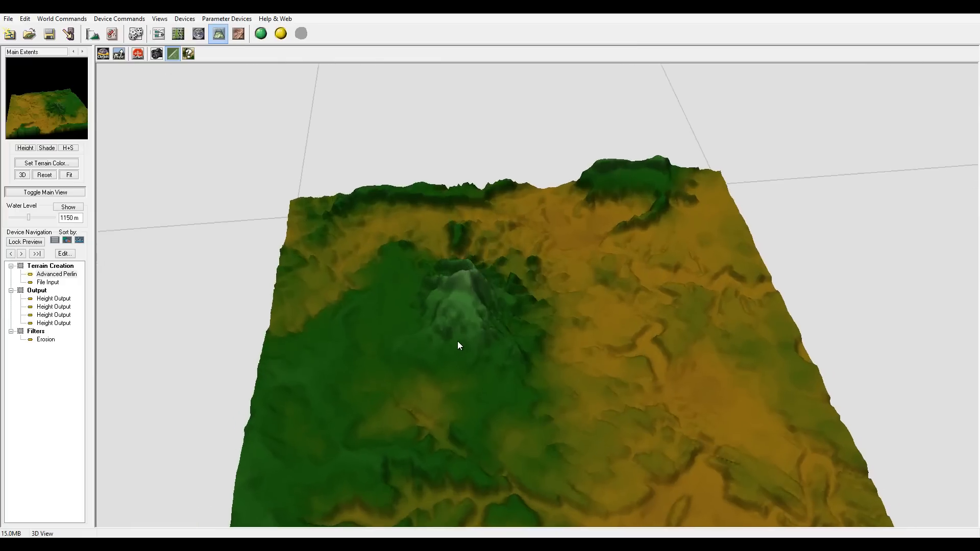
{"action": "left_click", "coordinate": [48, 281]}
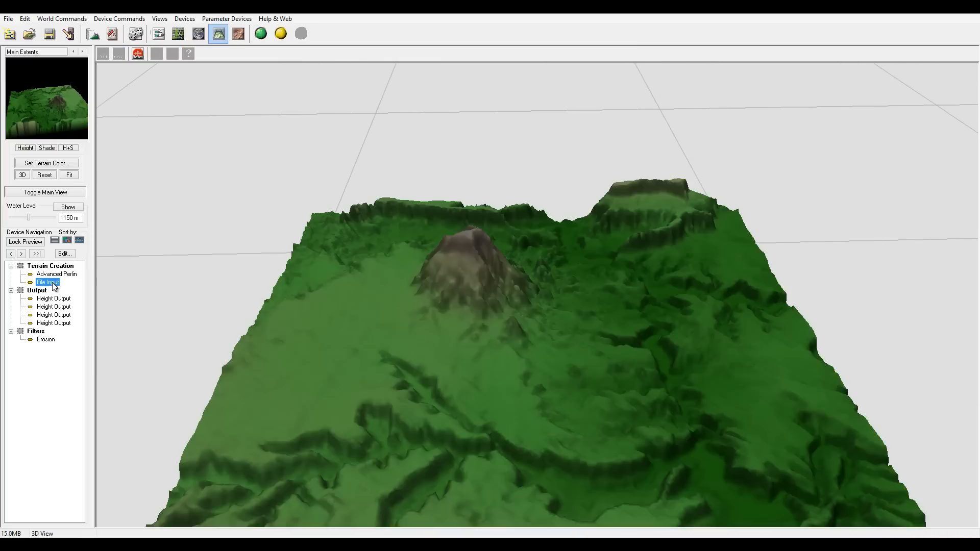
{"action": "left_click", "coordinate": [56, 274]}
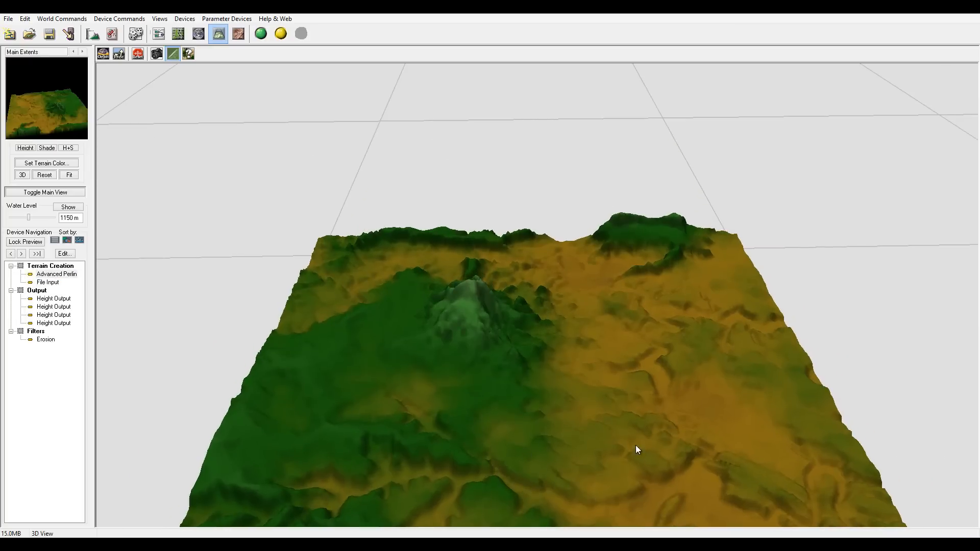
{"action": "mouse_move", "coordinate": [169, 75]}
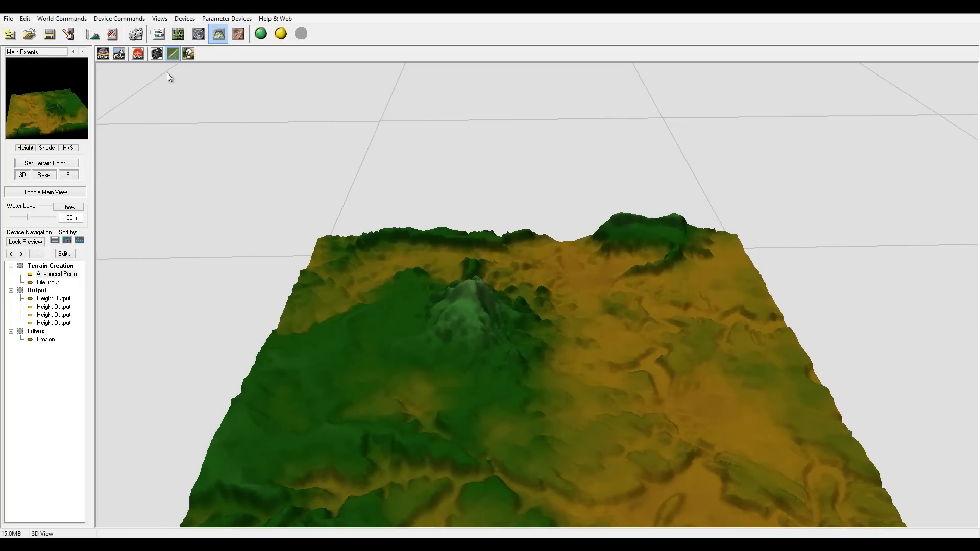
{"action": "left_click", "coordinate": [178, 32]}
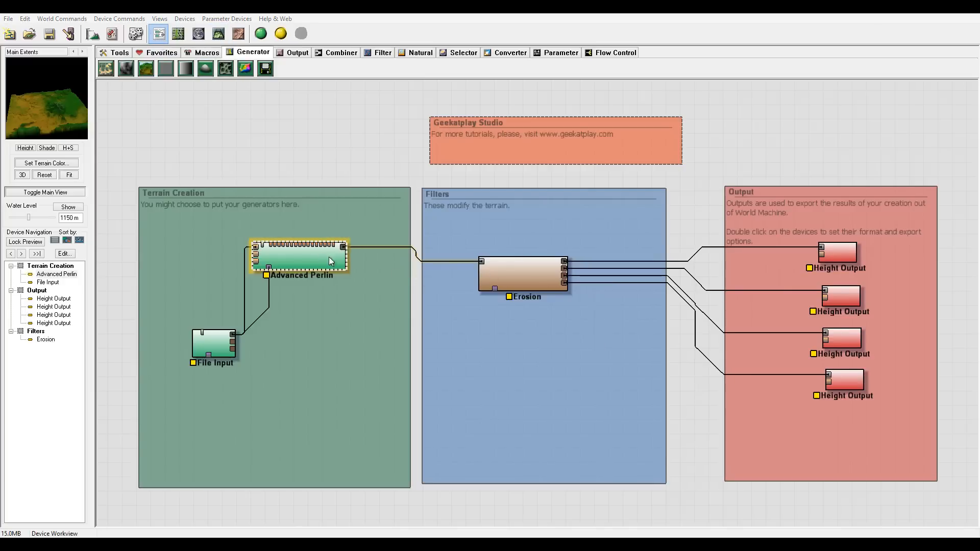
Raise Advanced Perlin's elevation centre to ~2215 with steepness 0.375 and rebuild the terrain.
{"action": "double_click", "coordinate": [299, 256]}
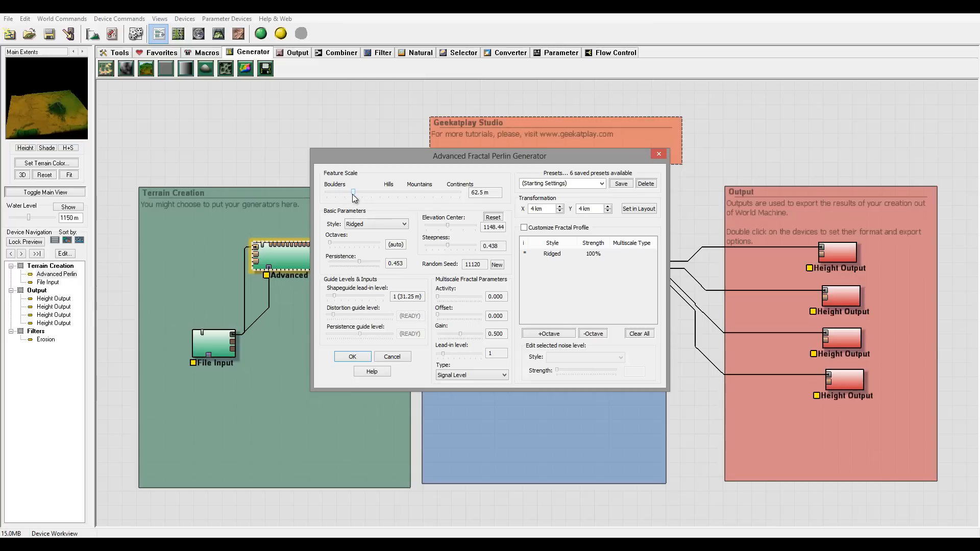
{"action": "left_click_drag", "start_coordinate": [354, 191], "coordinate": [349, 191]}
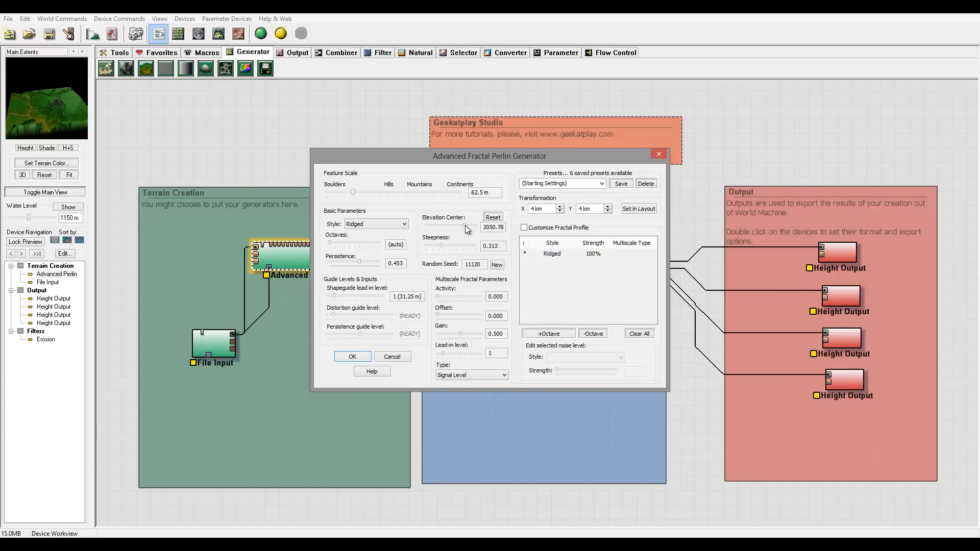
{"action": "left_click", "coordinate": [469, 227]}
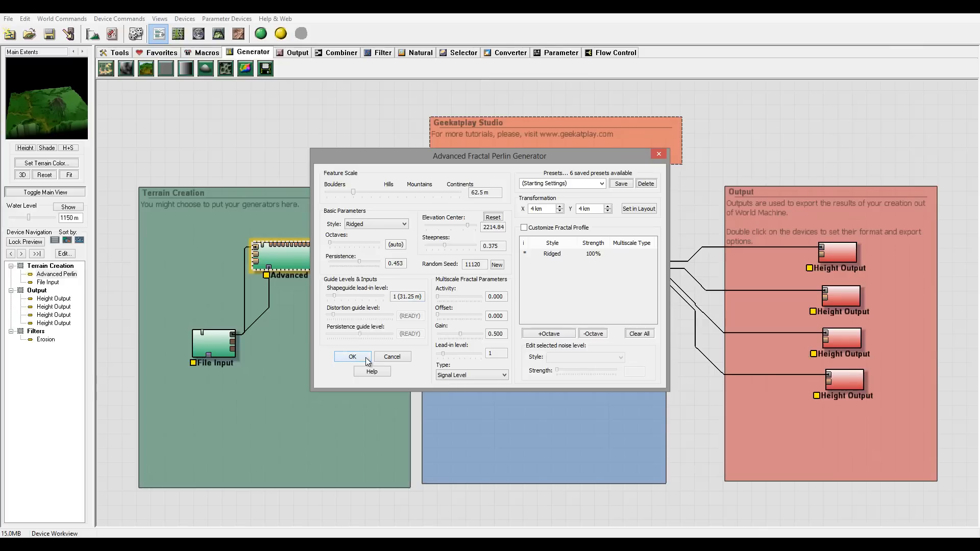
{"action": "left_click", "coordinate": [351, 356]}
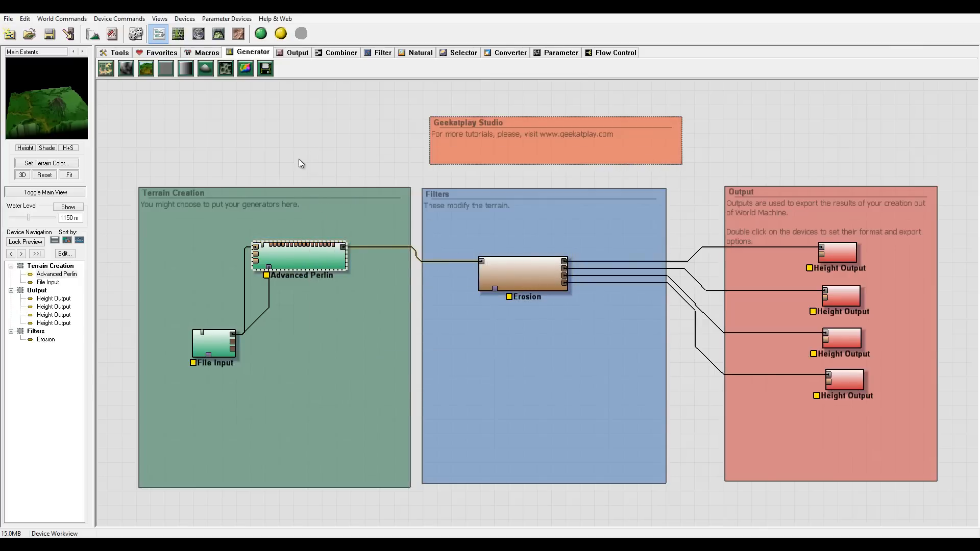
{"action": "left_click", "coordinate": [21, 174]}
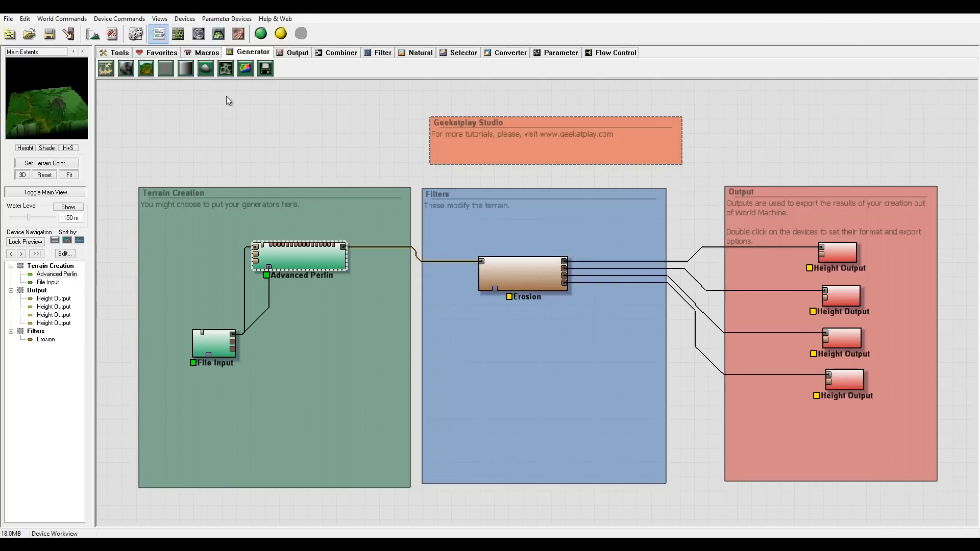
Enlarge the Advanced Perlin feature scale to about 1.09 km.
{"action": "double_click", "coordinate": [299, 256]}
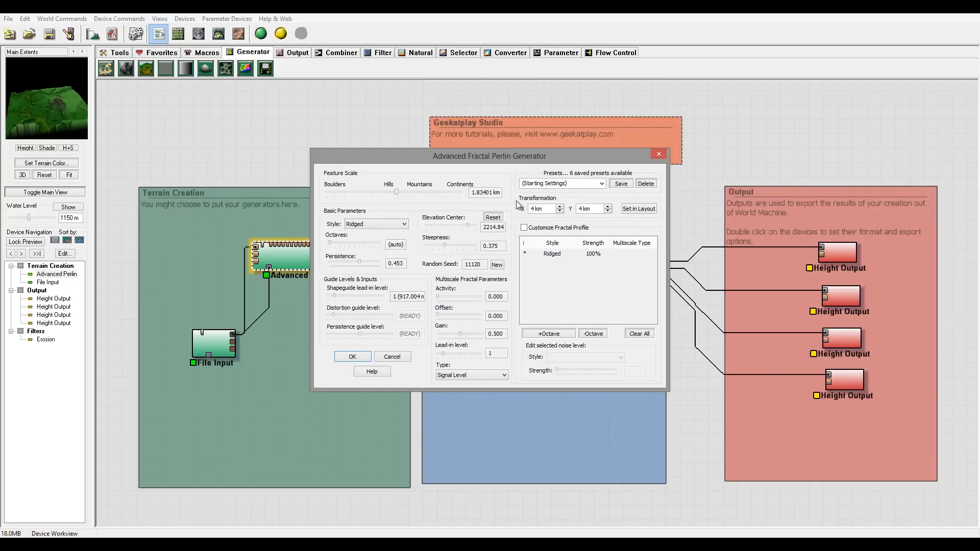
{"action": "left_click_drag", "start_coordinate": [397, 194], "coordinate": [386, 194]}
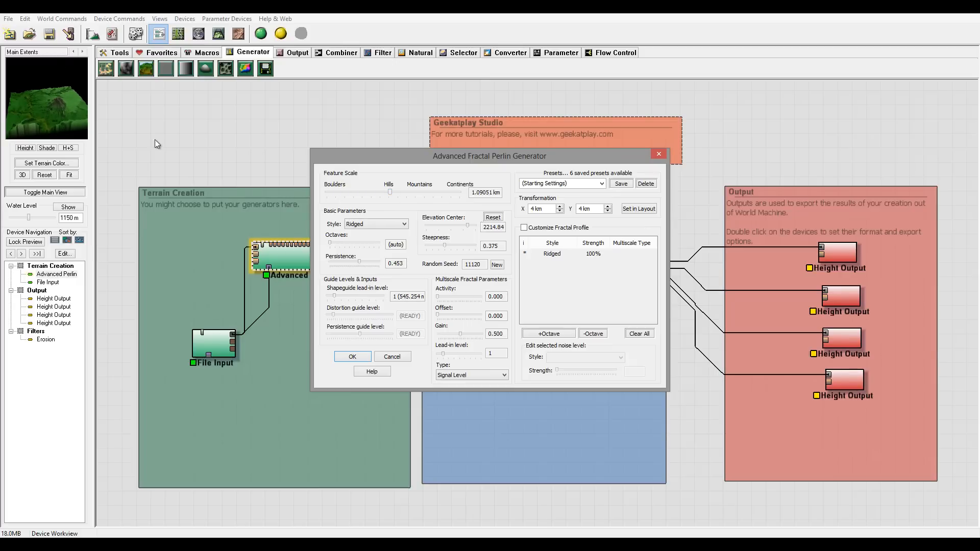
{"action": "mouse_move", "coordinate": [295, 152]}
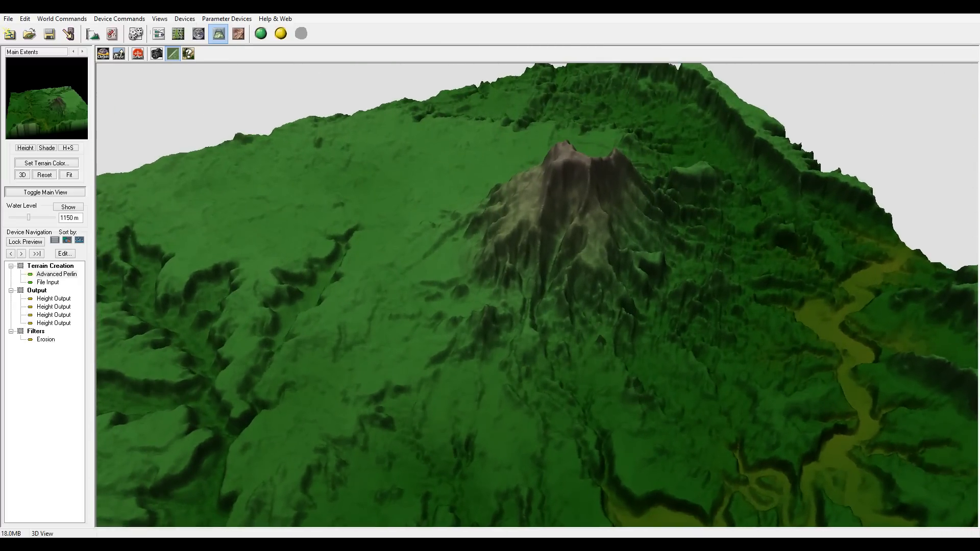
{"action": "left_click", "coordinate": [178, 33]}
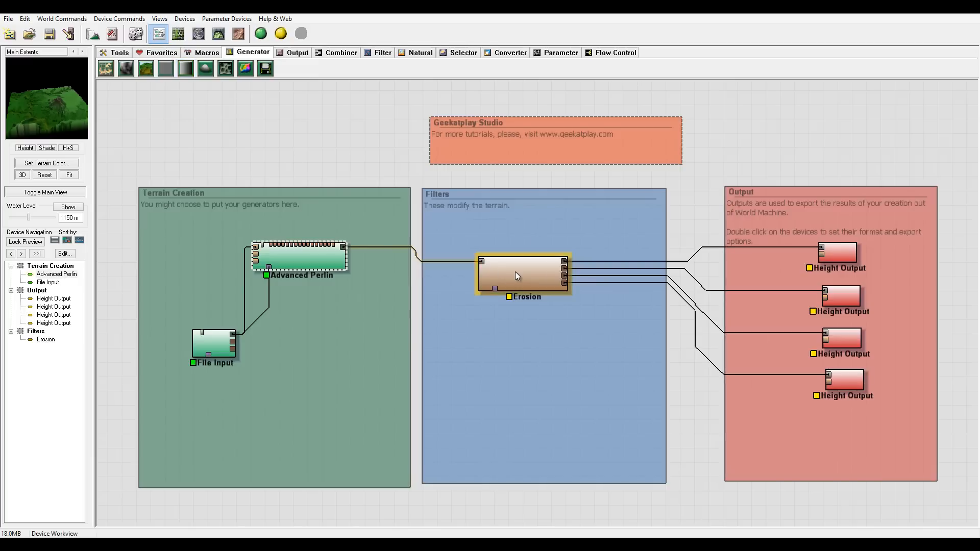
Set Erosion to duration 160, rock hardness 0.429, sediment carry 0.190 with geological-time enhancement enabled.
{"action": "double_click", "coordinate": [523, 273]}
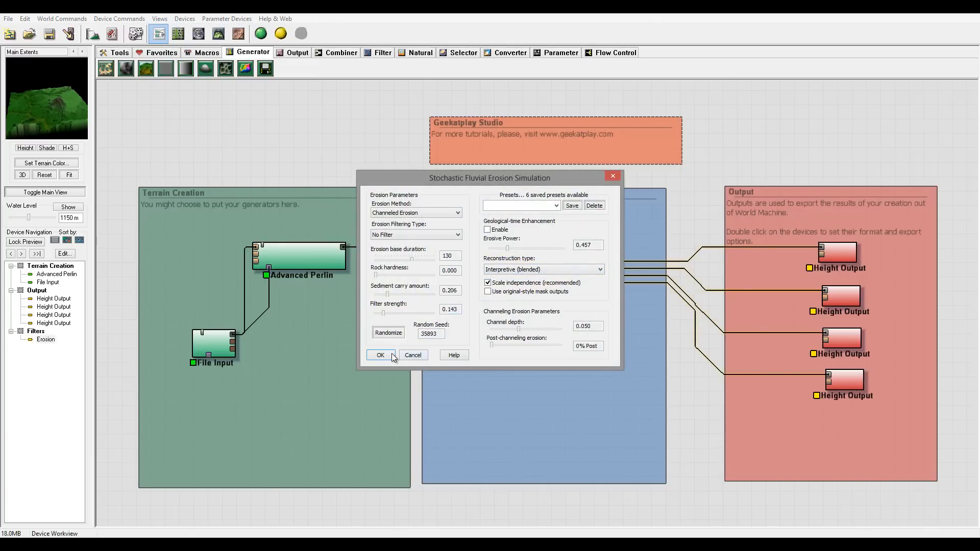
{"action": "left_click", "coordinate": [380, 355]}
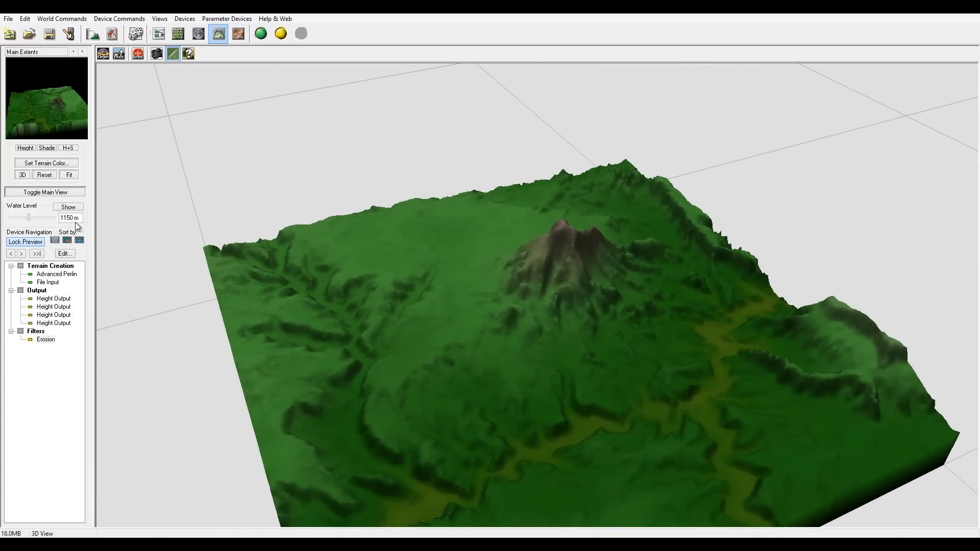
{"action": "double_click", "coordinate": [44, 339]}
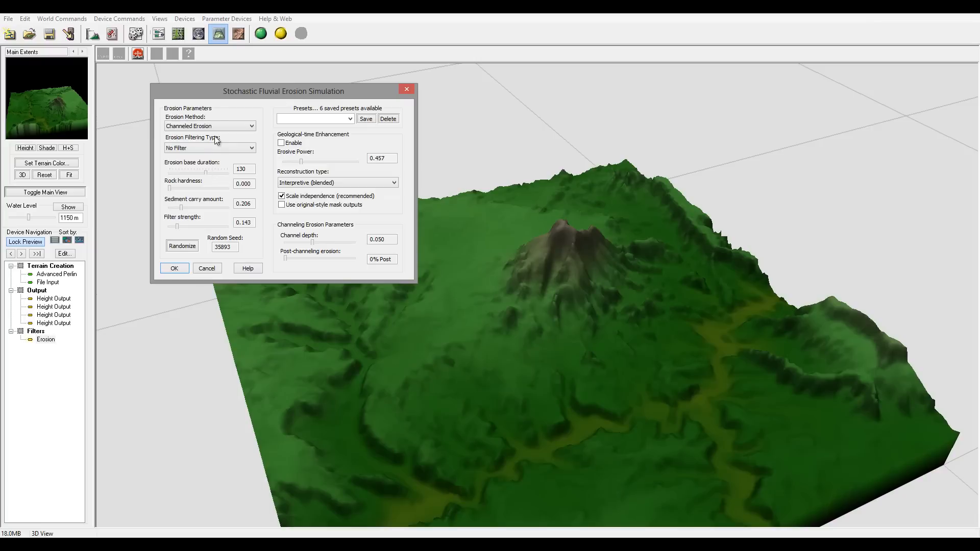
{"action": "left_click", "coordinate": [281, 143]}
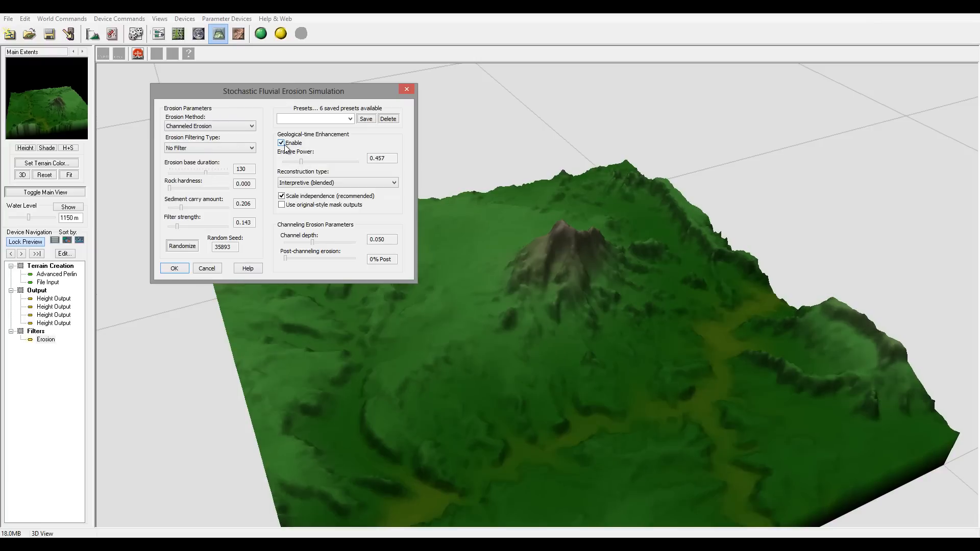
{"action": "left_click", "coordinate": [281, 143]}
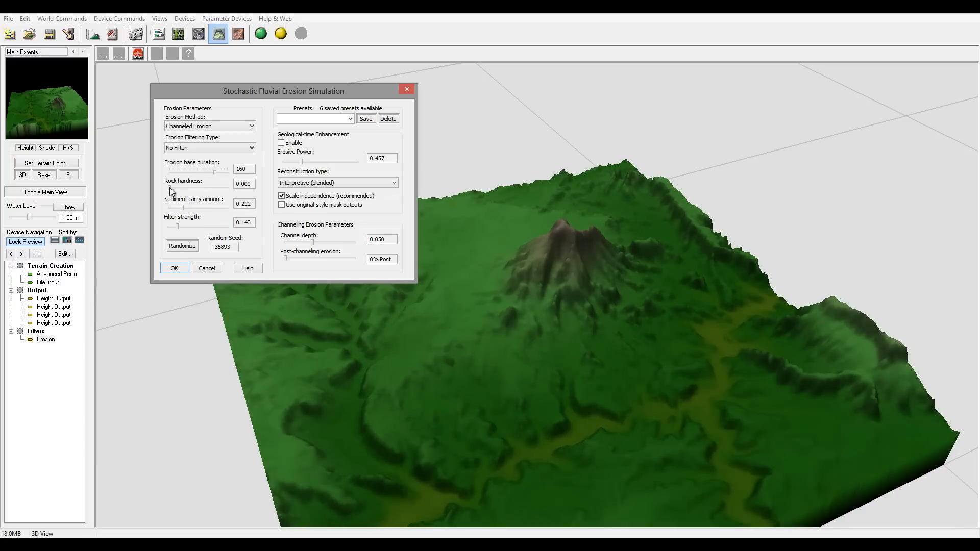
{"action": "left_click_drag", "start_coordinate": [168, 188], "coordinate": [194, 188]}
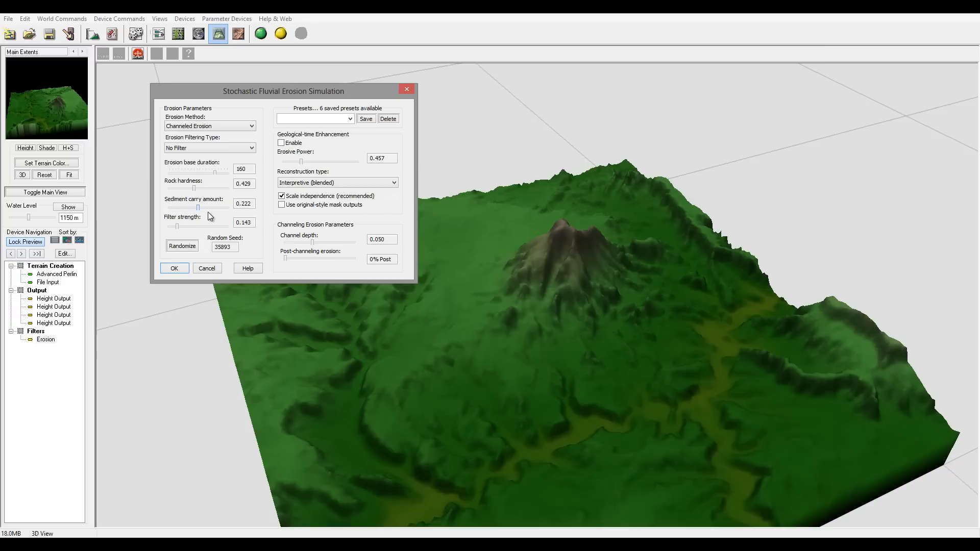
{"action": "left_click_drag", "start_coordinate": [197, 206], "coordinate": [184, 206]}
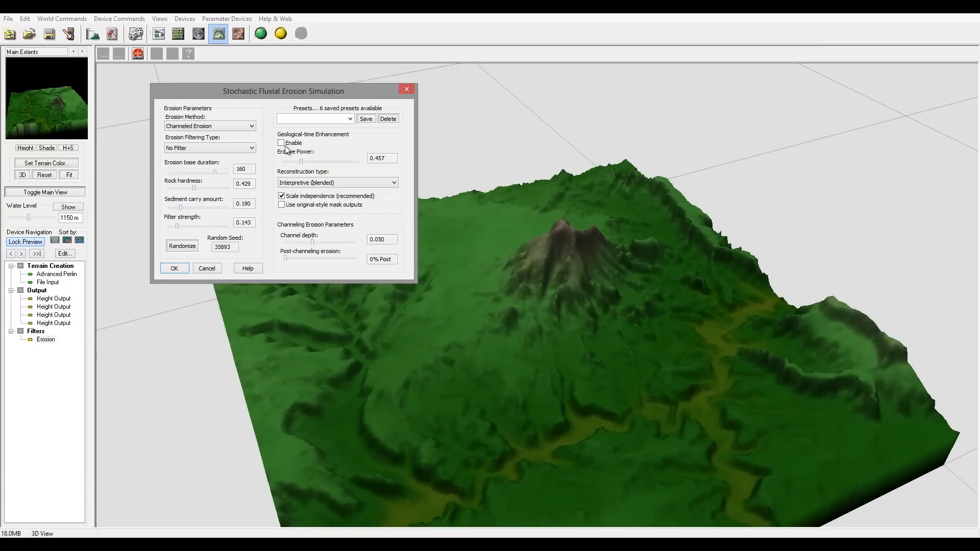
{"action": "left_click", "coordinate": [282, 142]}
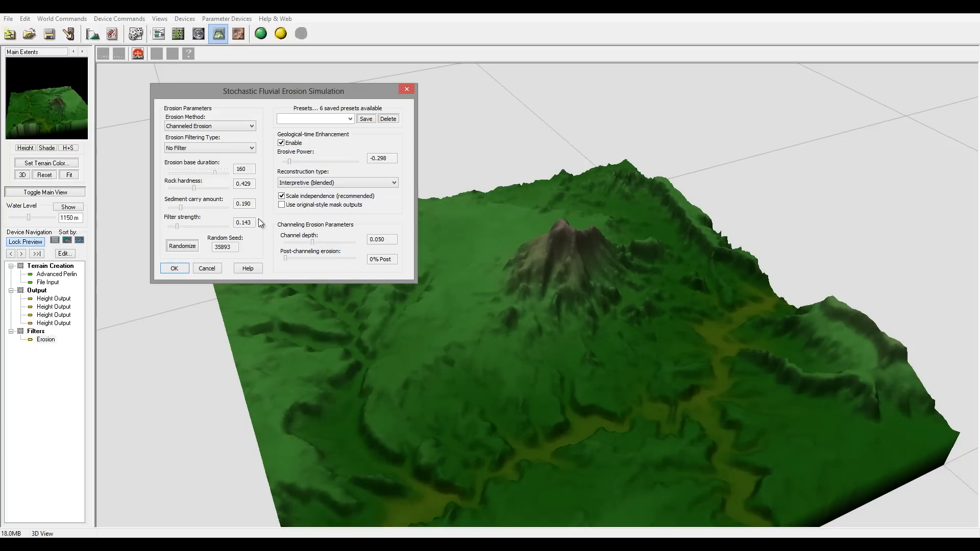
{"action": "left_click", "coordinate": [174, 268]}
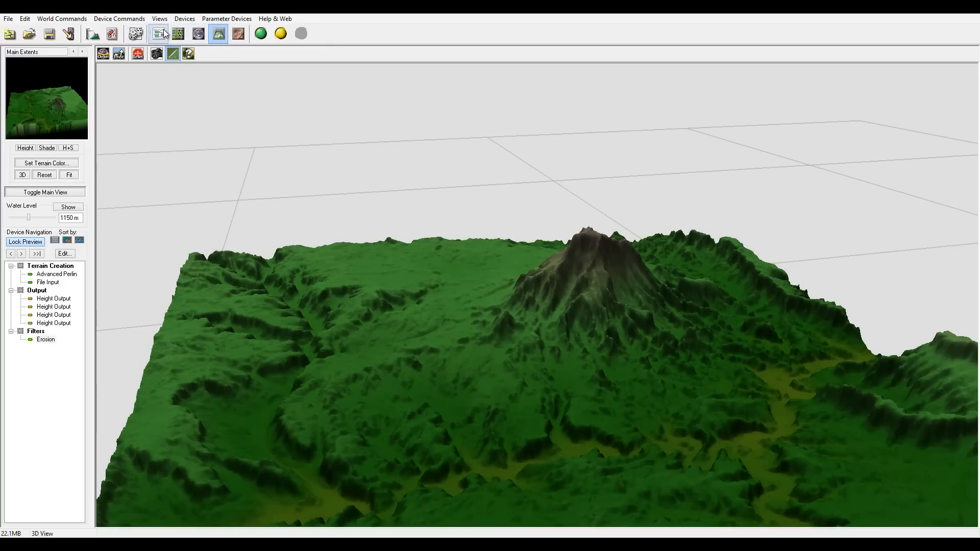
Select File Input and move Advanced Perlin higher in the Terrain Creation group.
{"action": "left_click", "coordinate": [178, 32]}
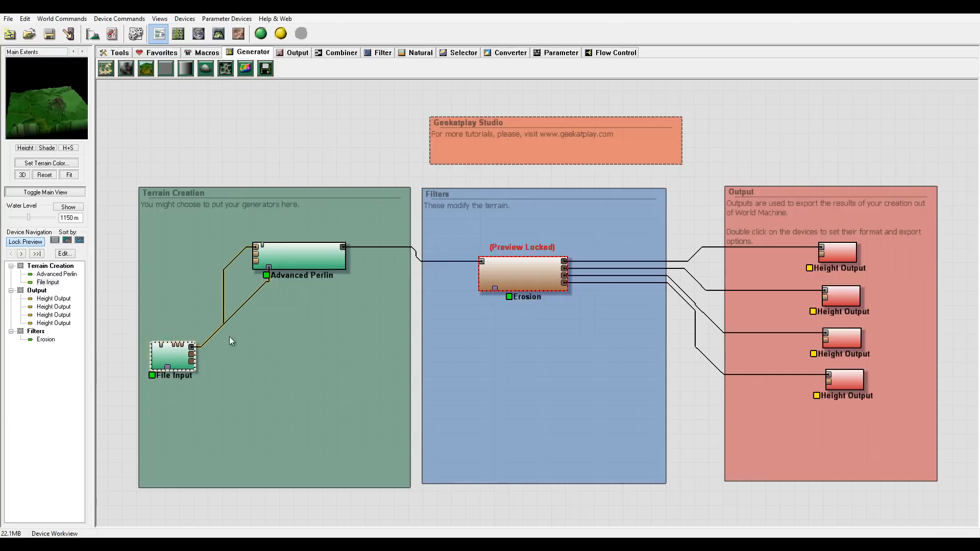
{"action": "mouse_move", "coordinate": [68, 103]}
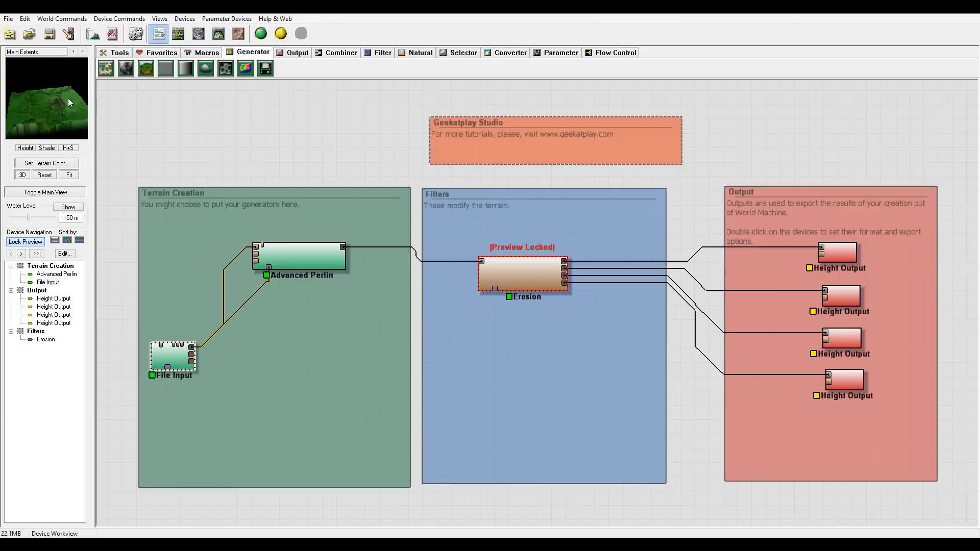
{"action": "mouse_move", "coordinate": [73, 105]}
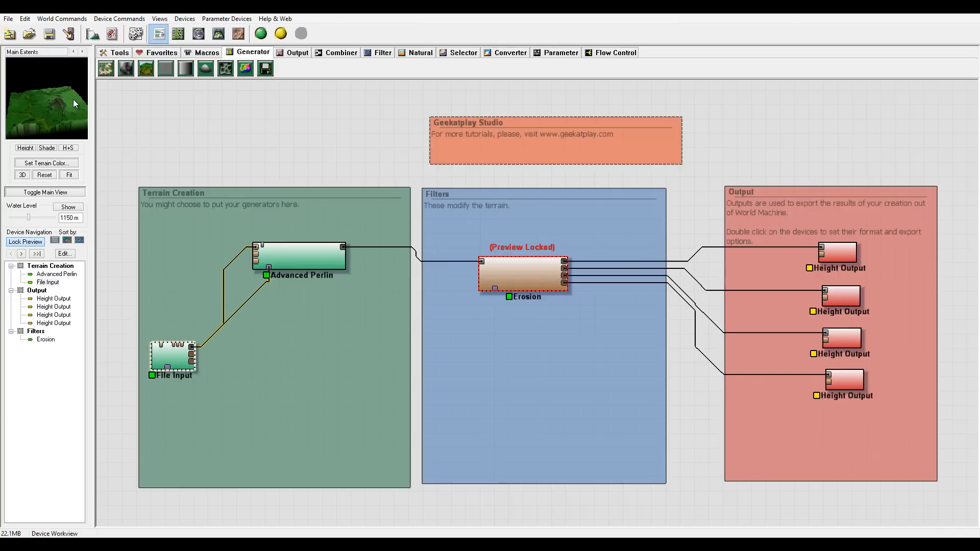
{"action": "mouse_move", "coordinate": [71, 115]}
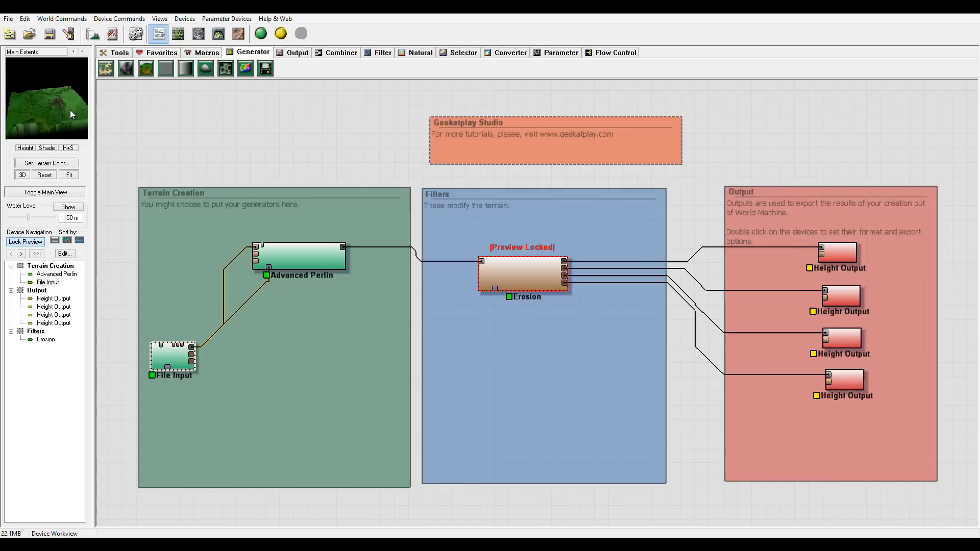
{"action": "left_click", "coordinate": [173, 357]}
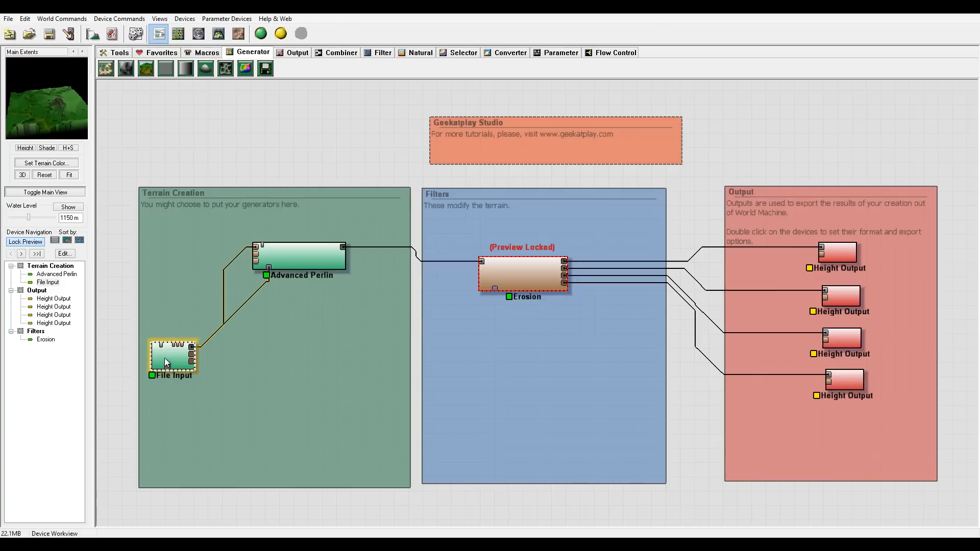
{"action": "left_click_drag", "start_coordinate": [300, 256], "coordinate": [338, 226]}
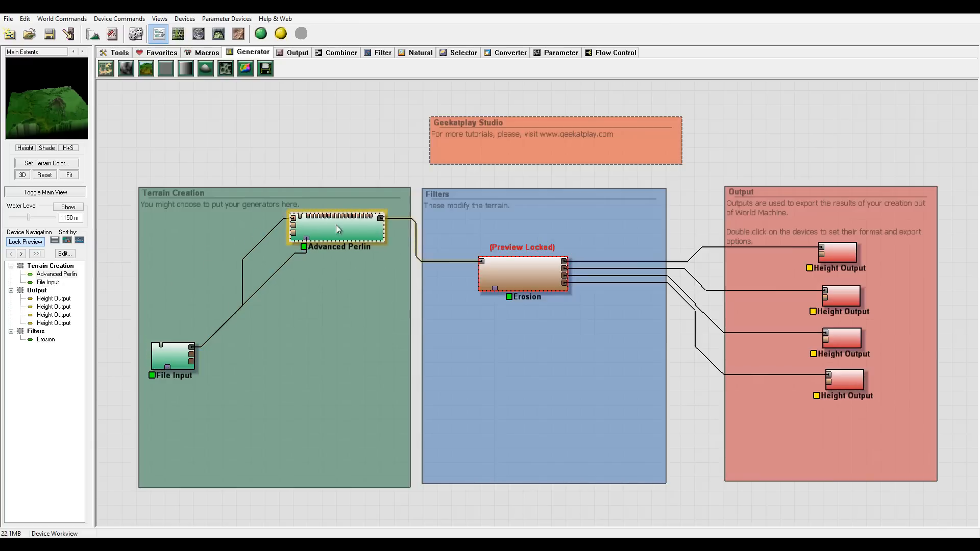
Place a Blur device from the Filter devices between File Input and Advanced Perlin.
{"action": "left_click", "coordinate": [382, 52]}
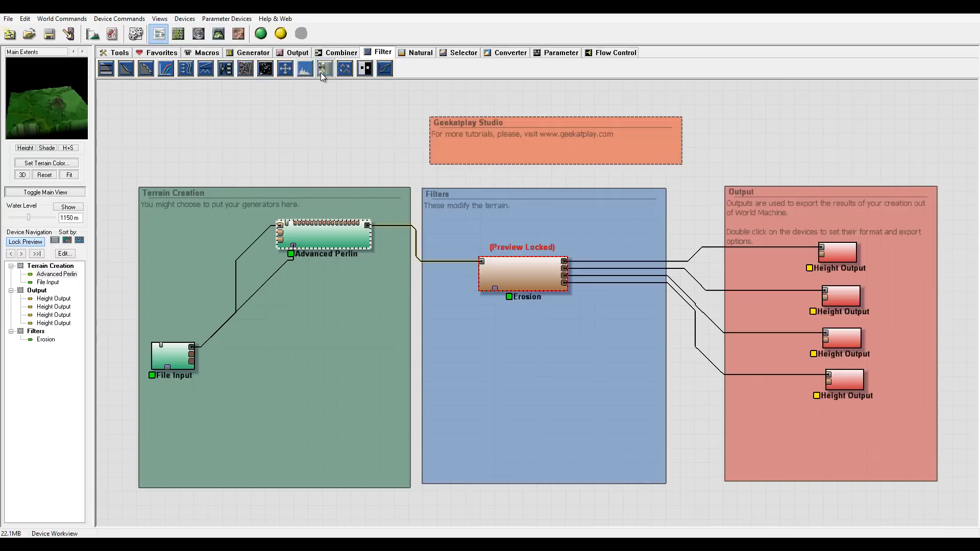
{"action": "left_click", "coordinate": [323, 68]}
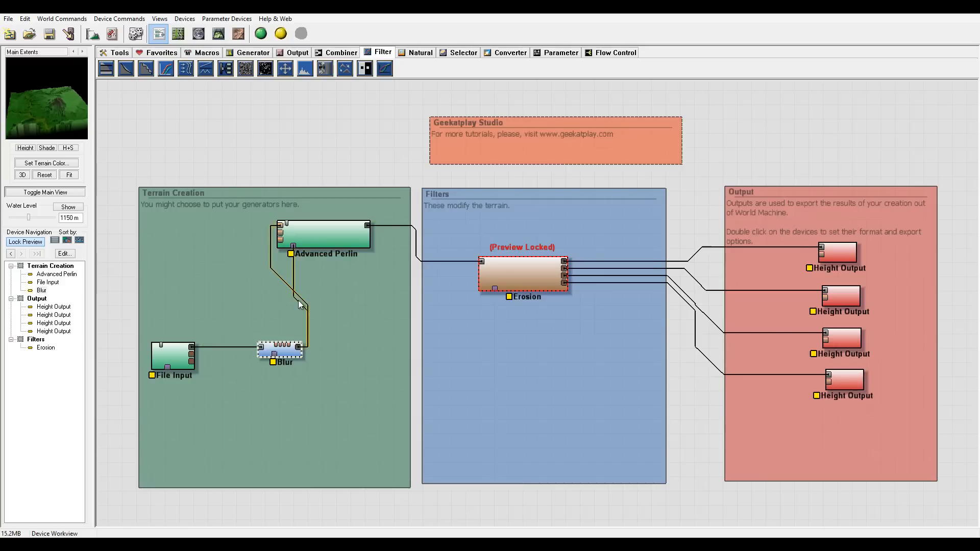
{"action": "double_click", "coordinate": [282, 348]}
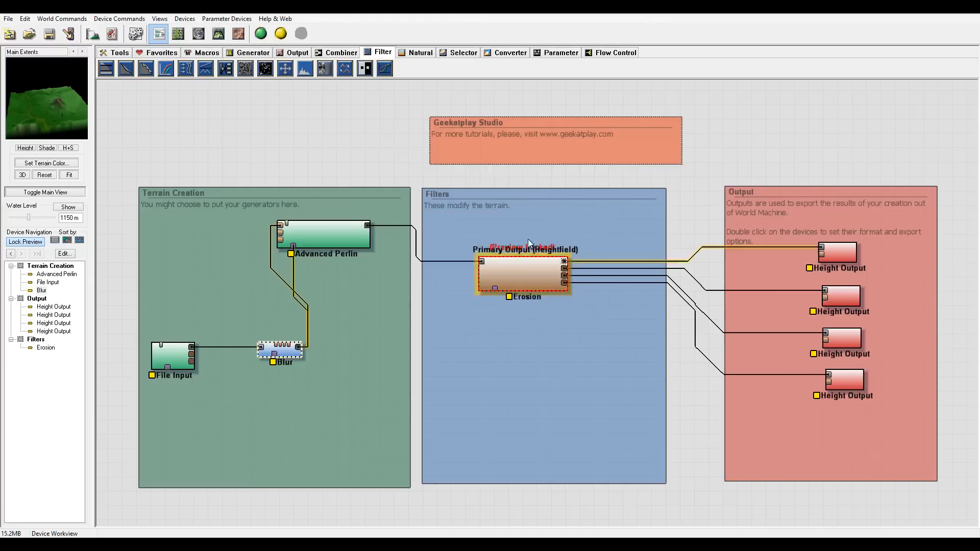
{"action": "left_click", "coordinate": [219, 32]}
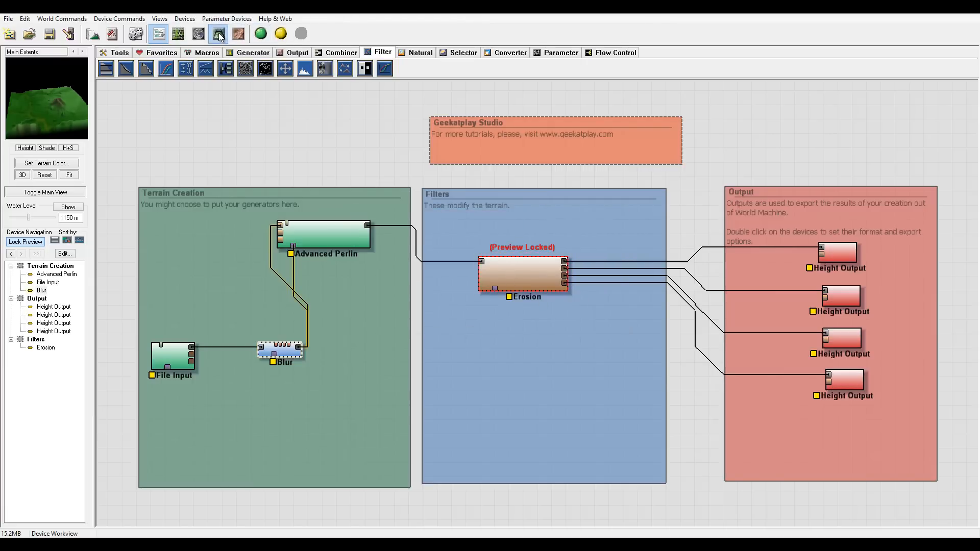
Reduce Advanced Perlin's Feature Scale to about 545 m and apply the settings.
{"action": "left_click", "coordinate": [218, 33]}
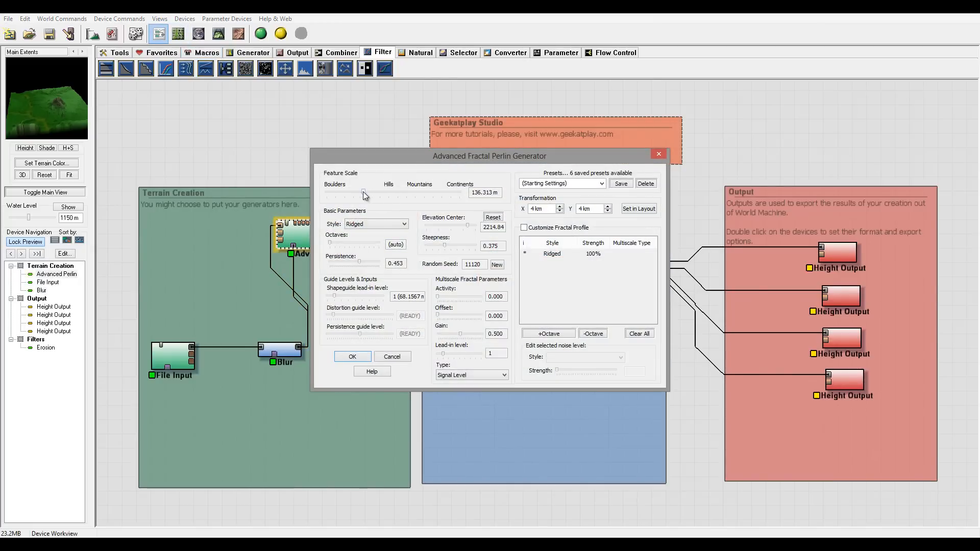
{"action": "left_click_drag", "start_coordinate": [364, 193], "coordinate": [338, 193]}
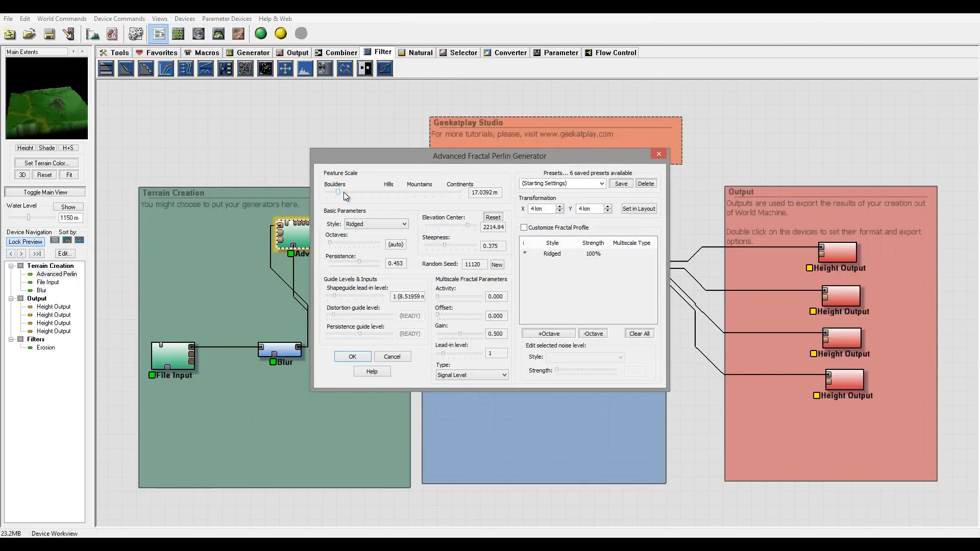
{"action": "left_click_drag", "start_coordinate": [338, 193], "coordinate": [374, 193]}
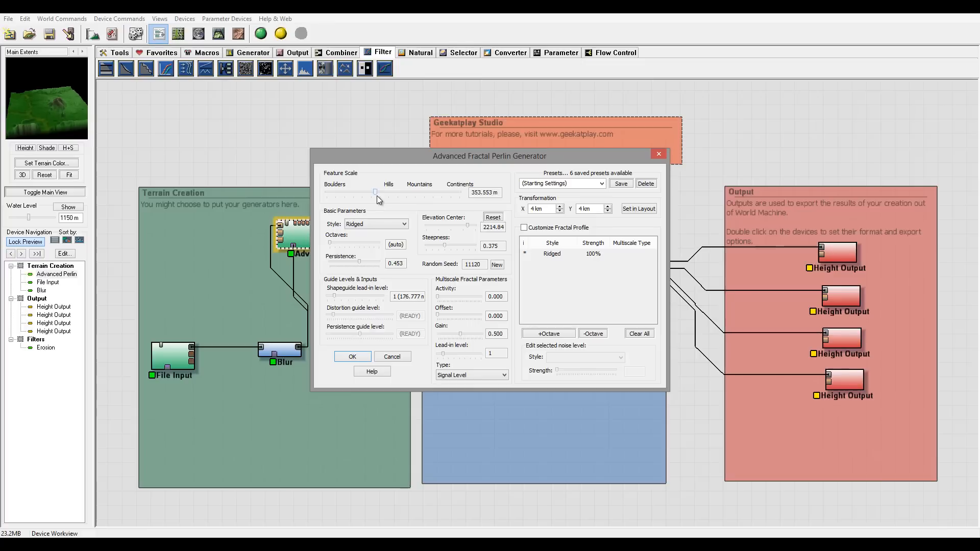
{"action": "left_click_drag", "start_coordinate": [375, 191], "coordinate": [384, 192]}
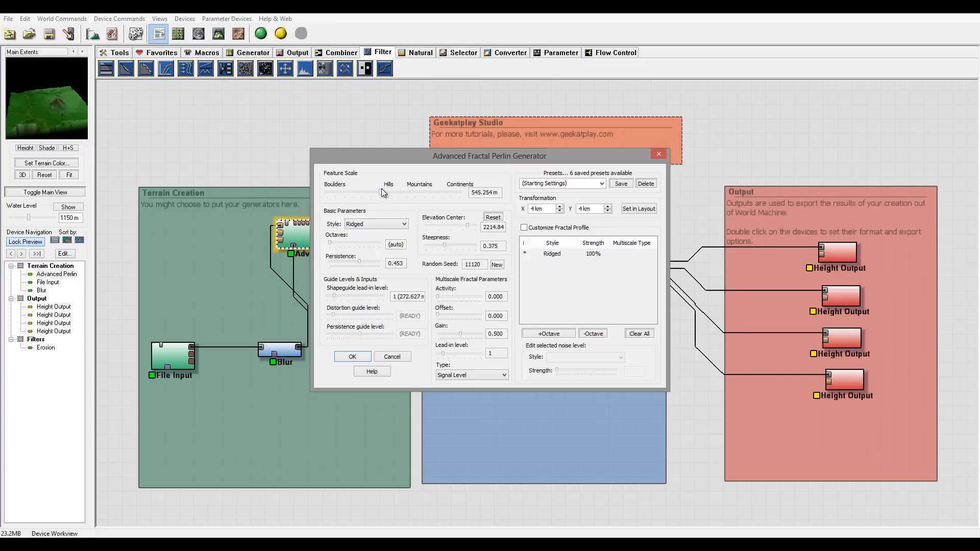
{"action": "mouse_move", "coordinate": [352, 356]}
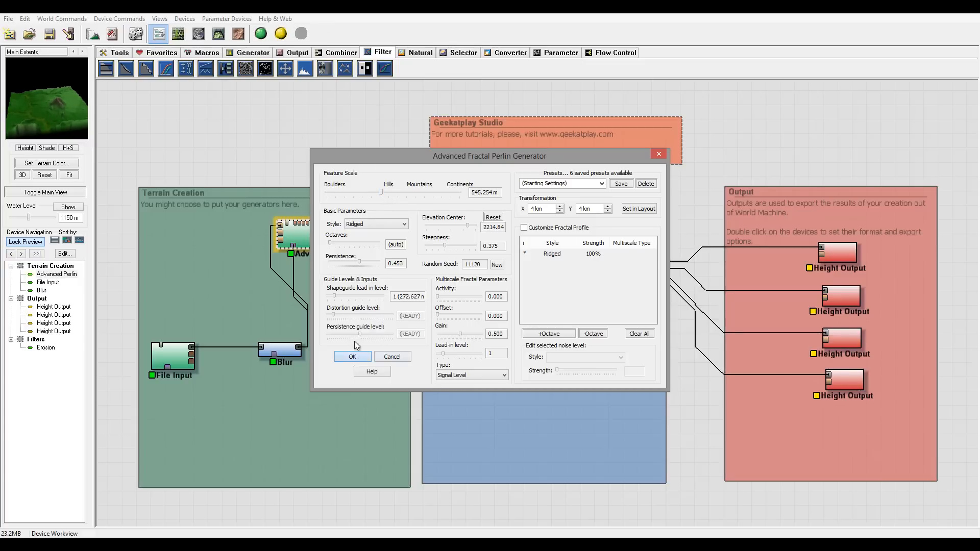
{"action": "left_click", "coordinate": [352, 356]}
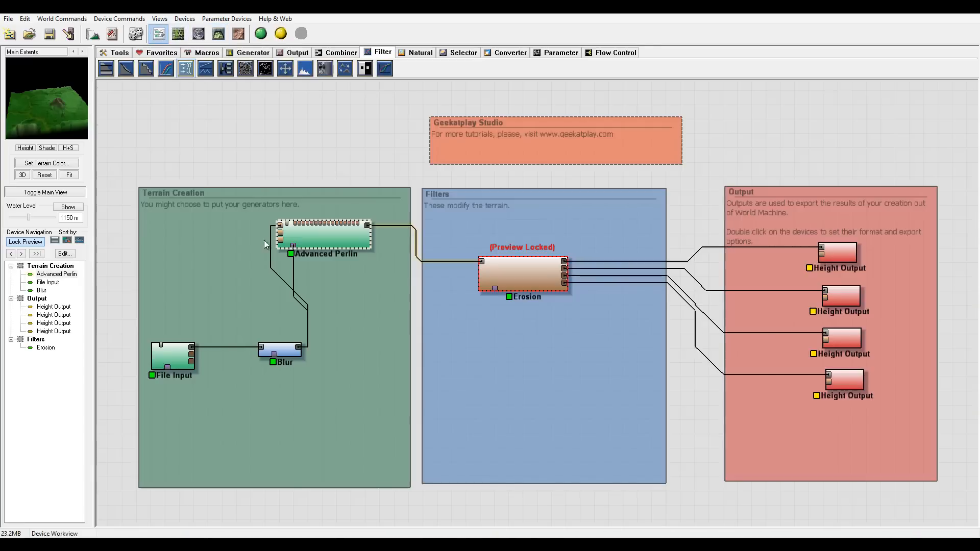
Confirm the Blur device's Gaussian settings and return to the device network.
{"action": "double_click", "coordinate": [279, 348]}
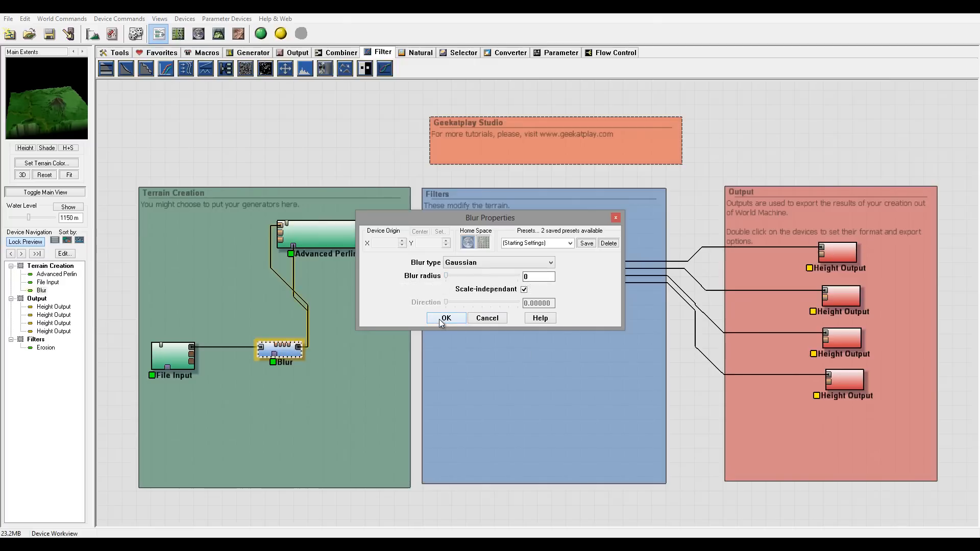
{"action": "left_click", "coordinate": [446, 319]}
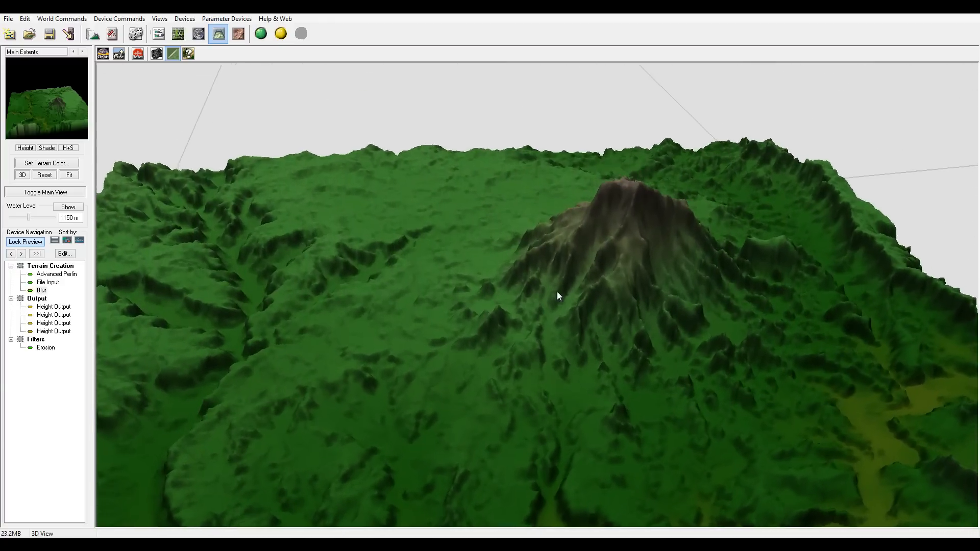
{"action": "left_click", "coordinate": [158, 33]}
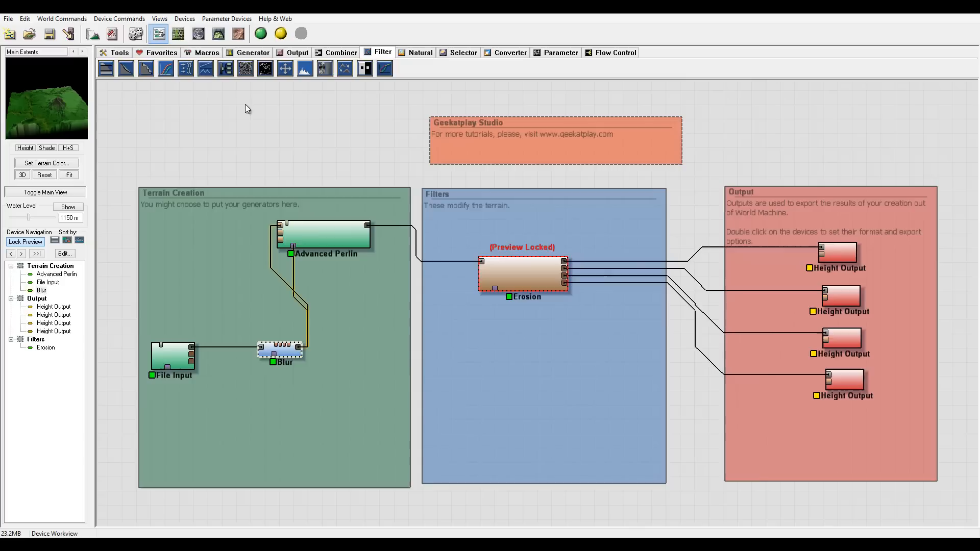
Release the Erosion preview lock and add a Height Output fed directly by the raw File Input.
{"action": "left_click", "coordinate": [840, 297]}
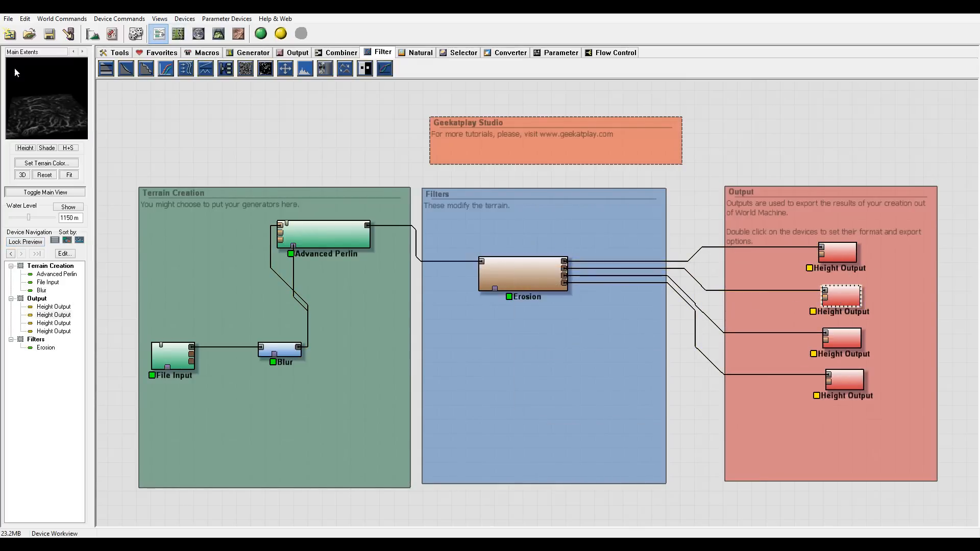
{"action": "left_click", "coordinate": [53, 315]}
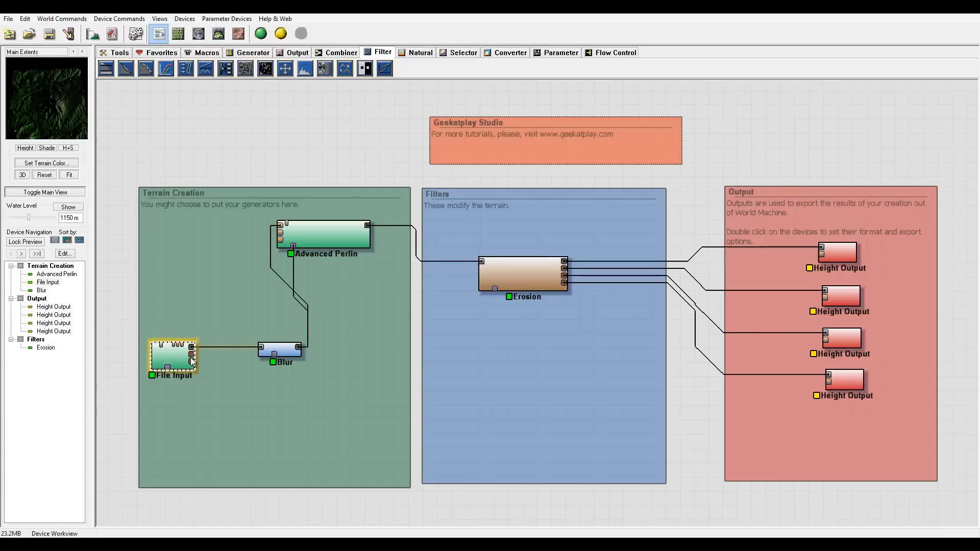
{"action": "mouse_move", "coordinate": [194, 374]}
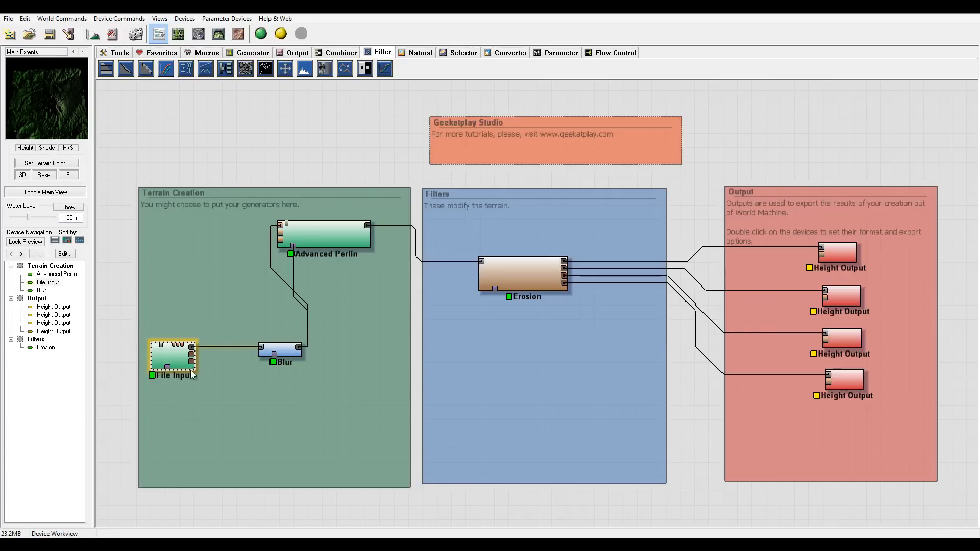
{"action": "left_click", "coordinate": [296, 52]}
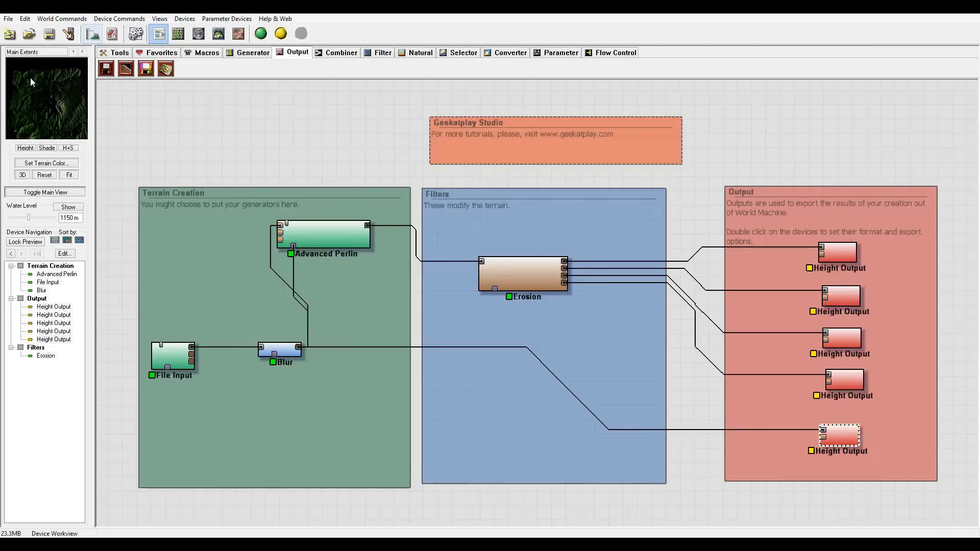
{"action": "left_click", "coordinate": [839, 436]}
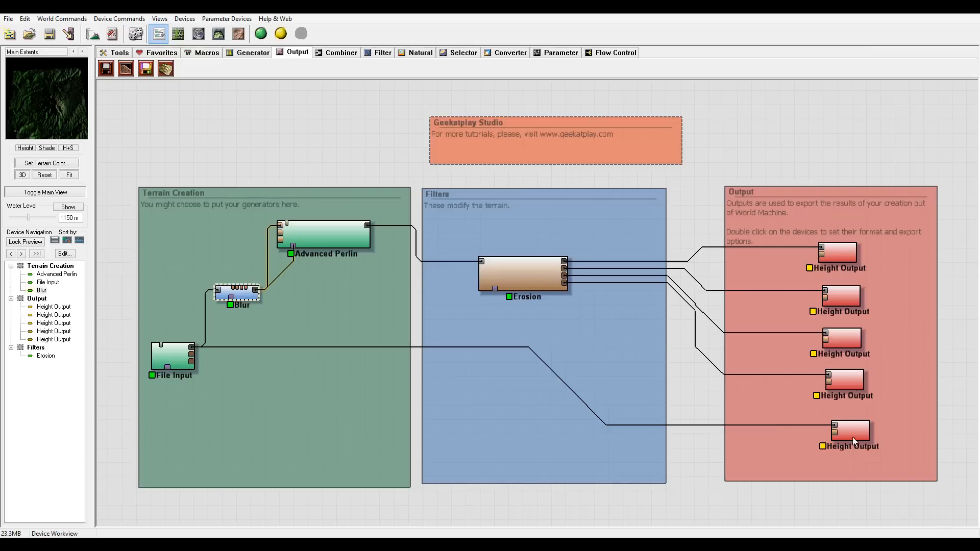
{"action": "left_click", "coordinate": [324, 235]}
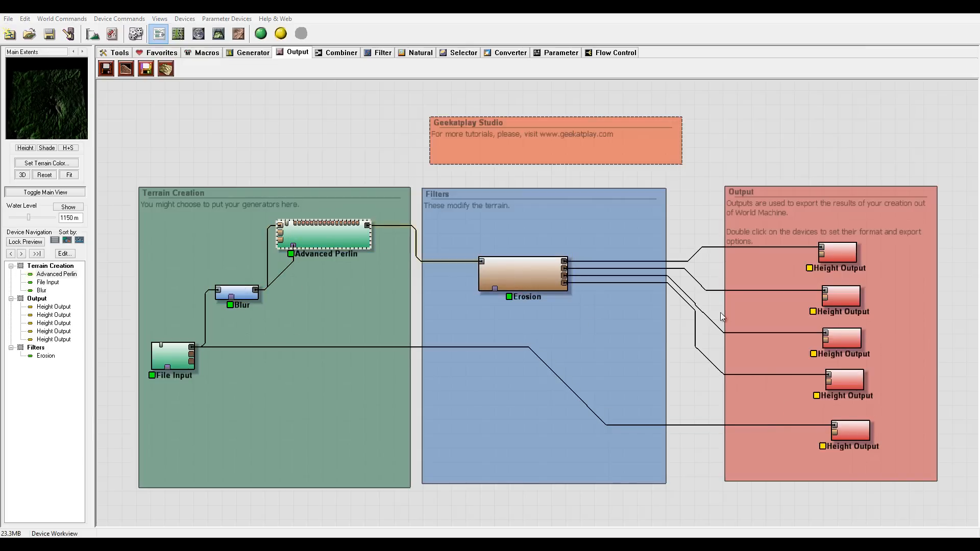
{"action": "mouse_move", "coordinate": [196, 177]}
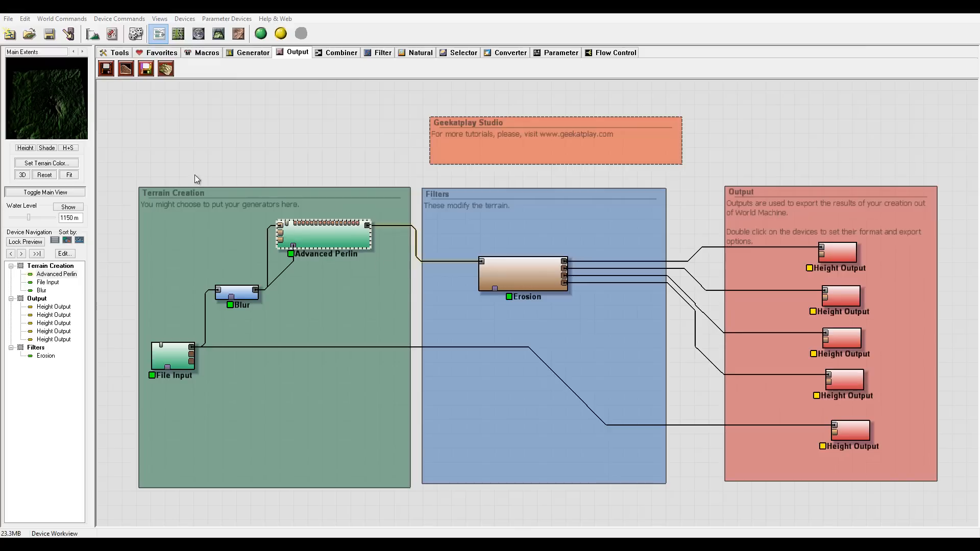
{"action": "mouse_move", "coordinate": [137, 214]}
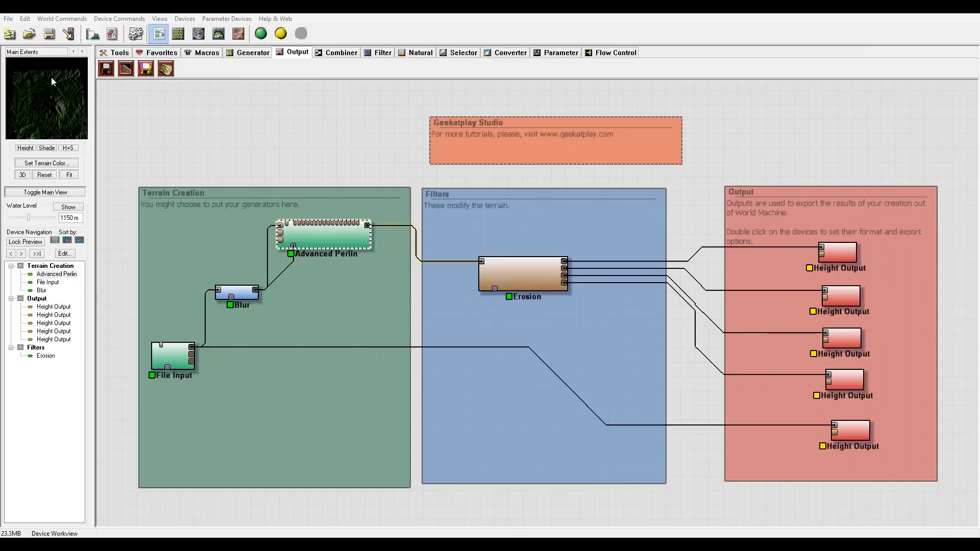
{"action": "mouse_move", "coordinate": [568, 218]}
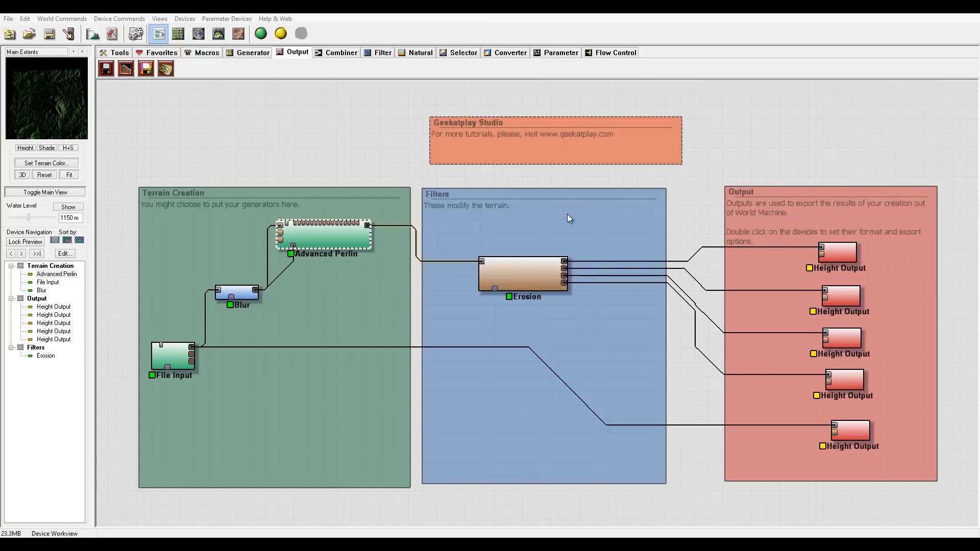
{"action": "mouse_move", "coordinate": [578, 215]}
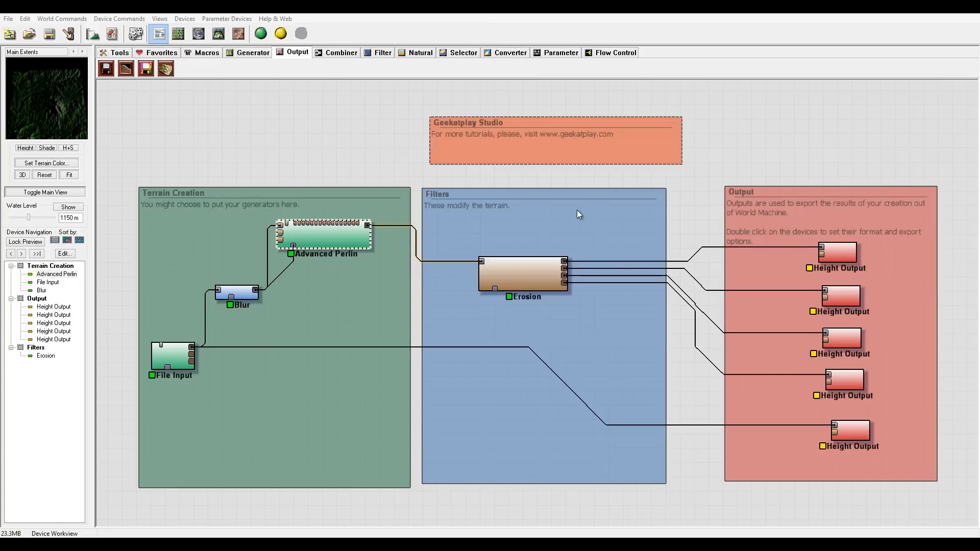